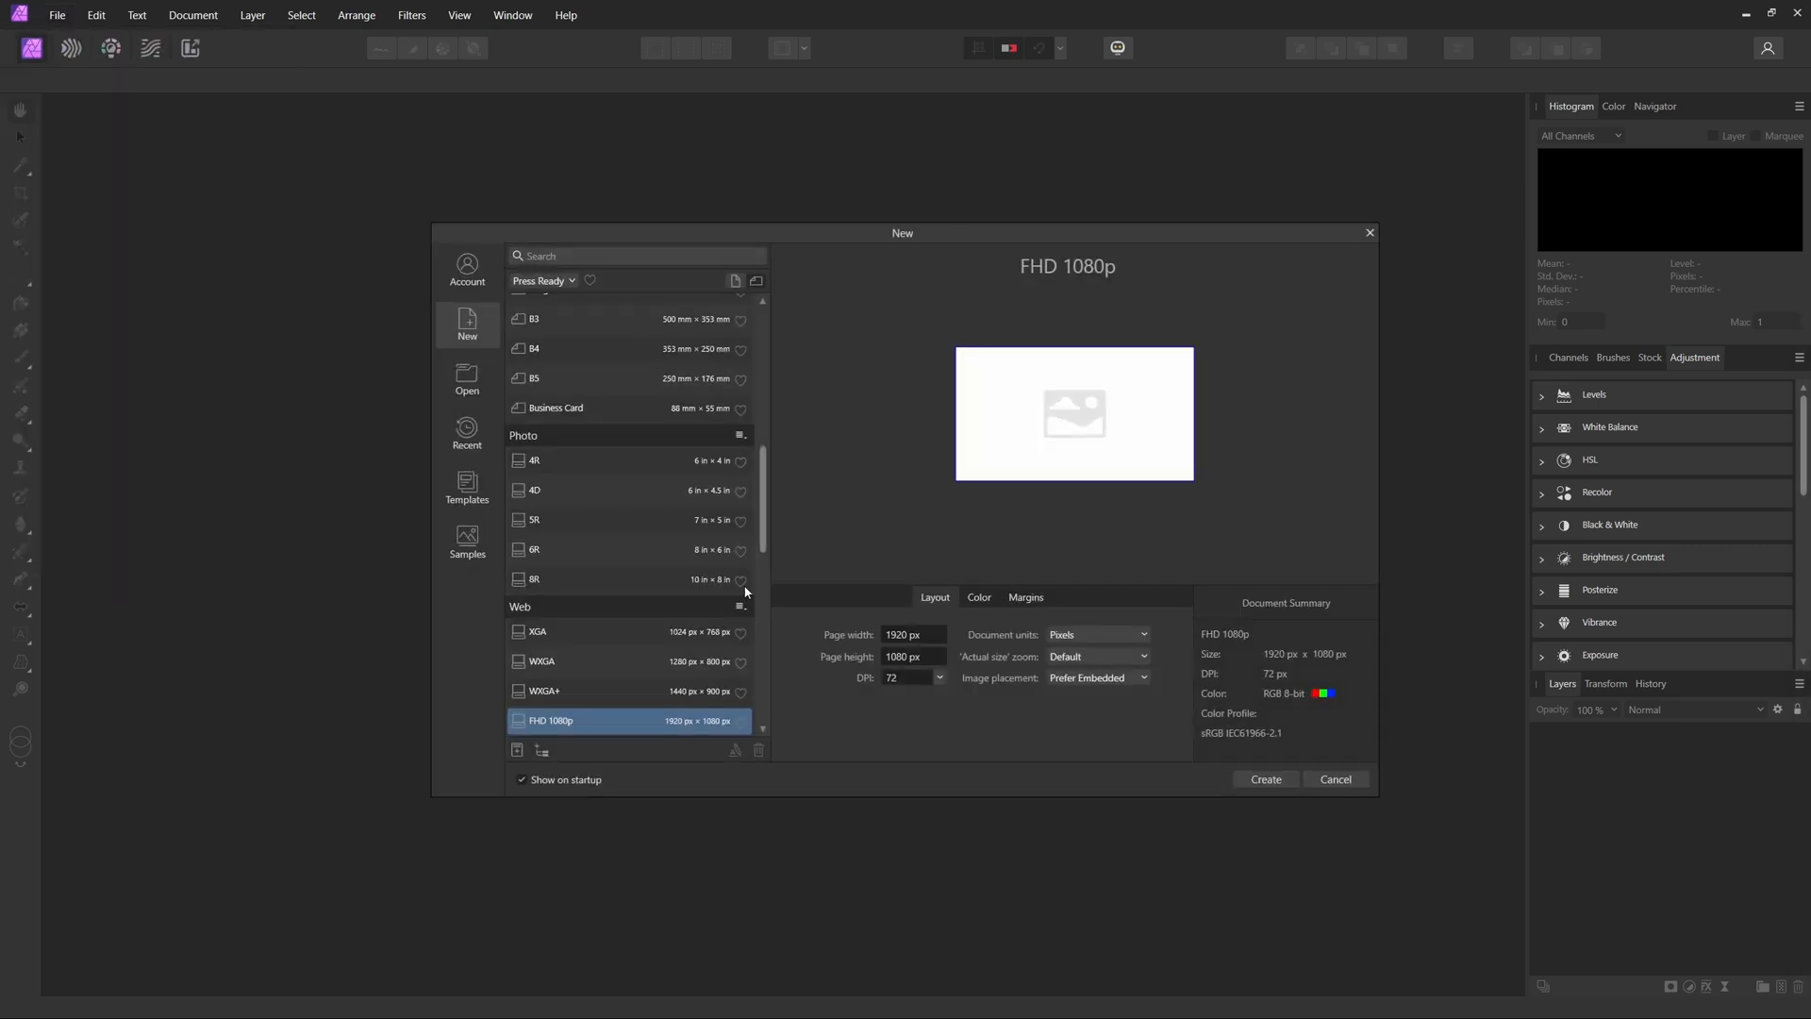
mouse_move(1100, 607)
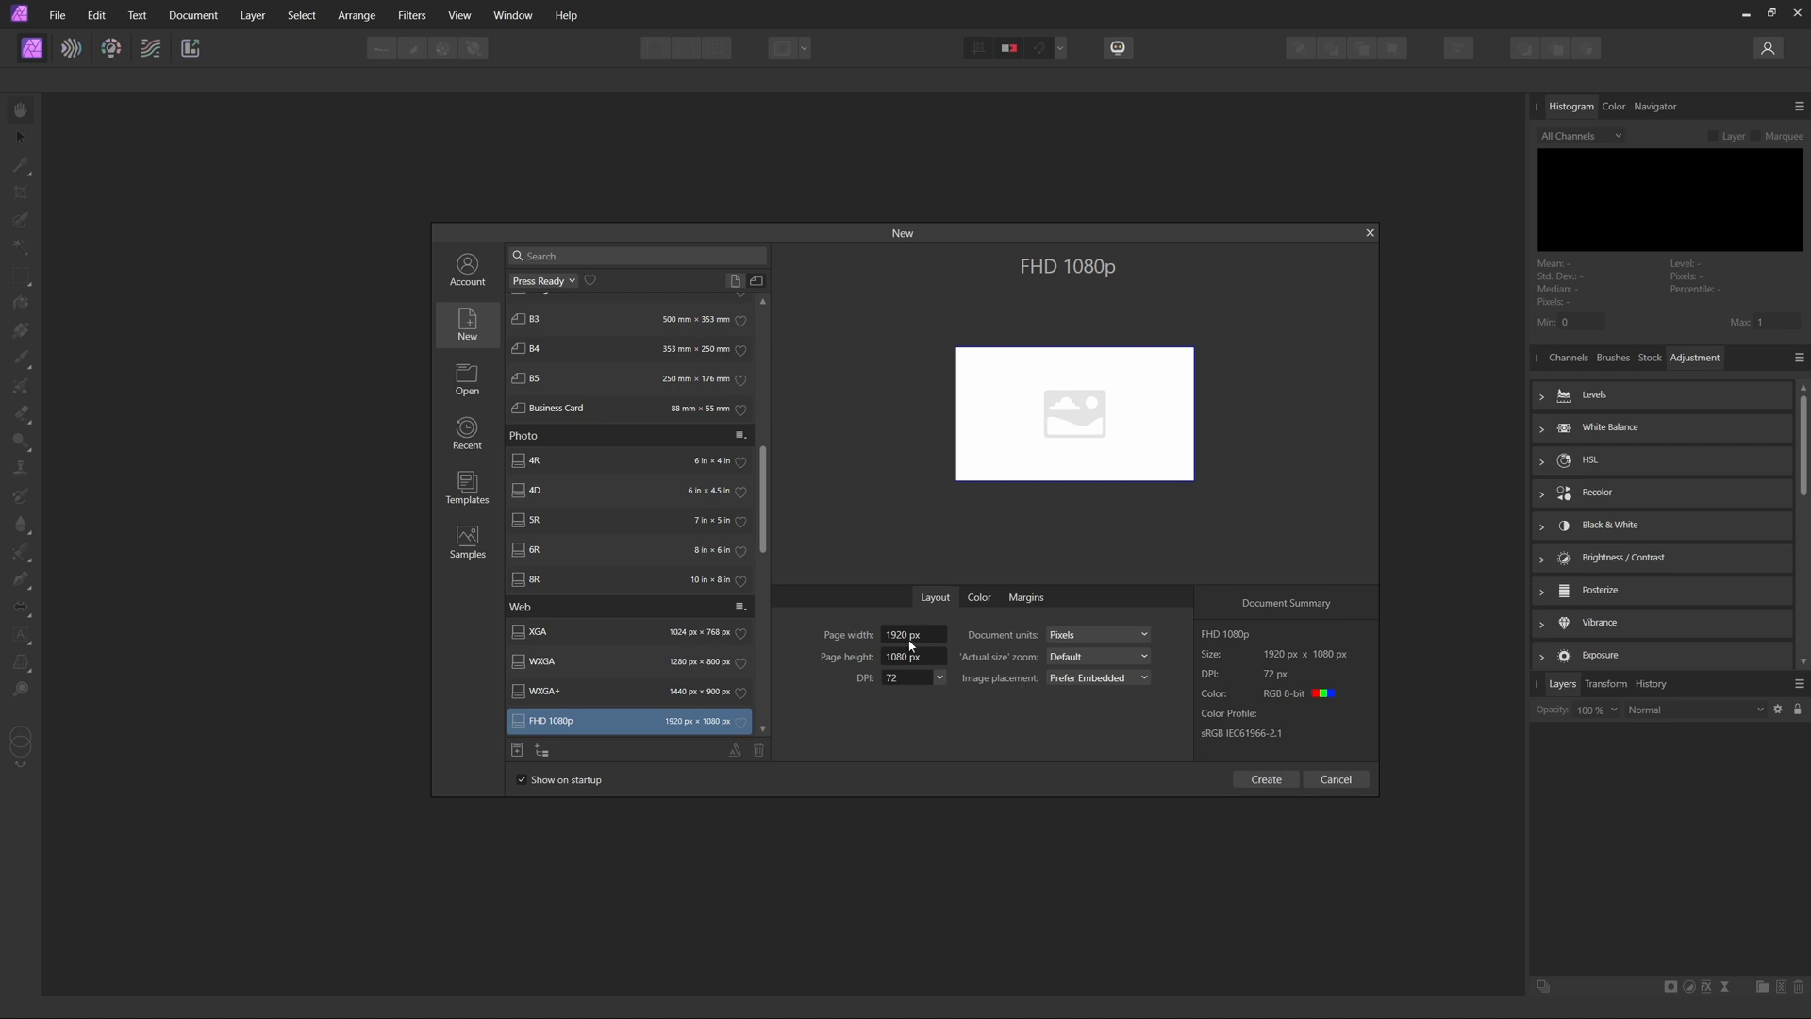
- Create a new document with page width and height of 2048 px
text(2048)
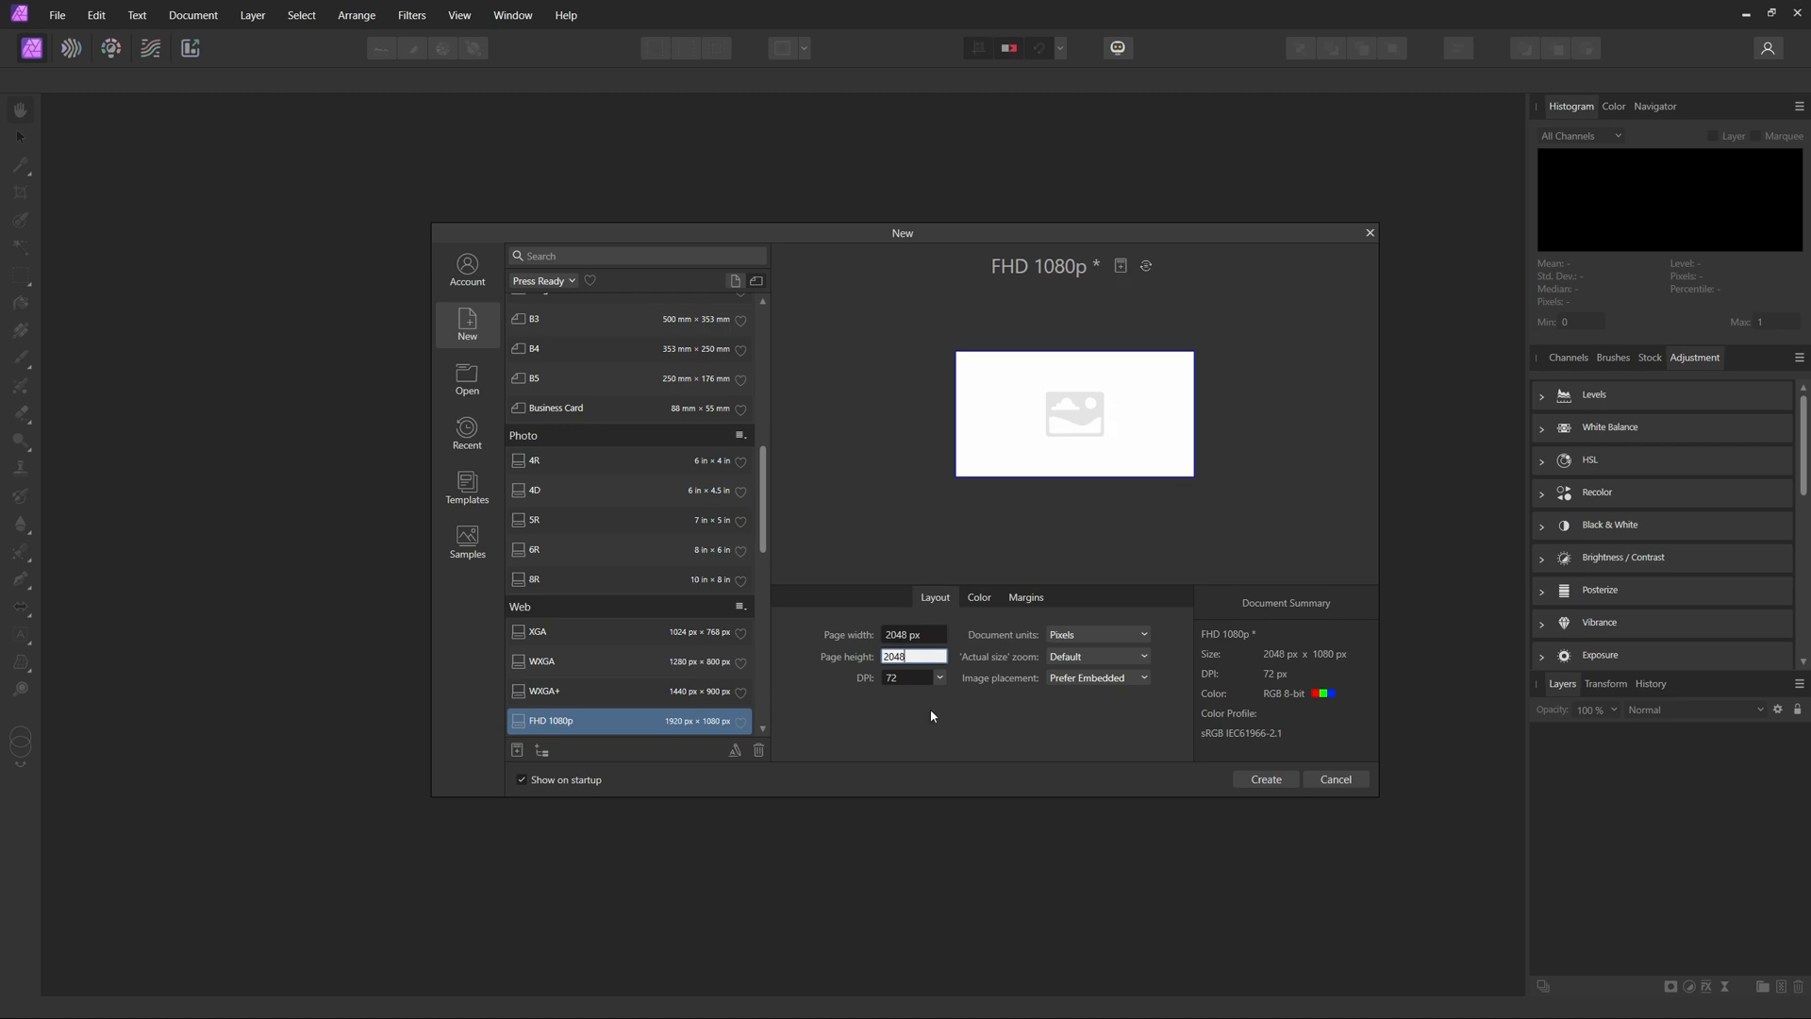
mouse_move(1268, 789)
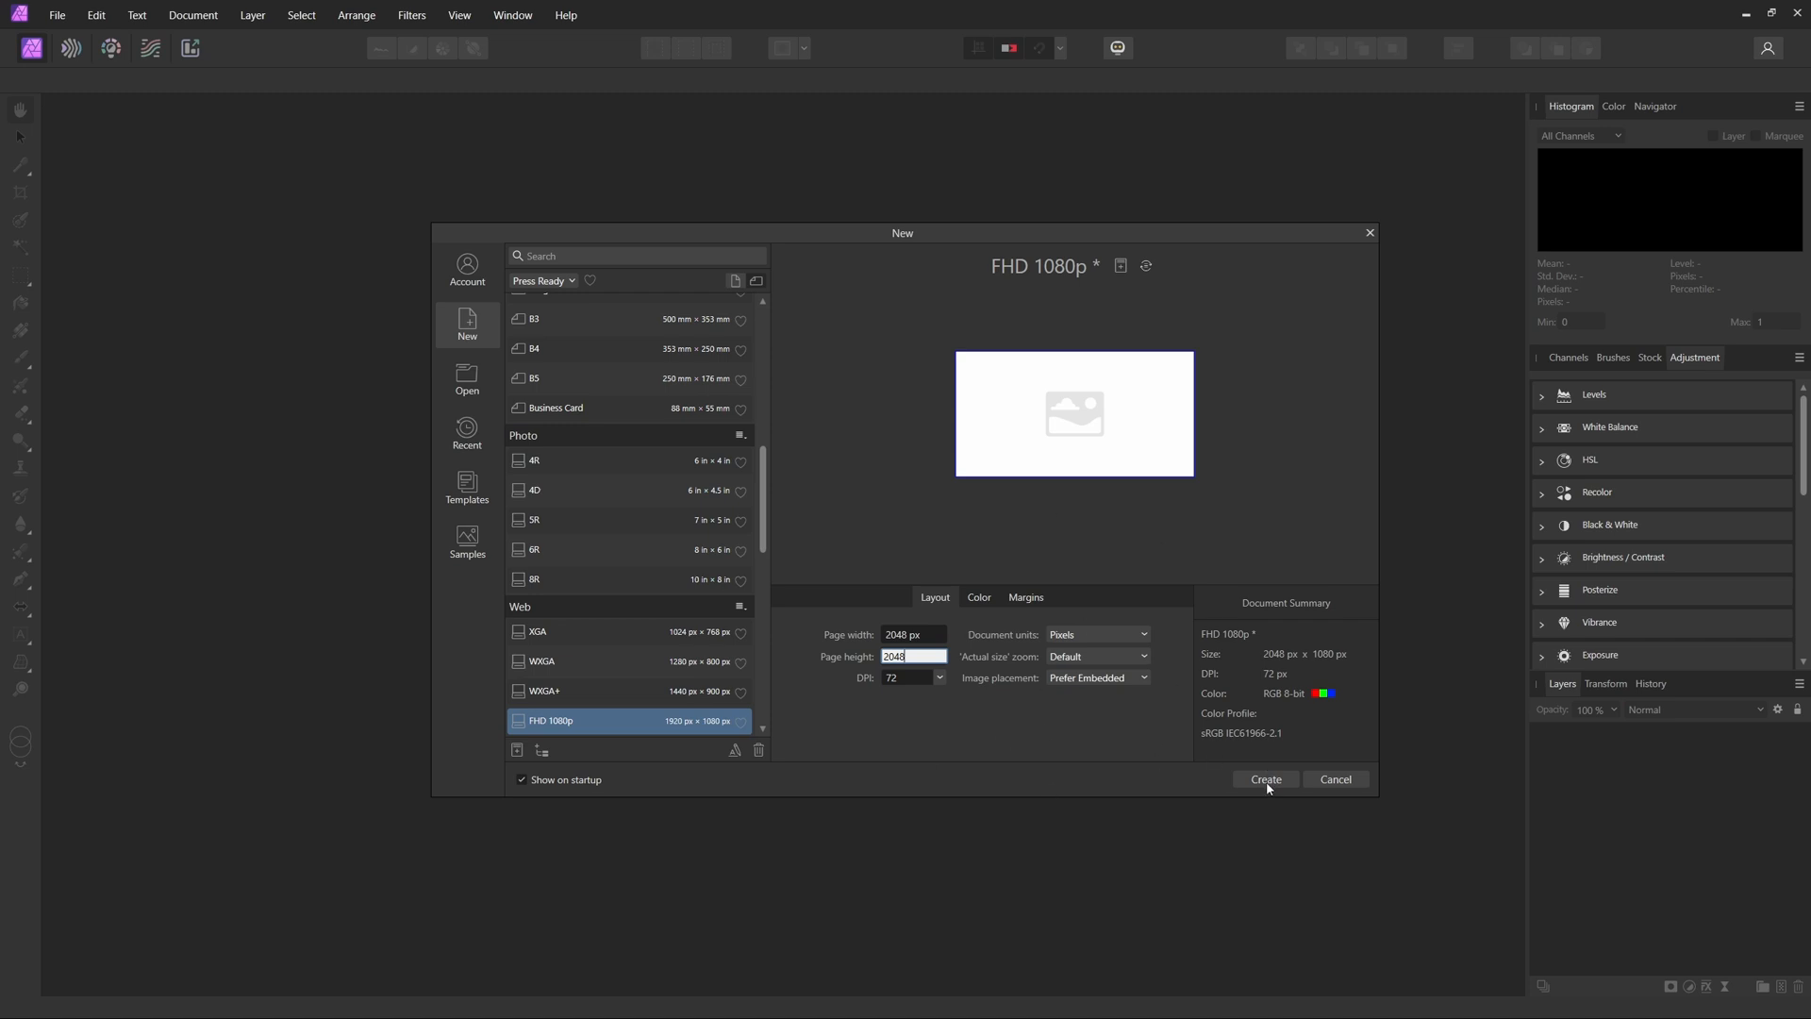
click(1264, 779)
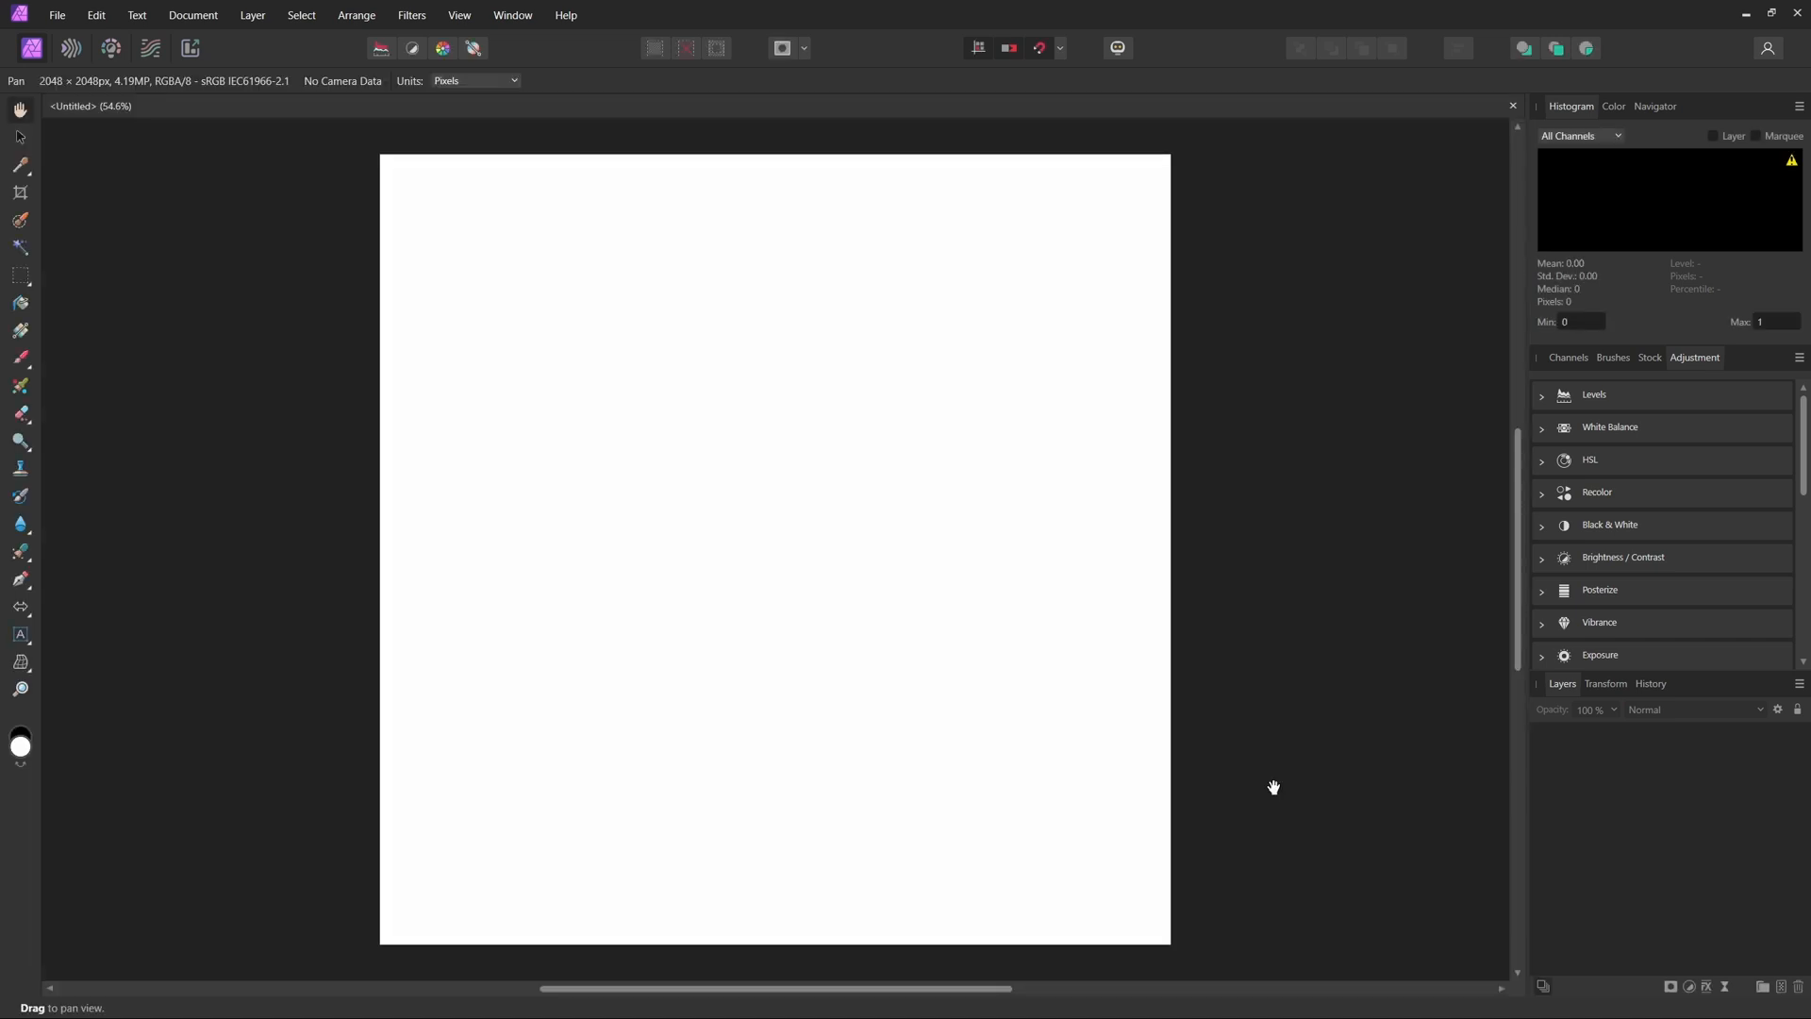
- Place the amber bottles photo with the Move Tool and nudge its position on the page
click(17, 136)
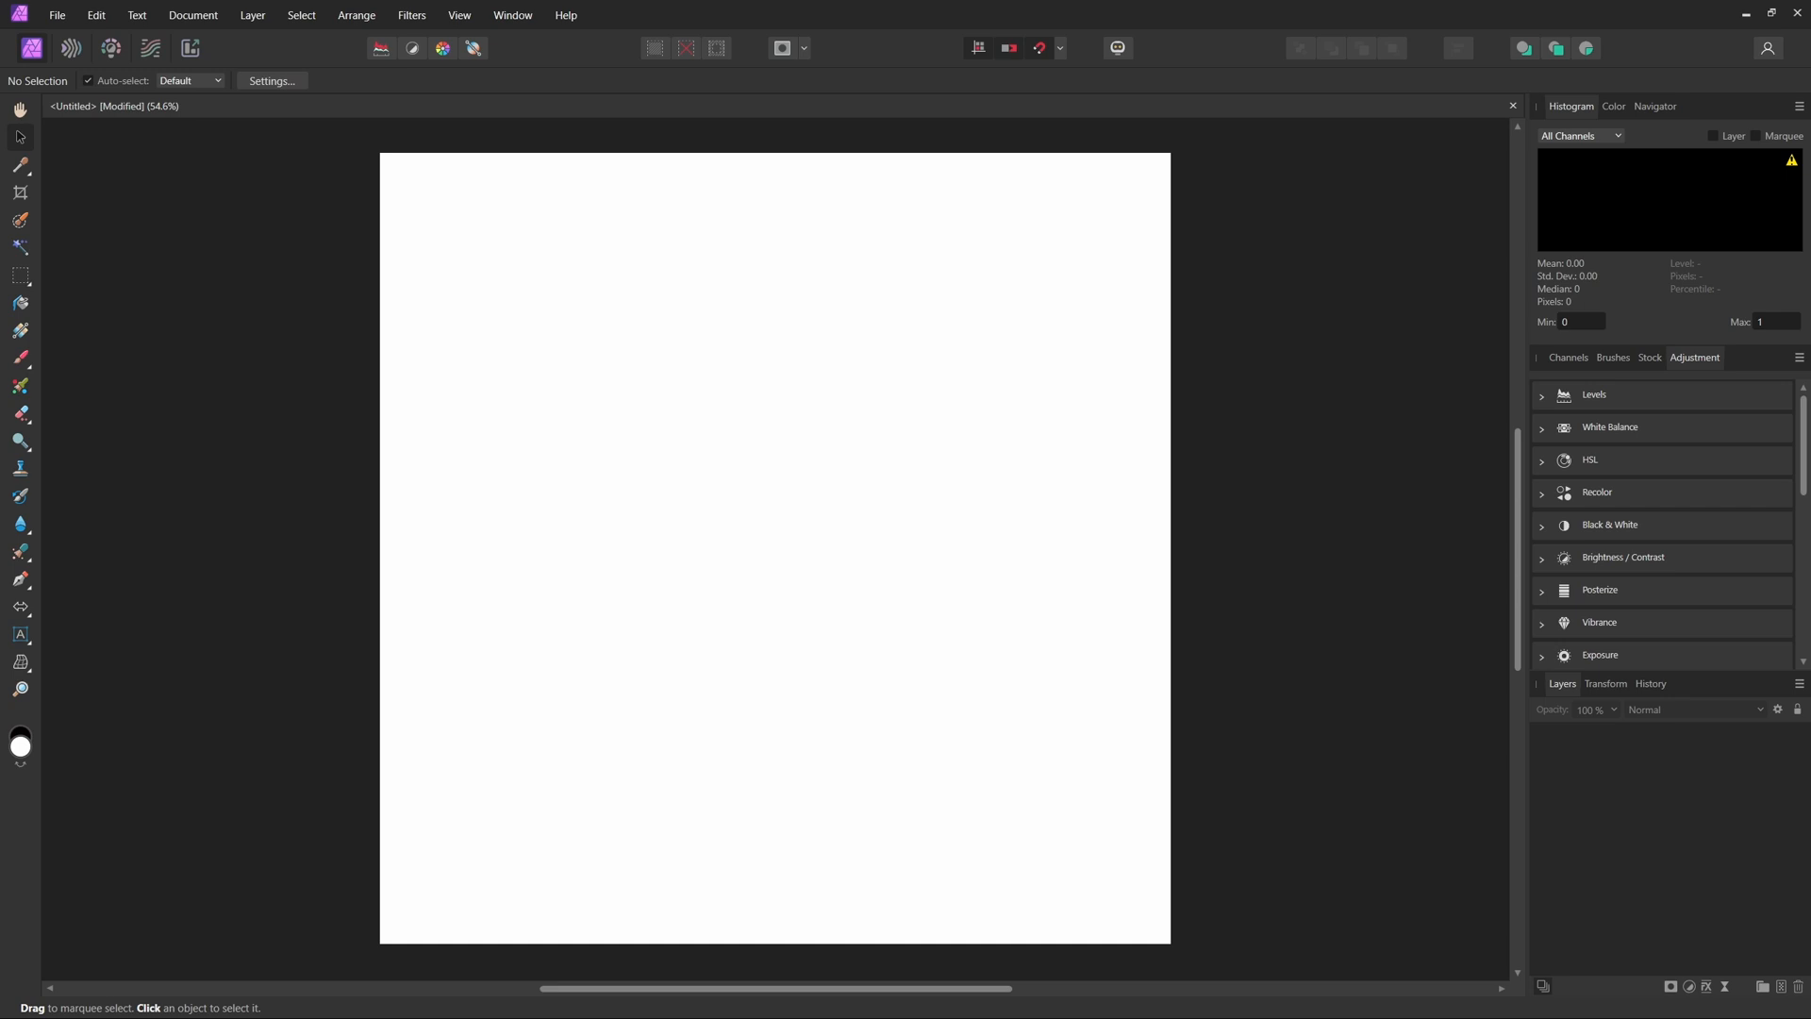
mouse_move(874, 574)
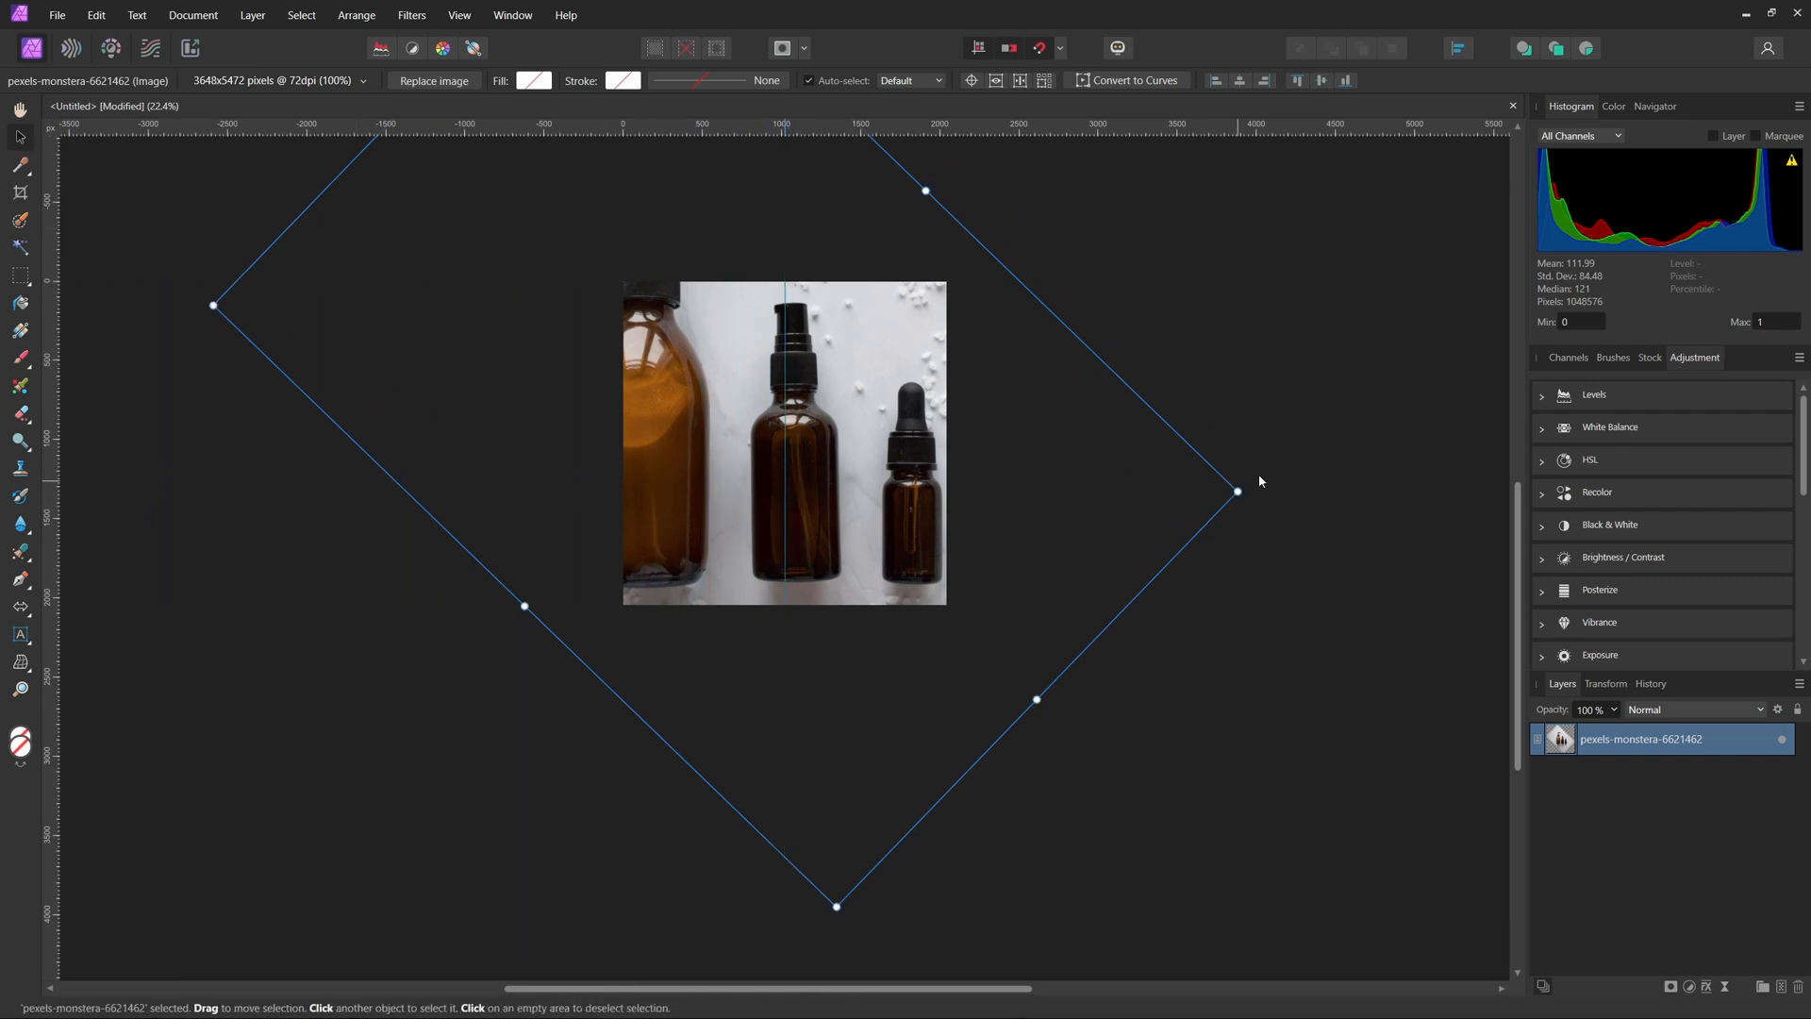
drag(1237, 491, 1234, 505)
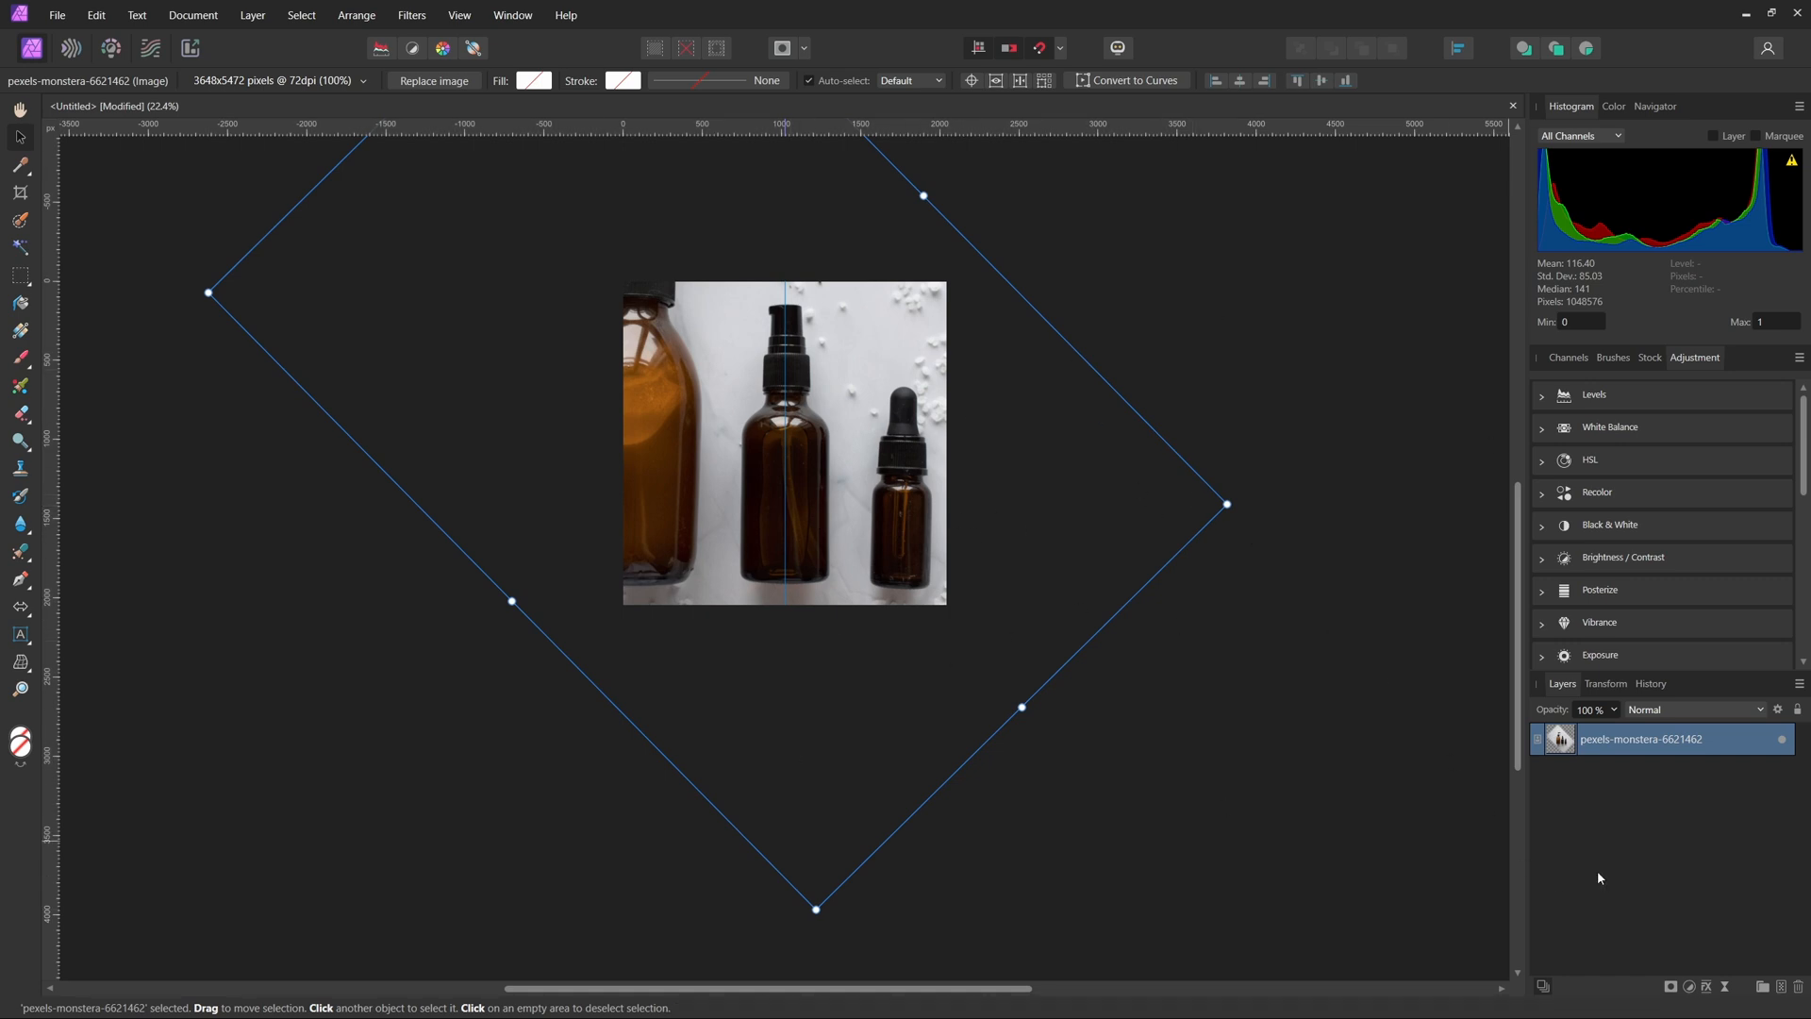
mouse_move(1645, 864)
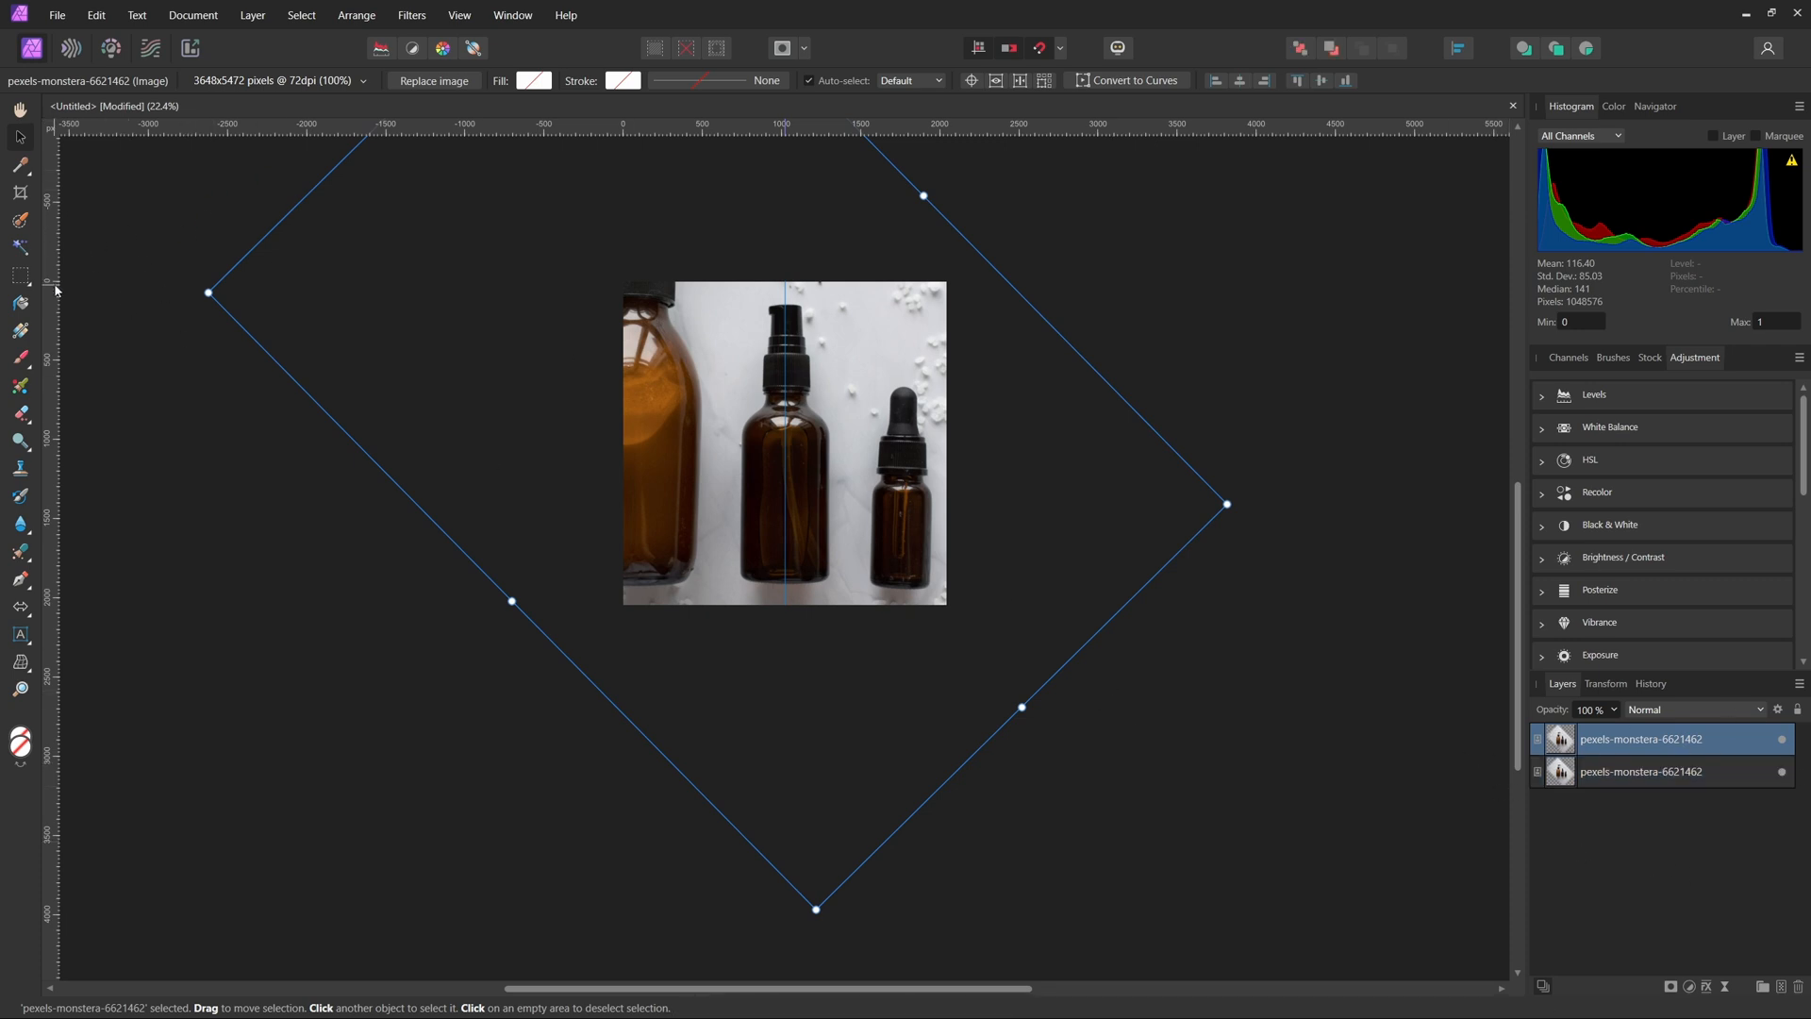
mouse_move(13, 223)
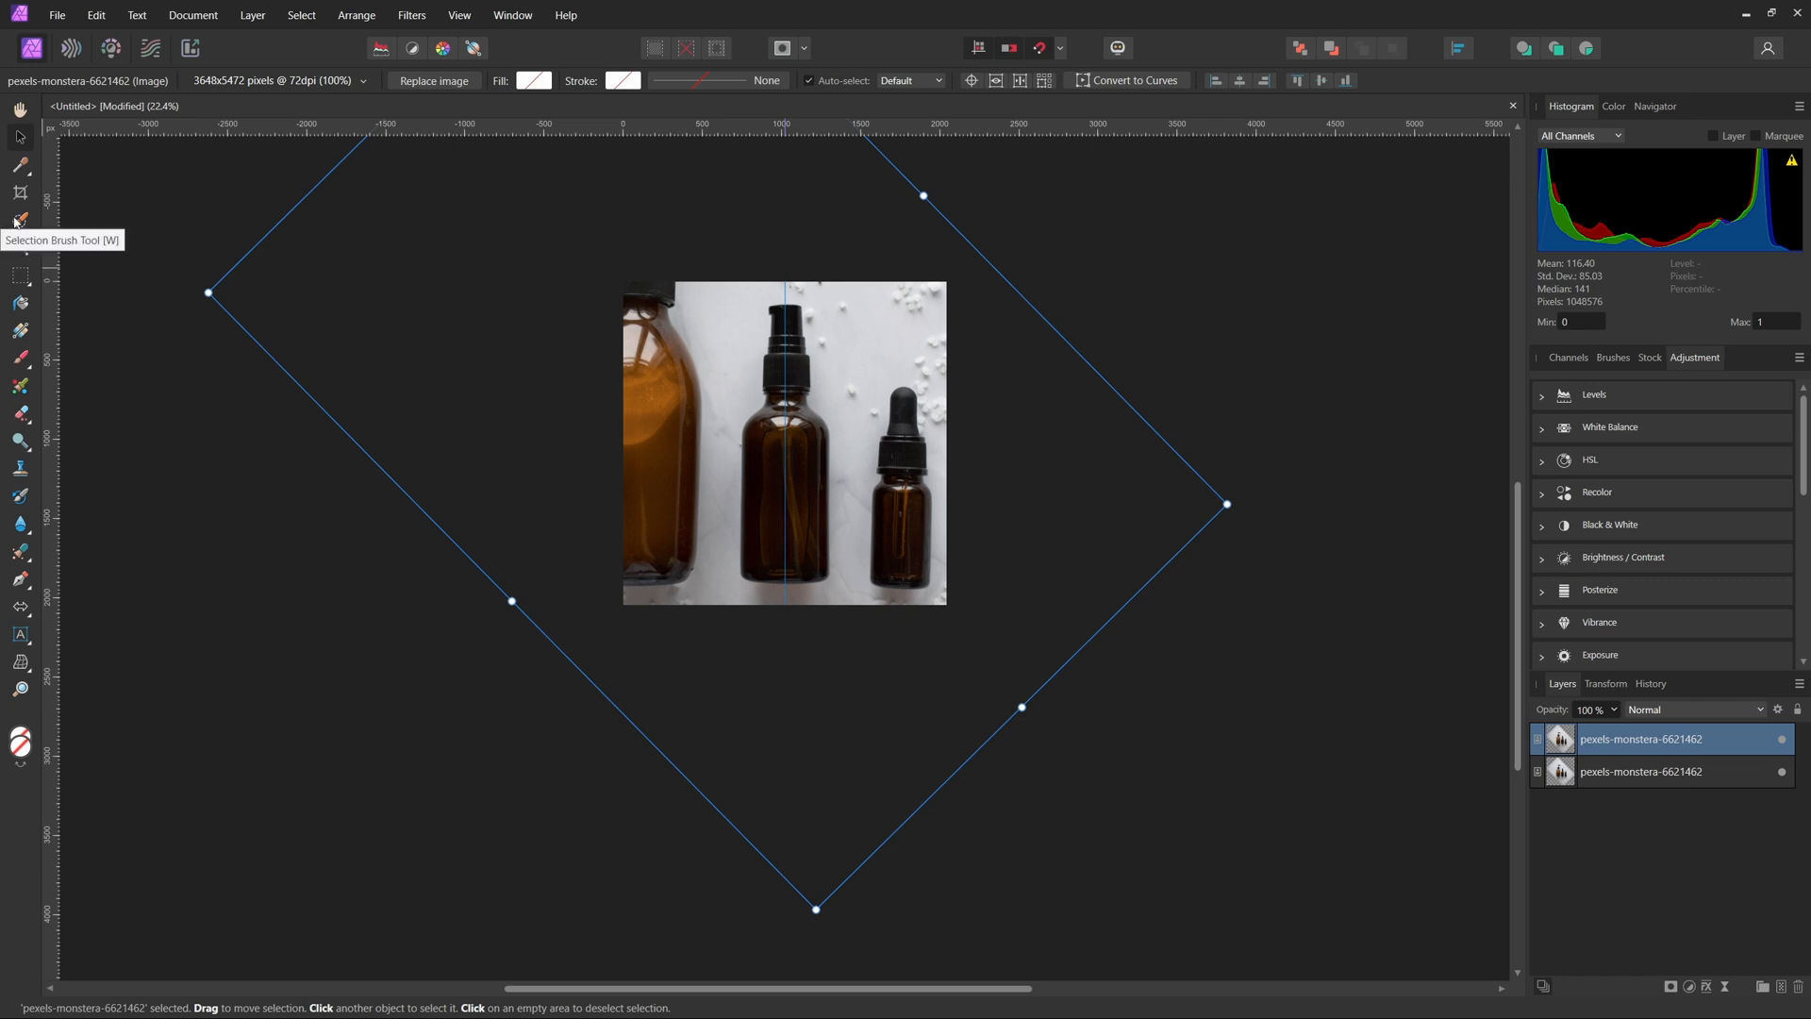
- Paint a selection over the middle pump bottle with the Selection Brush and start refining it
click(19, 223)
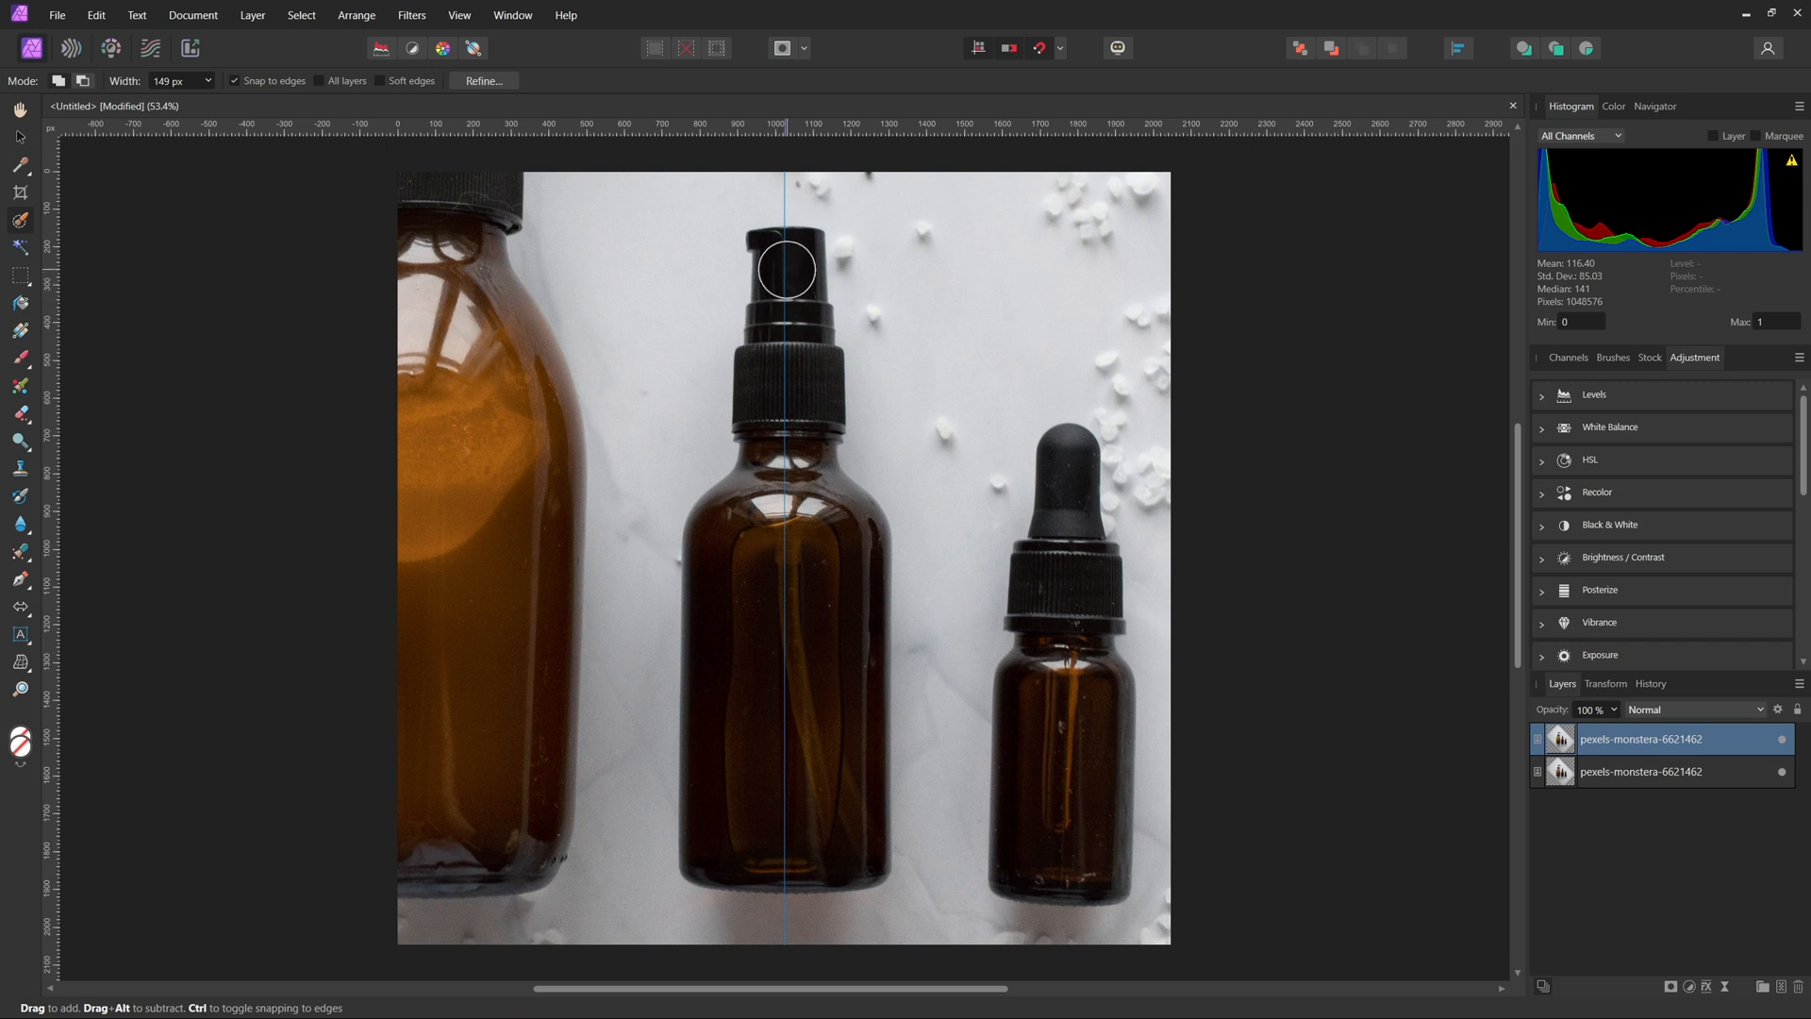
drag(785, 269, 785, 796)
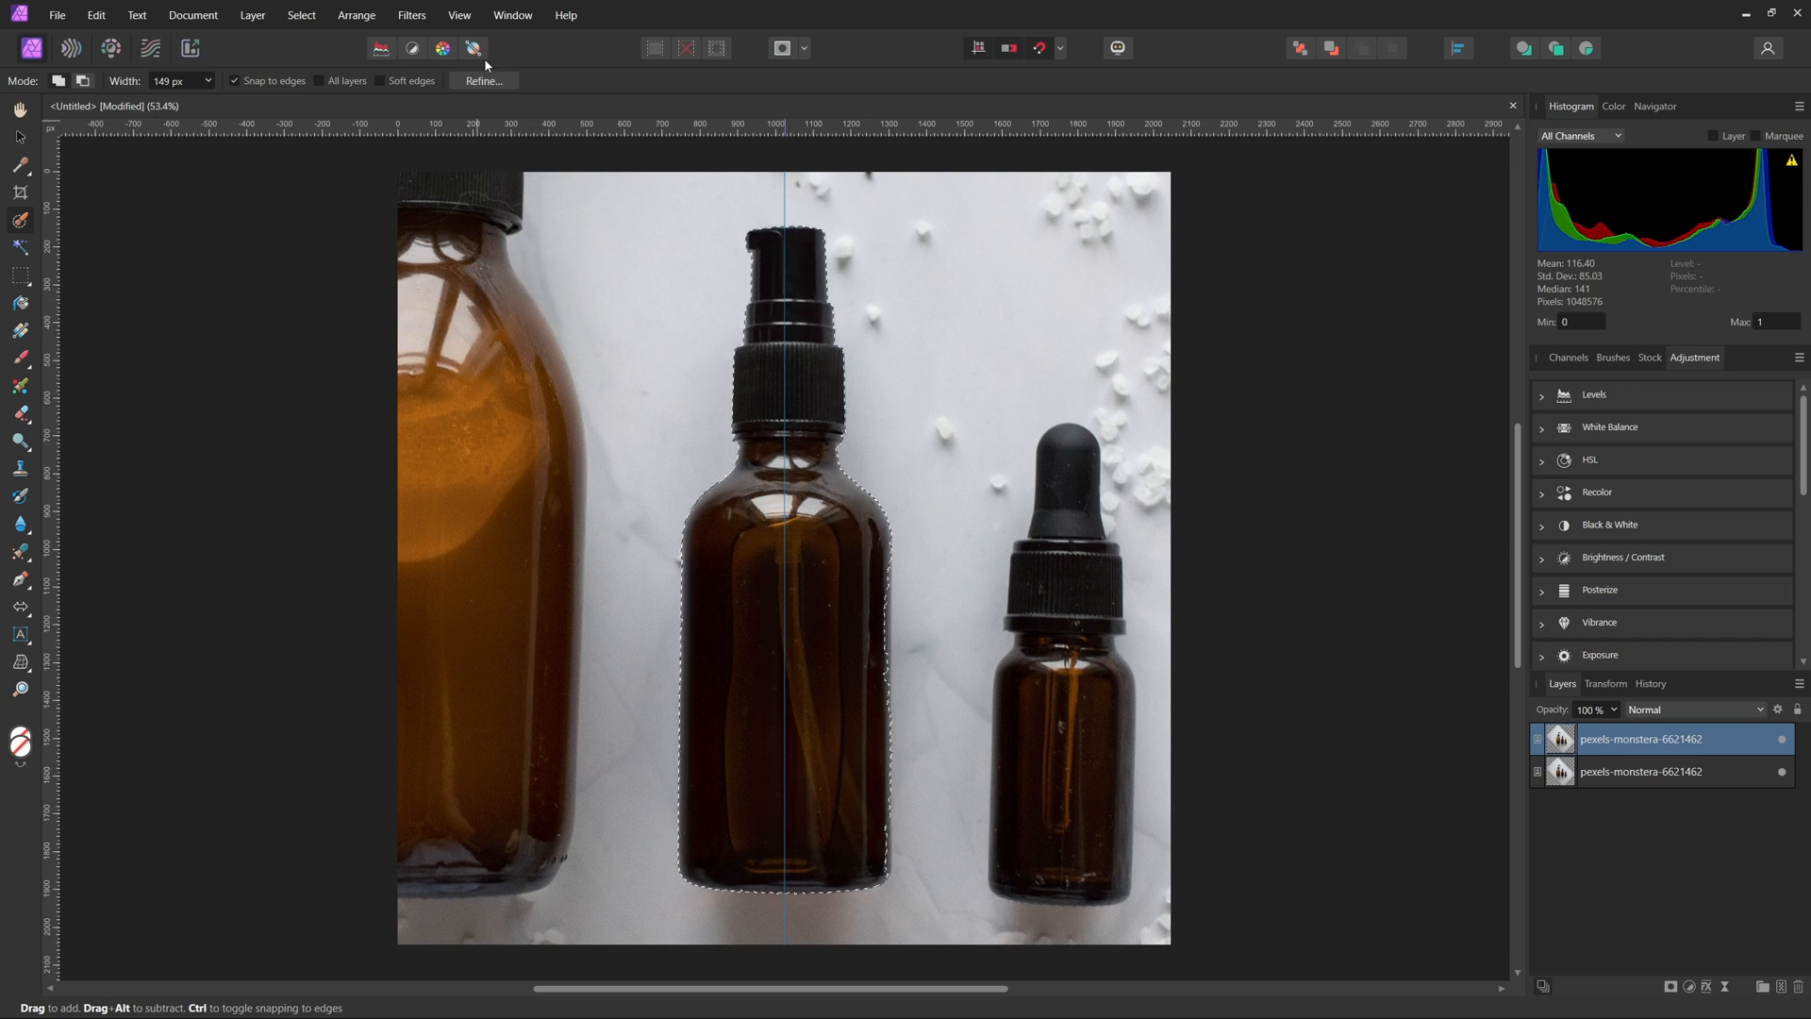
click(485, 80)
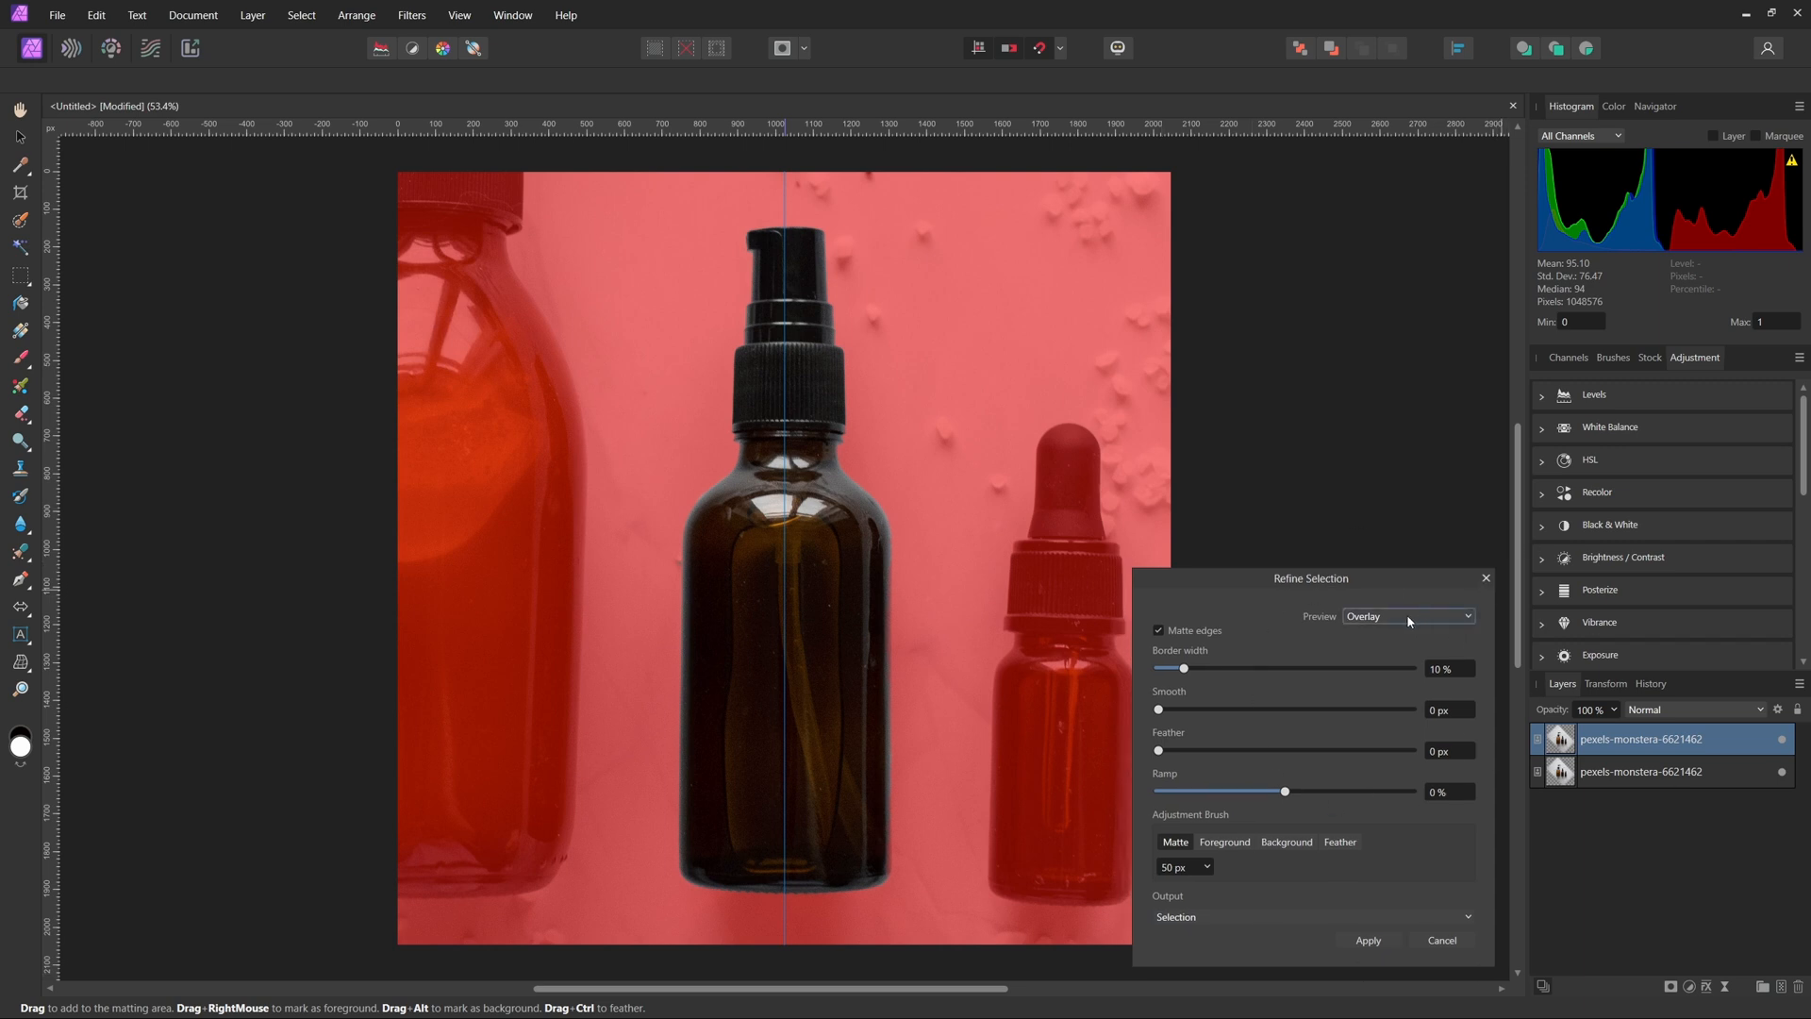
- Preview against white matte, brush away background fringes, then preview as black and white
click(1407, 615)
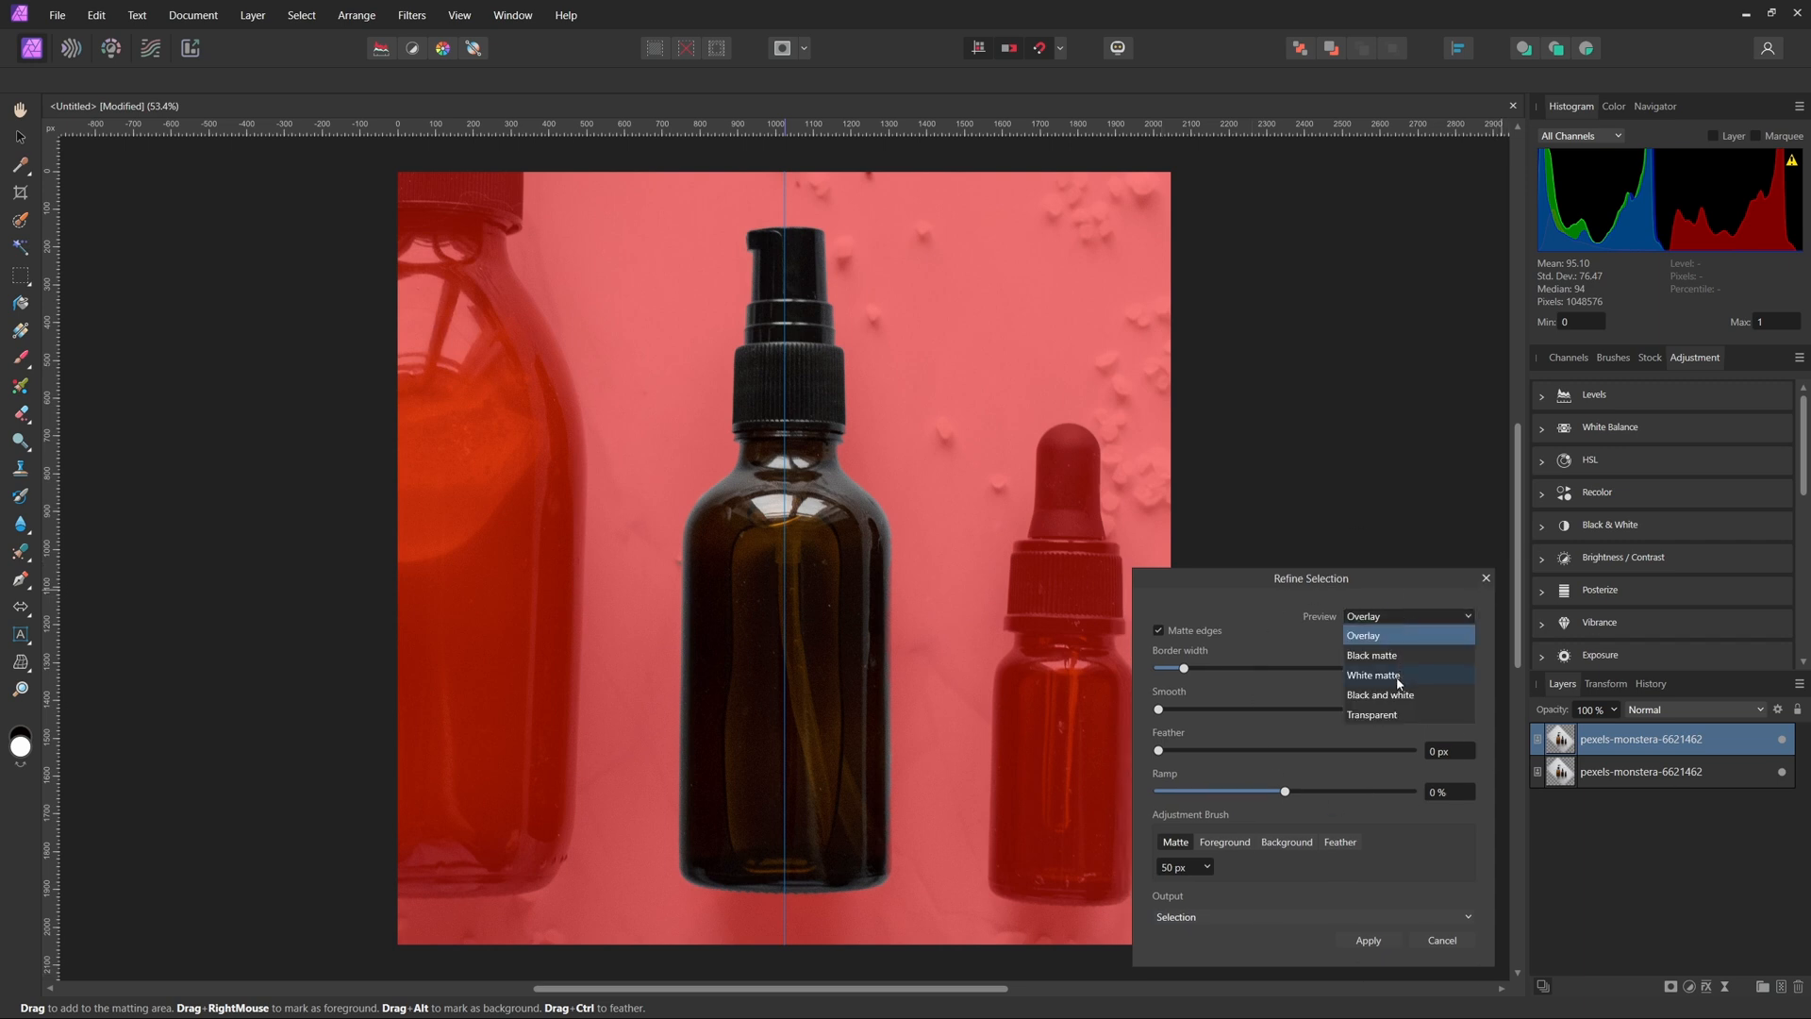
click(1374, 673)
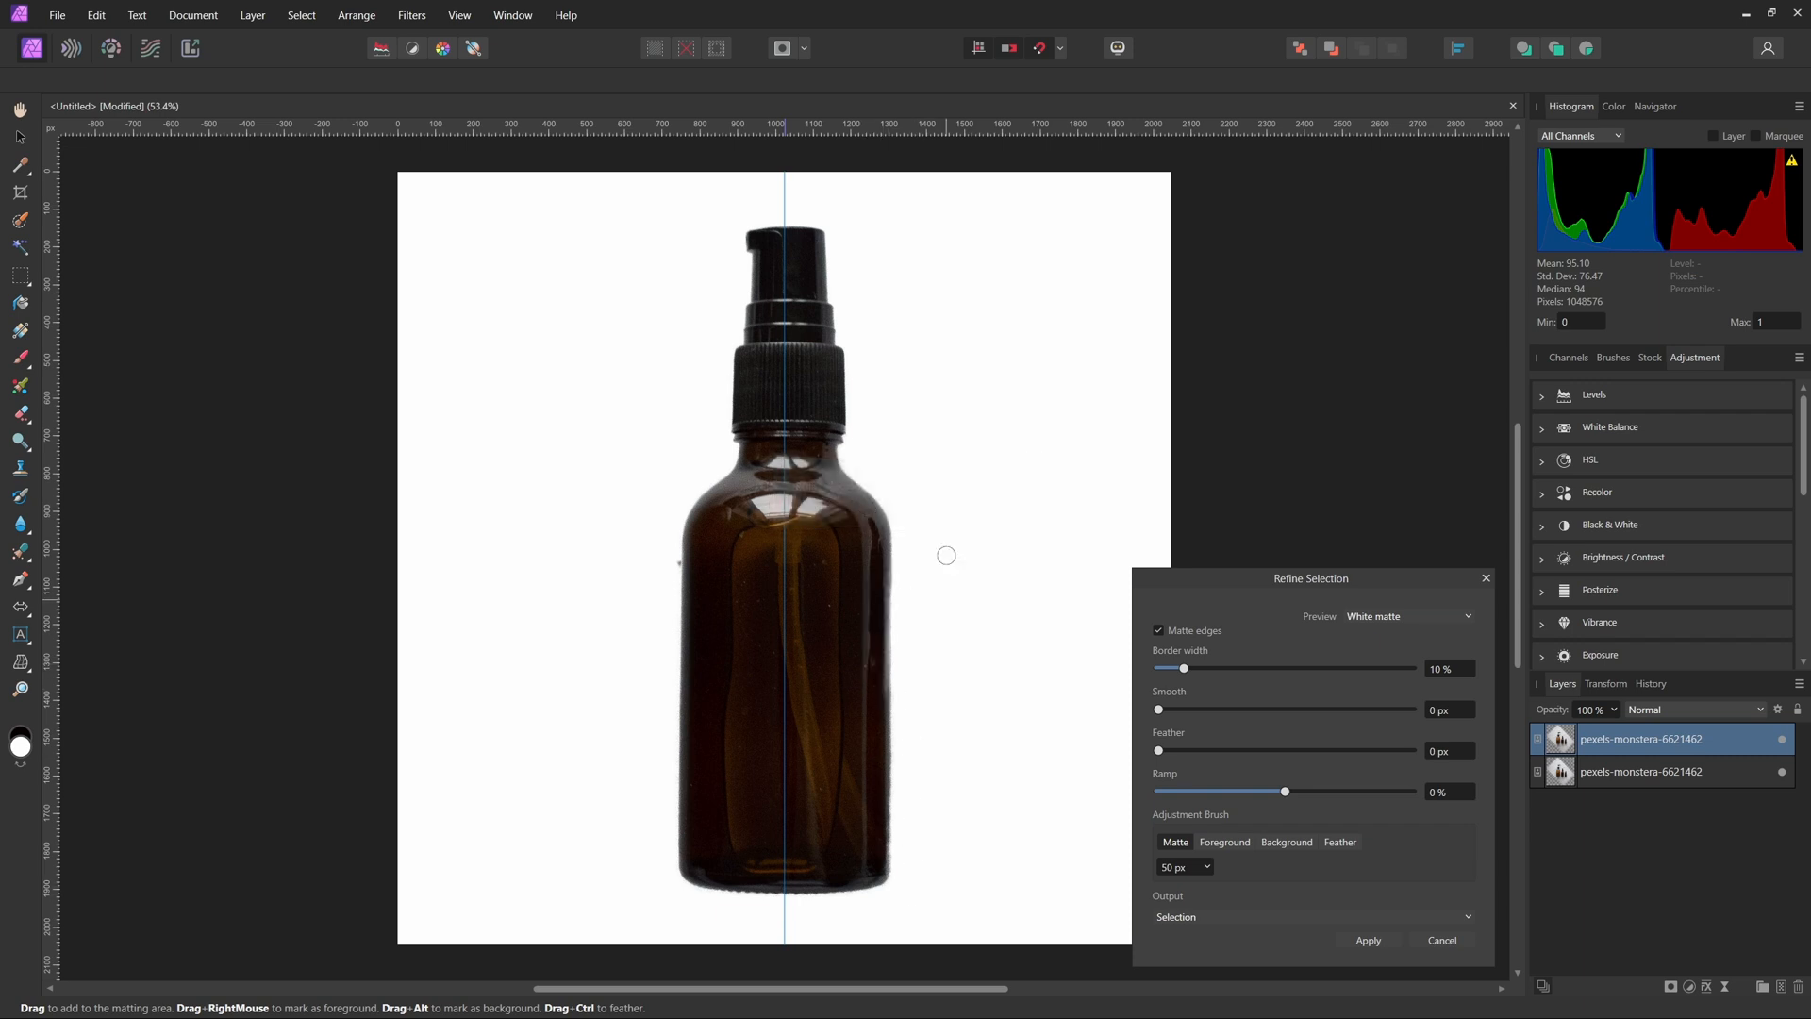
mouse_move(1230, 849)
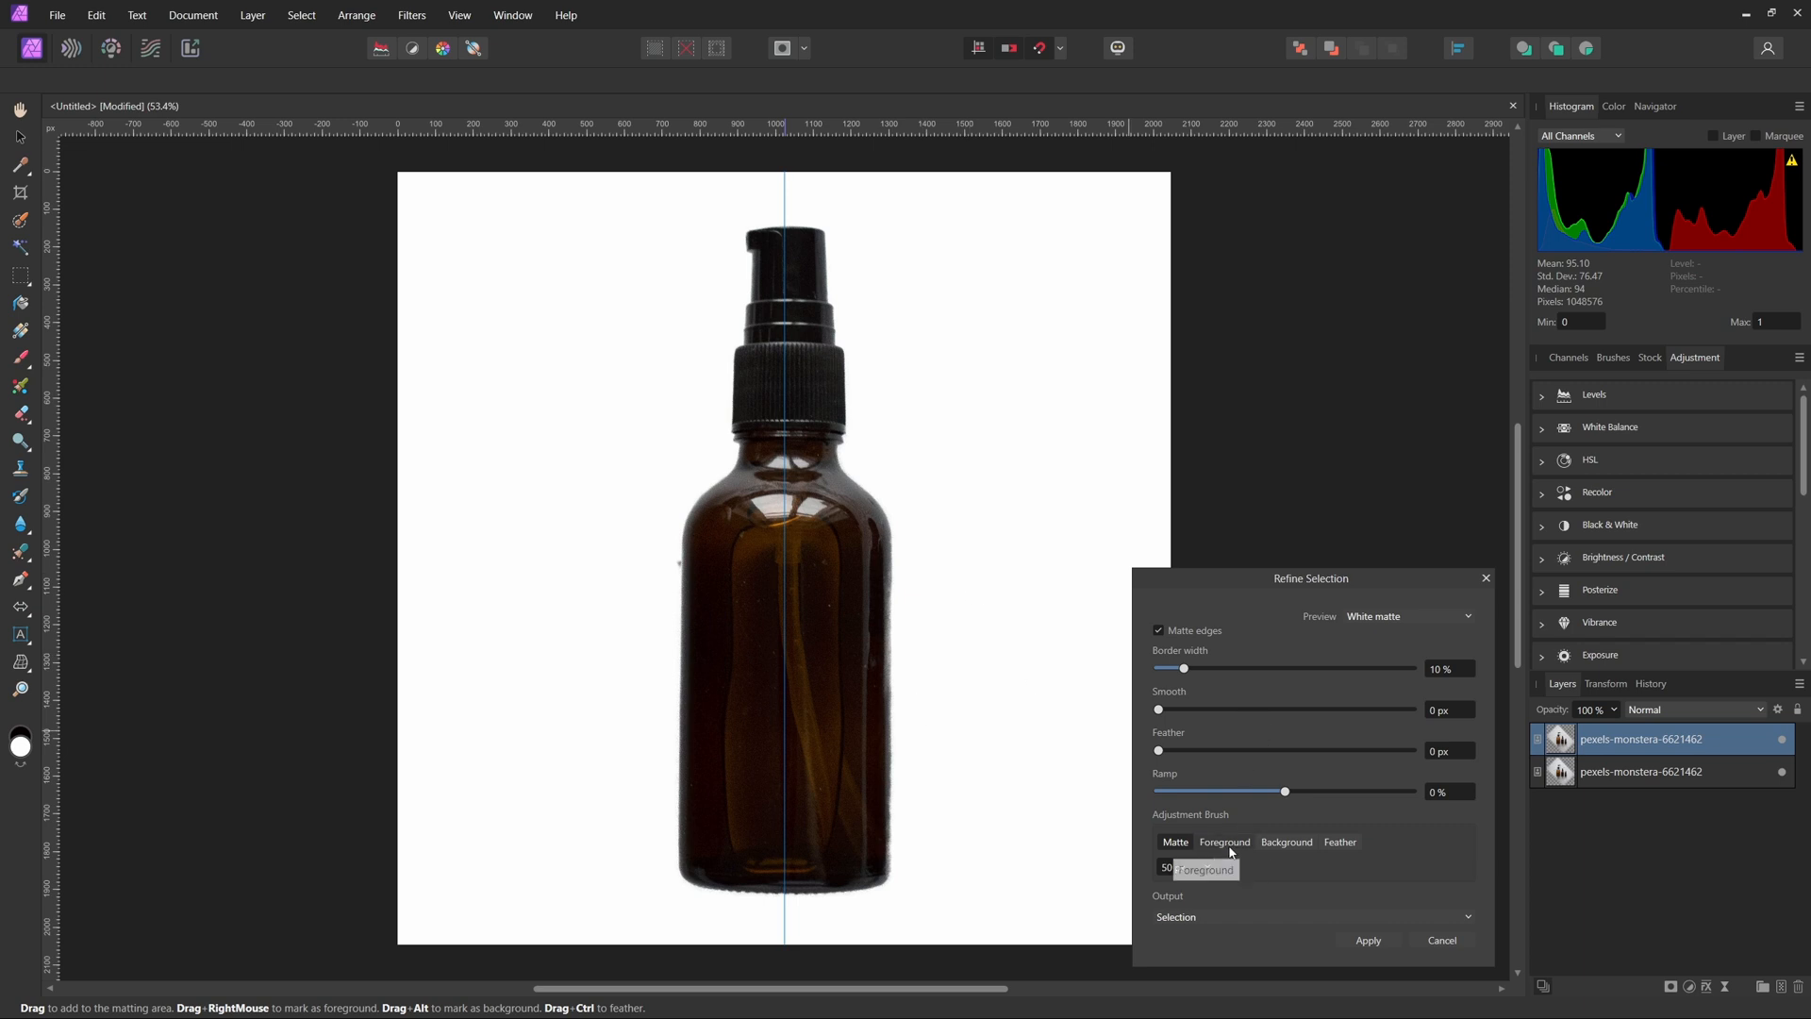
click(1287, 842)
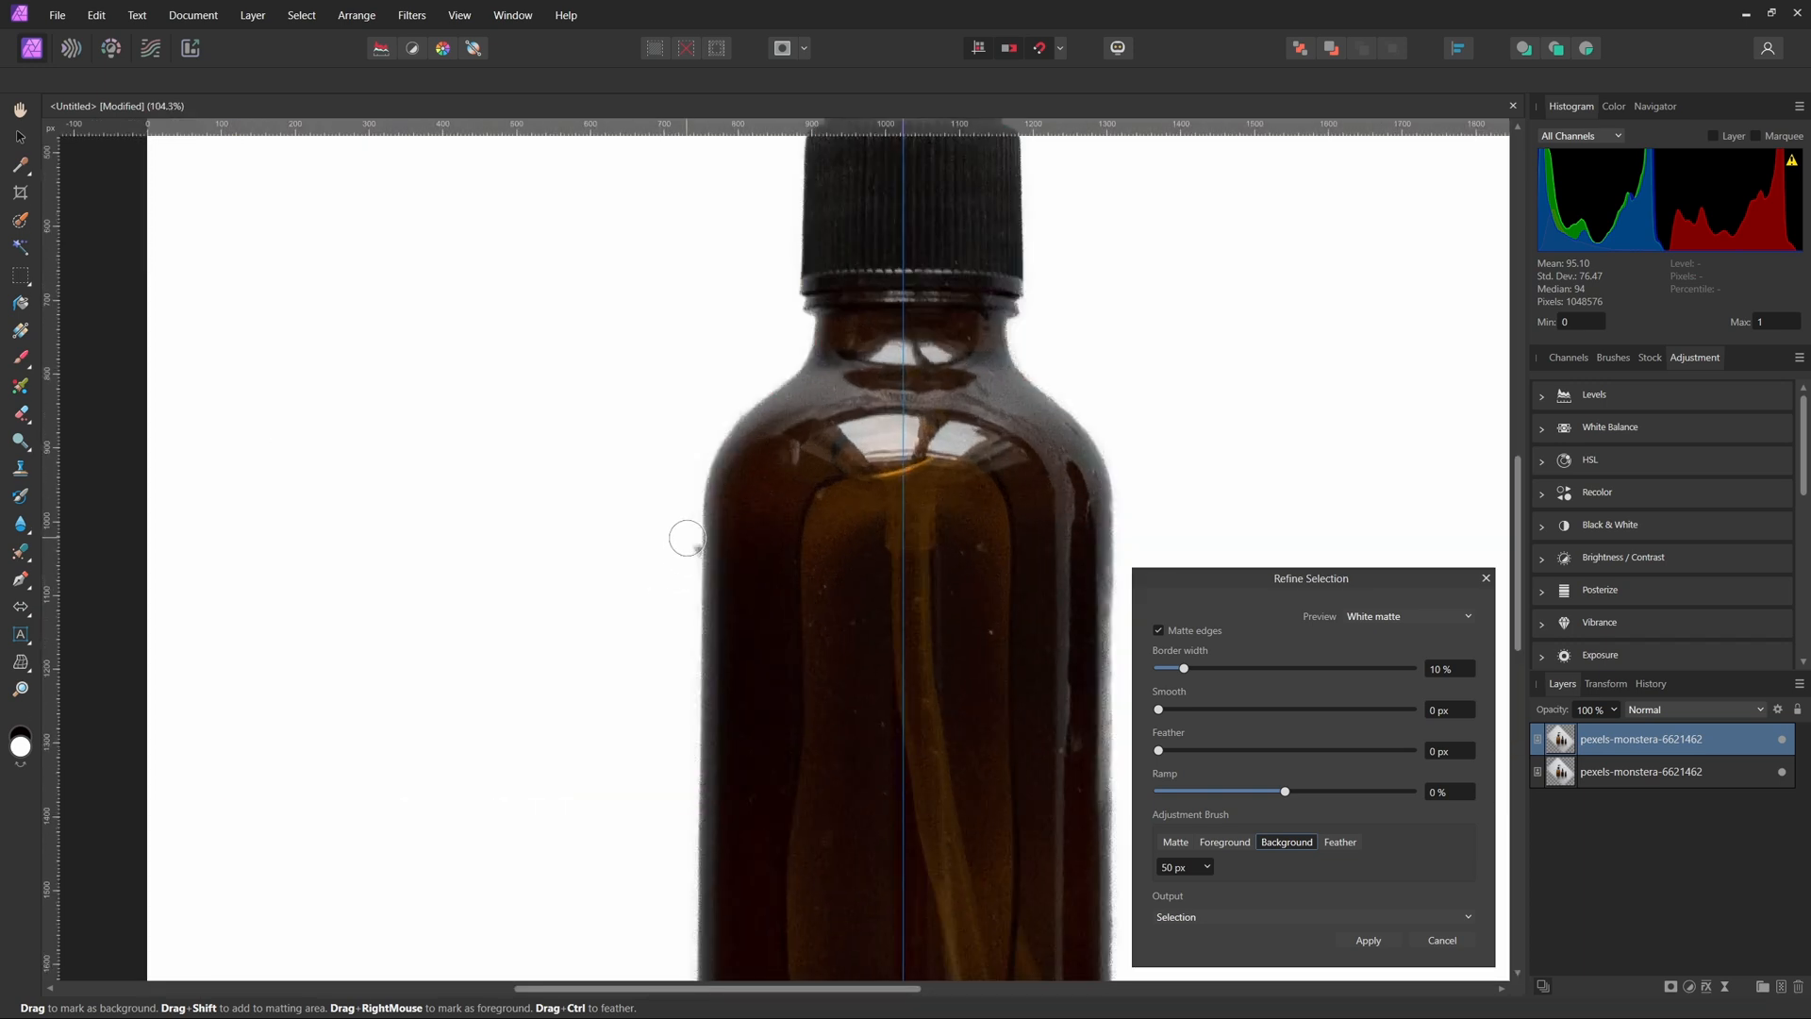
mouse_move(679, 547)
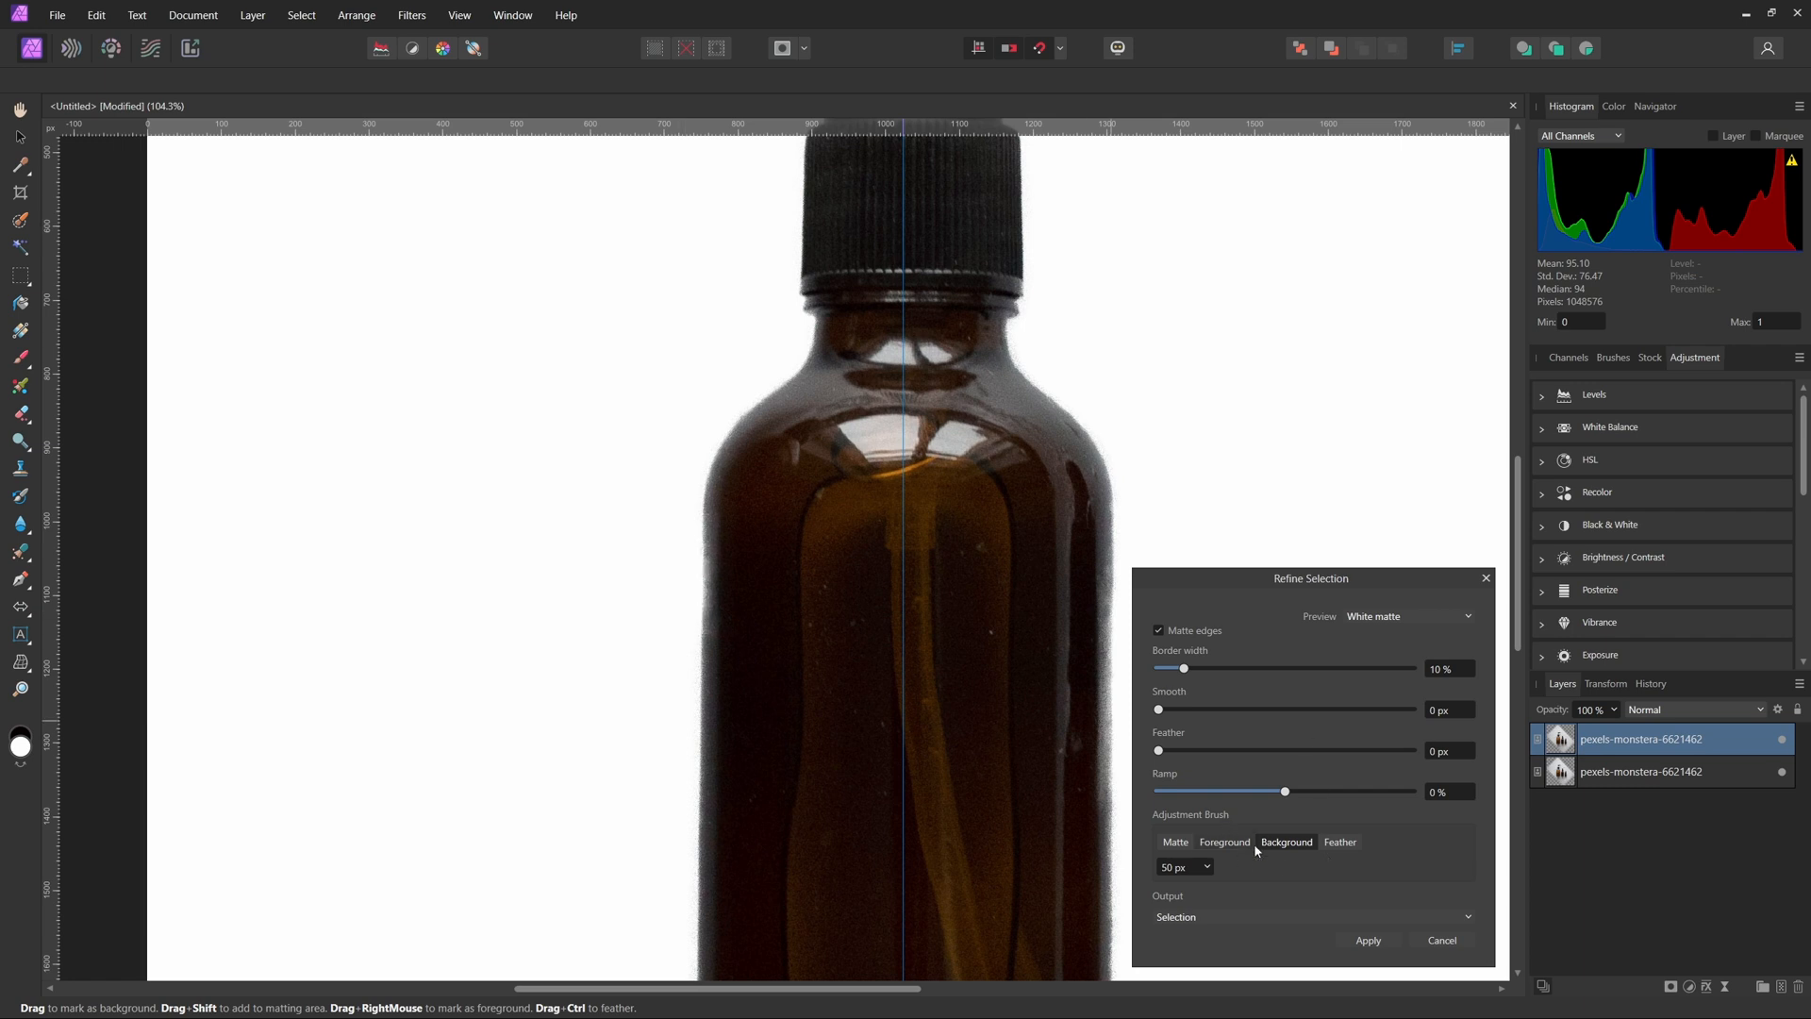
mouse_move(1041, 362)
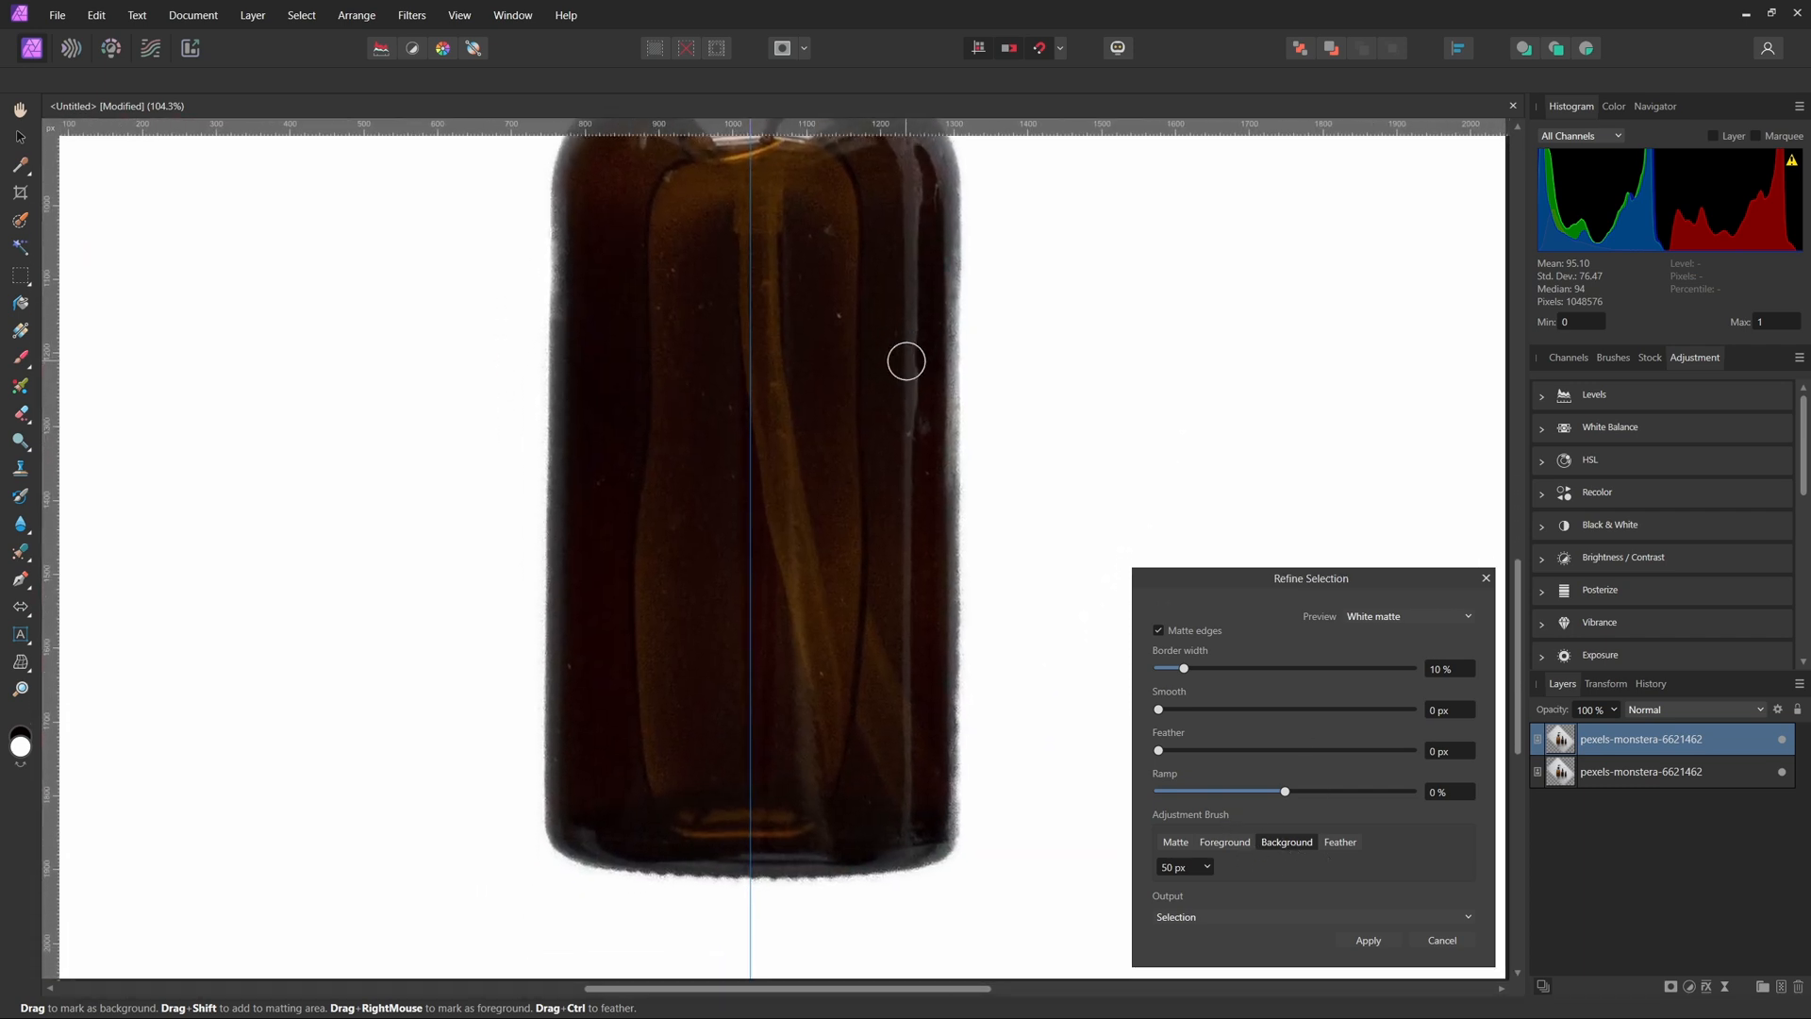
click(1224, 842)
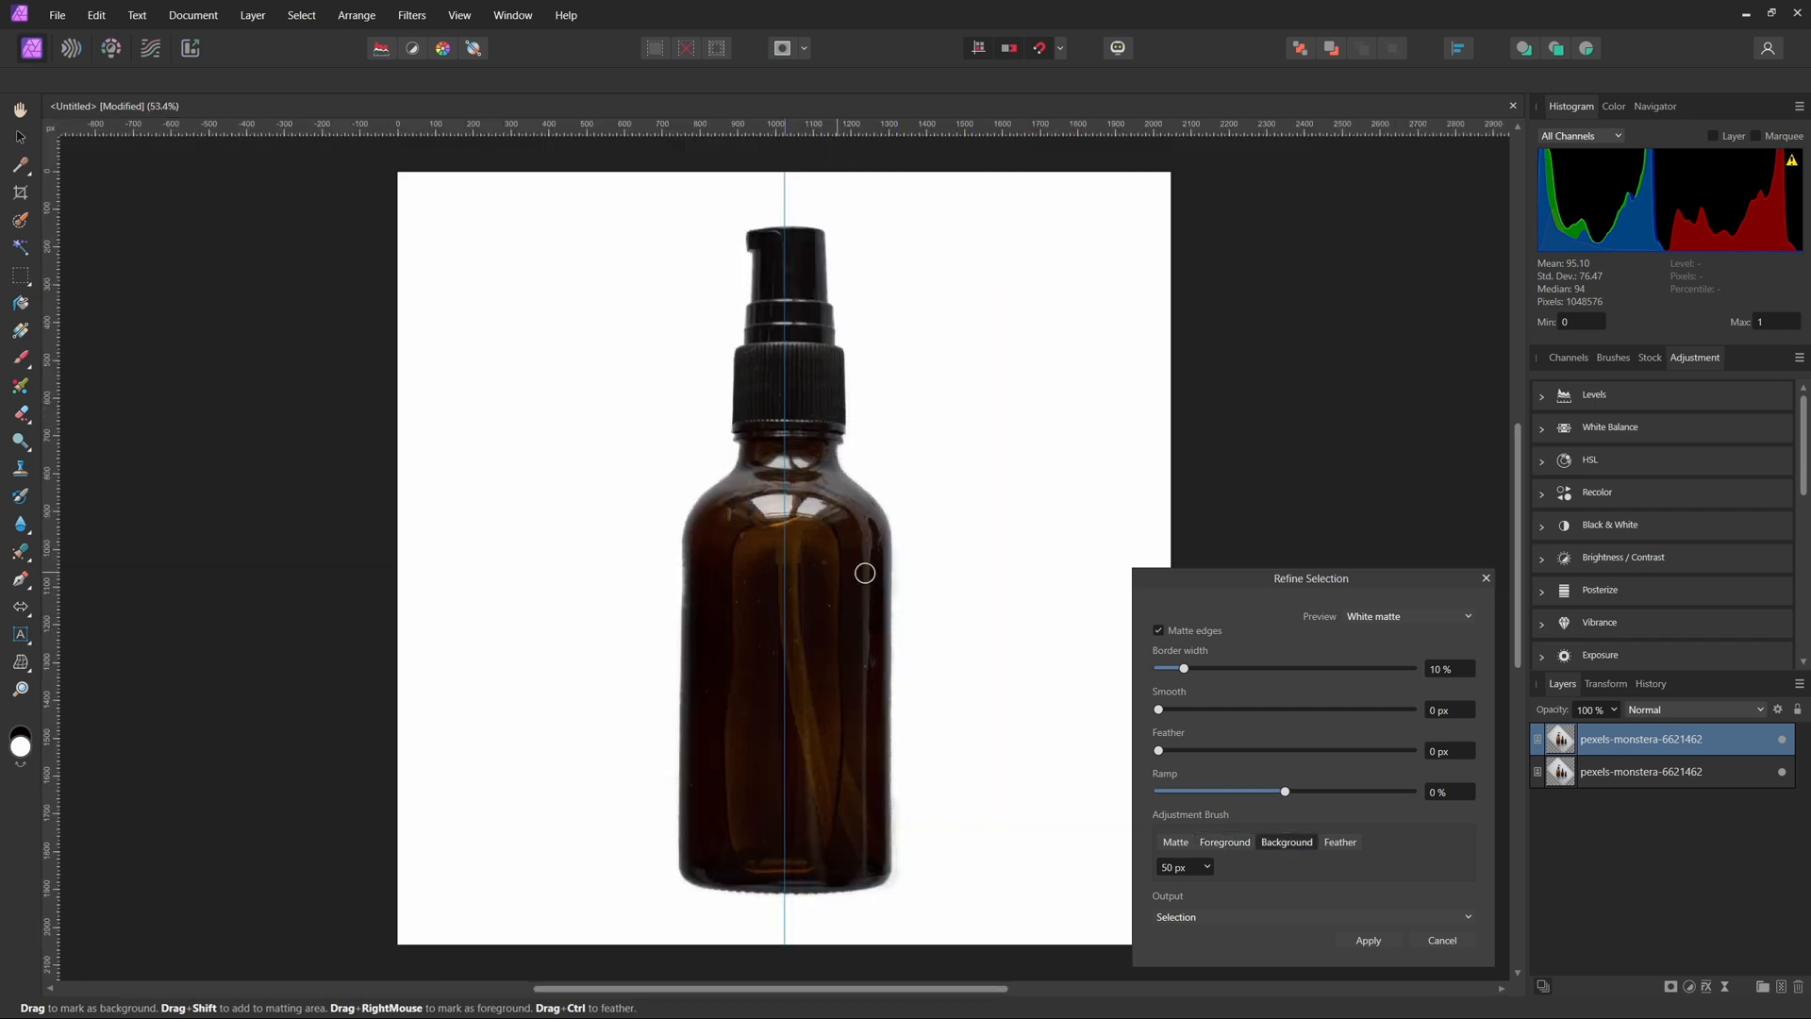
click(1407, 615)
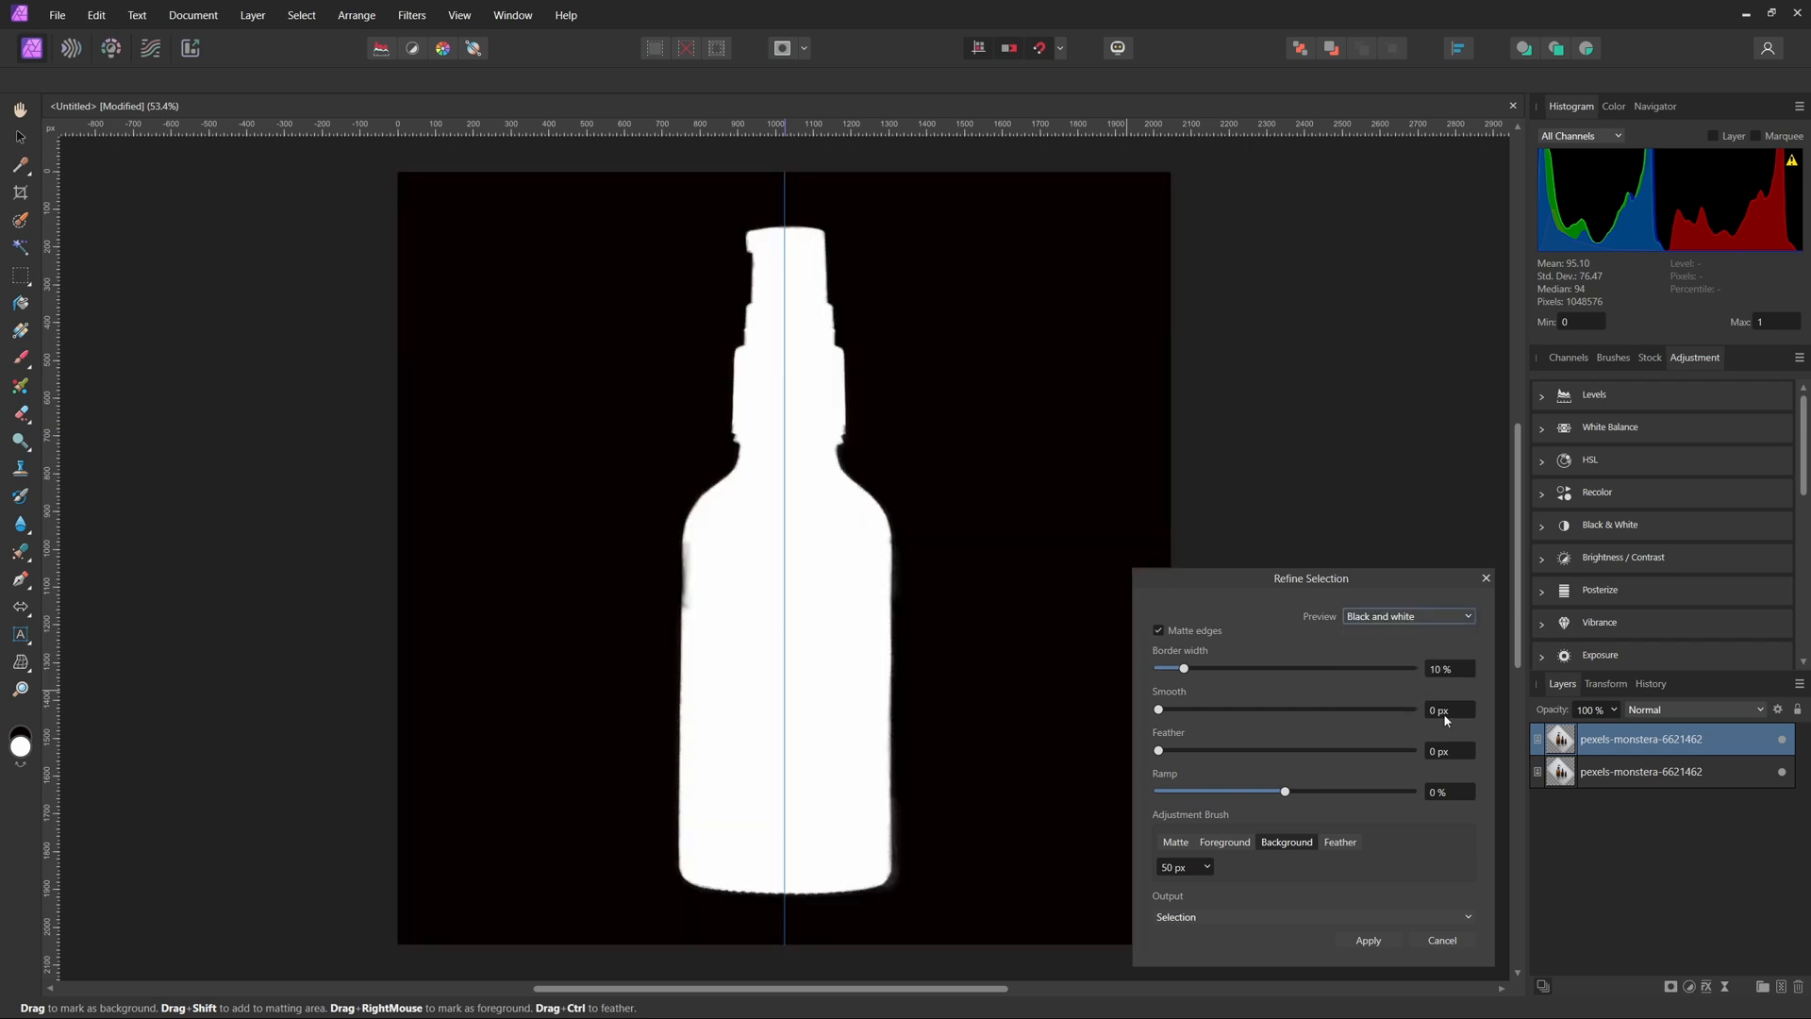
- Set the refinement brush to Foreground, output the selection as a Mask and apply it
click(1225, 841)
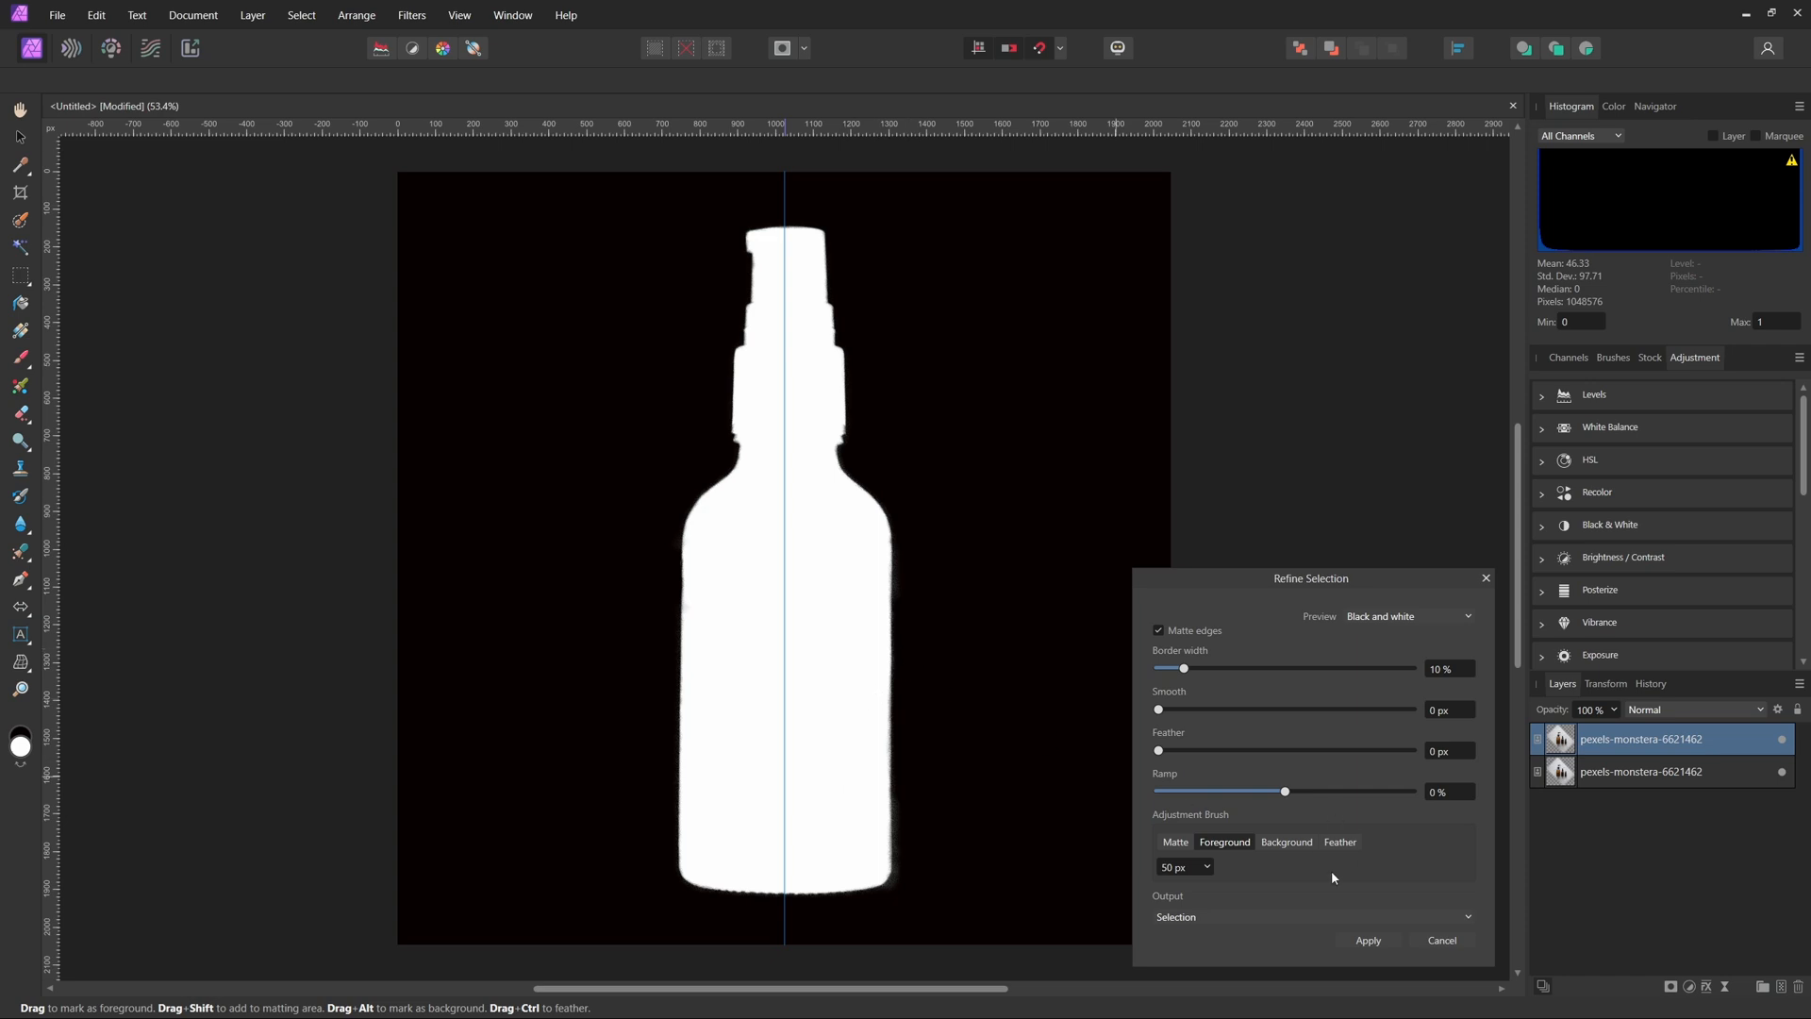
mouse_move(1392, 706)
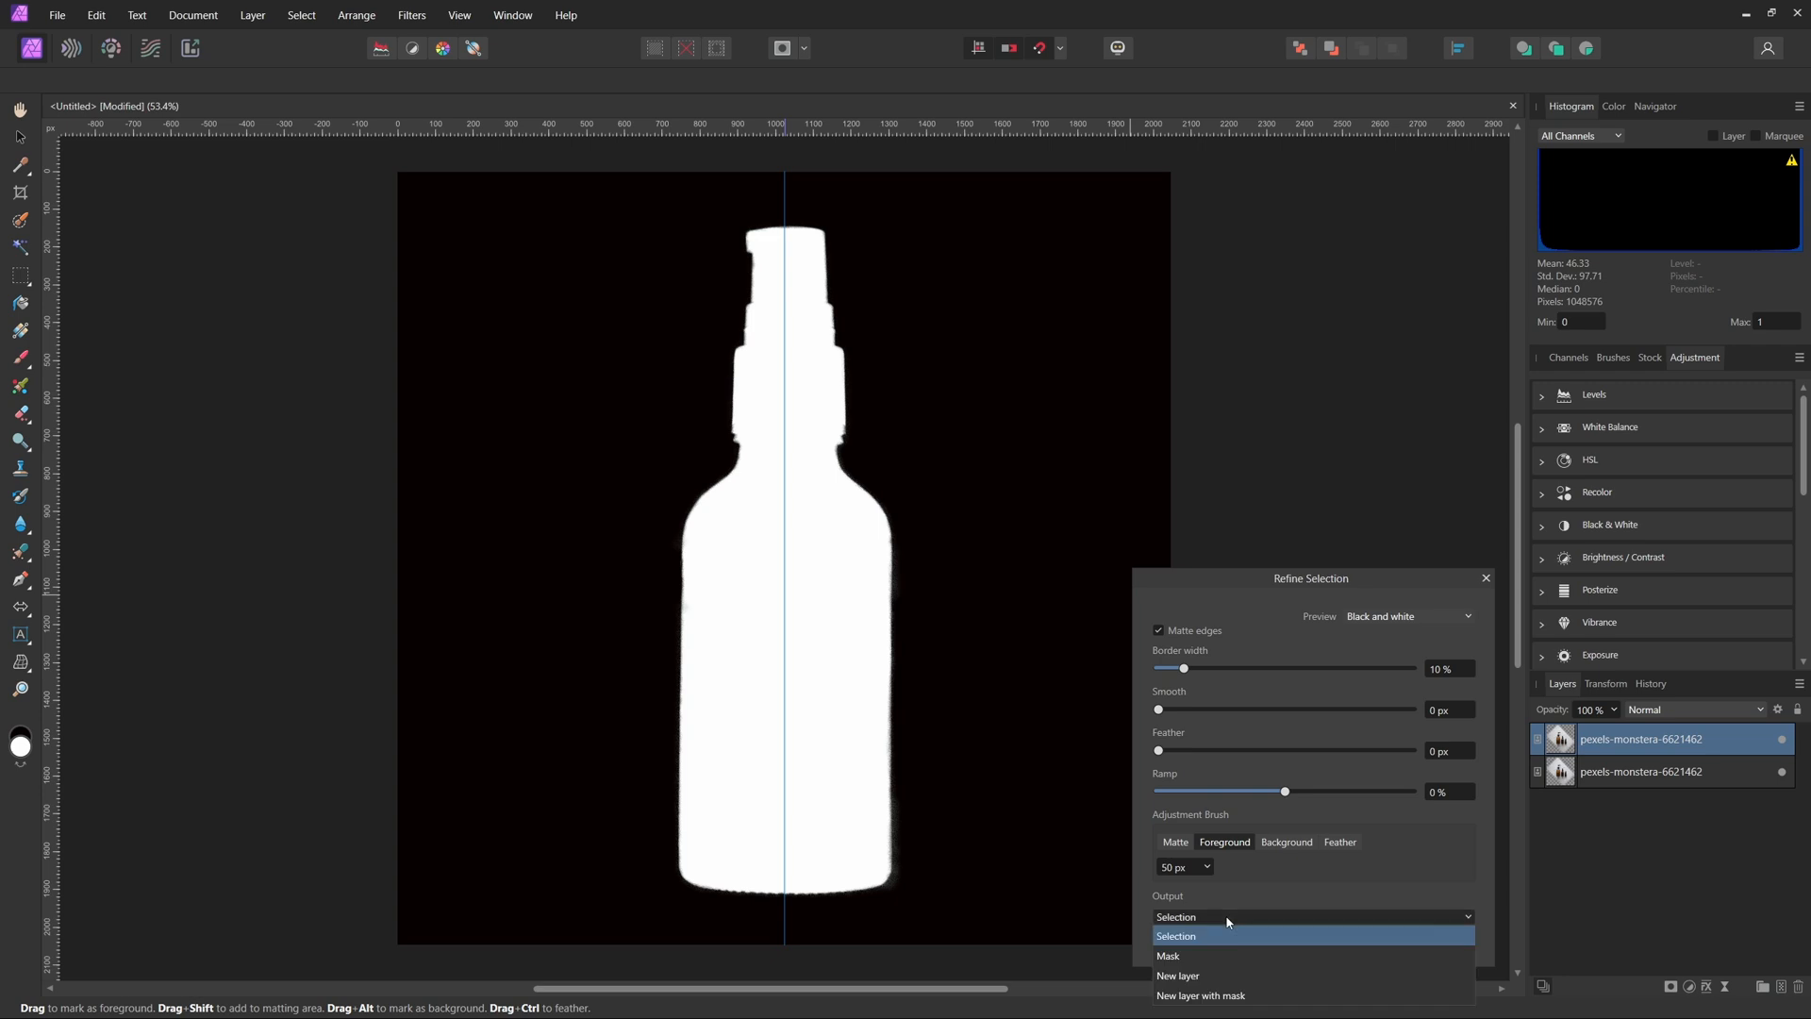
mouse_move(1232, 975)
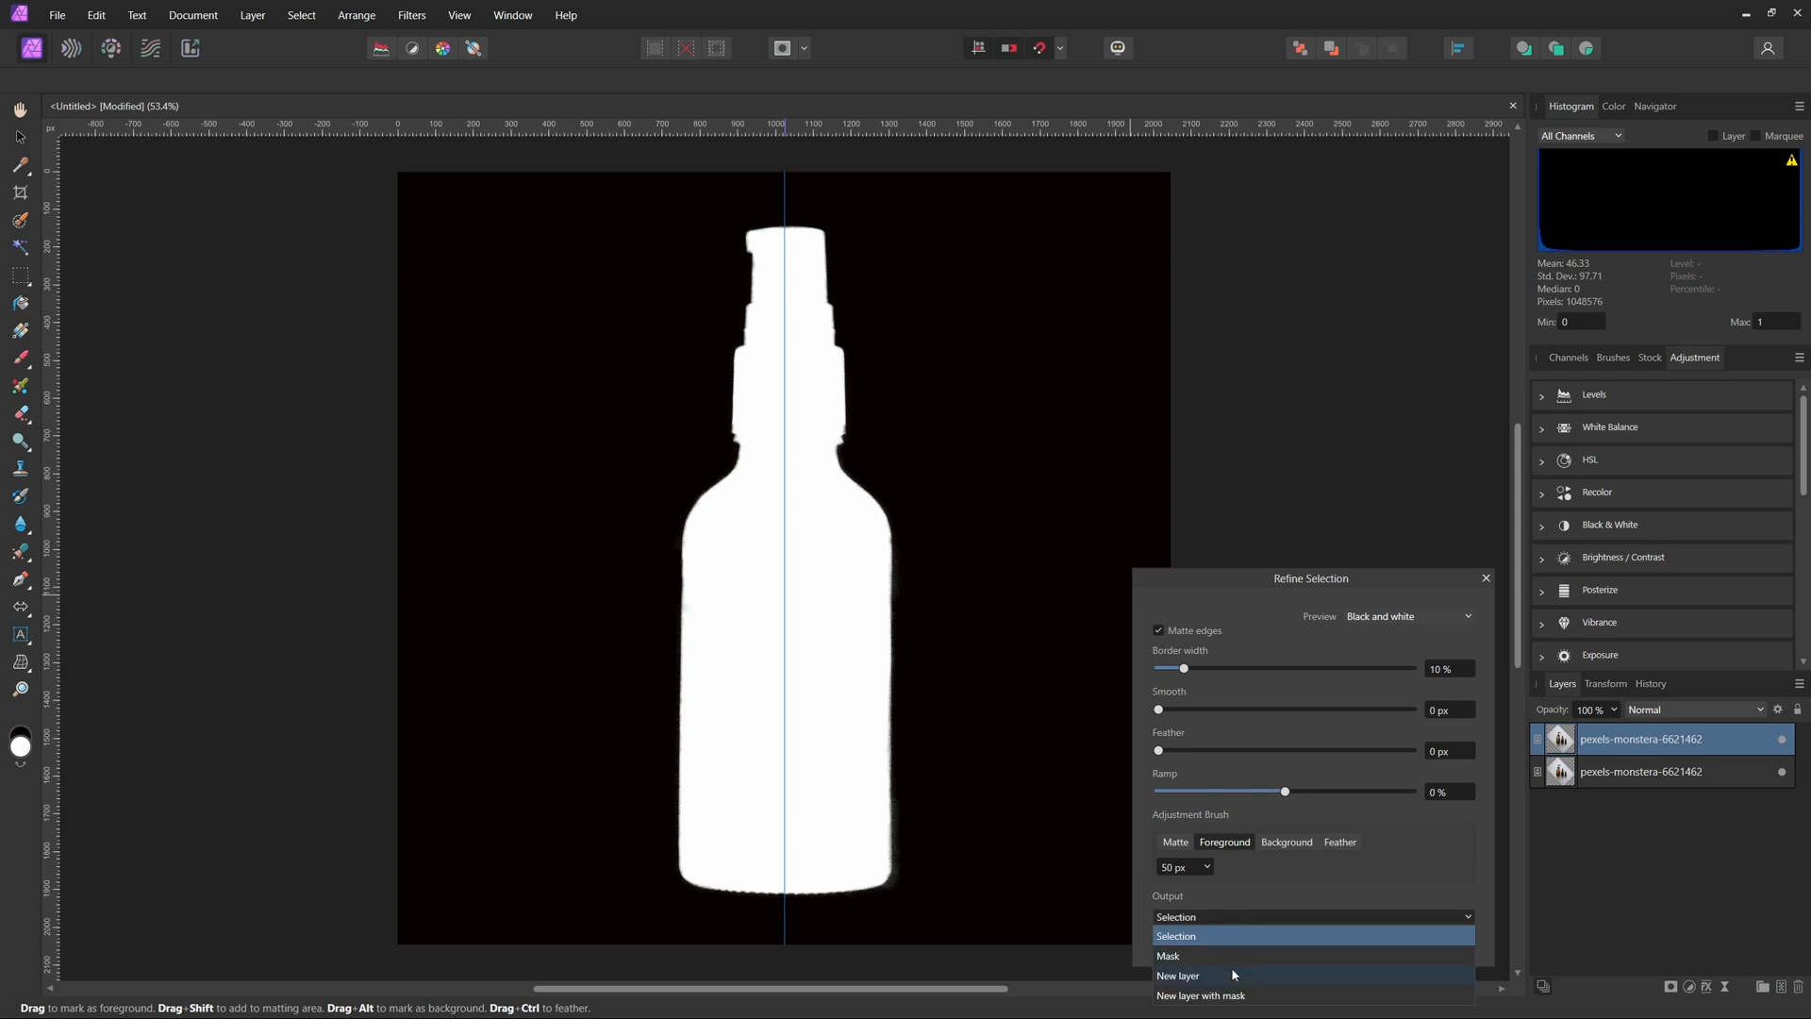
click(1170, 955)
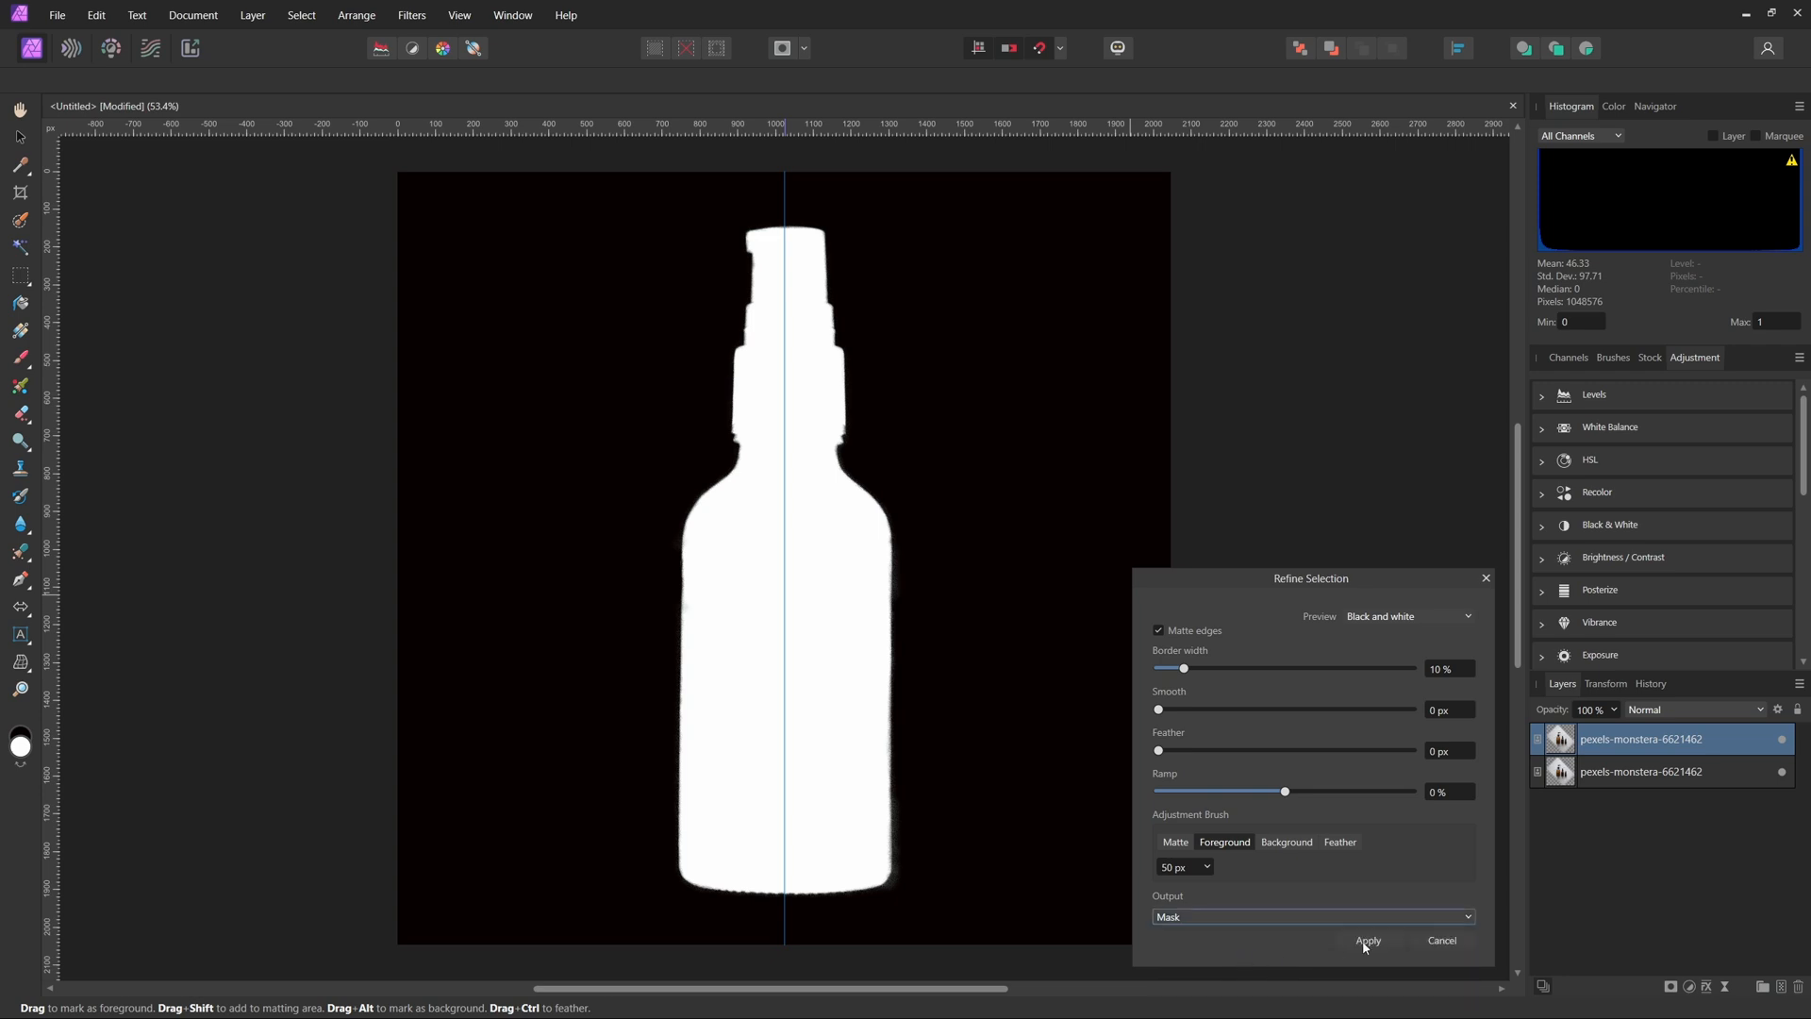
click(1370, 940)
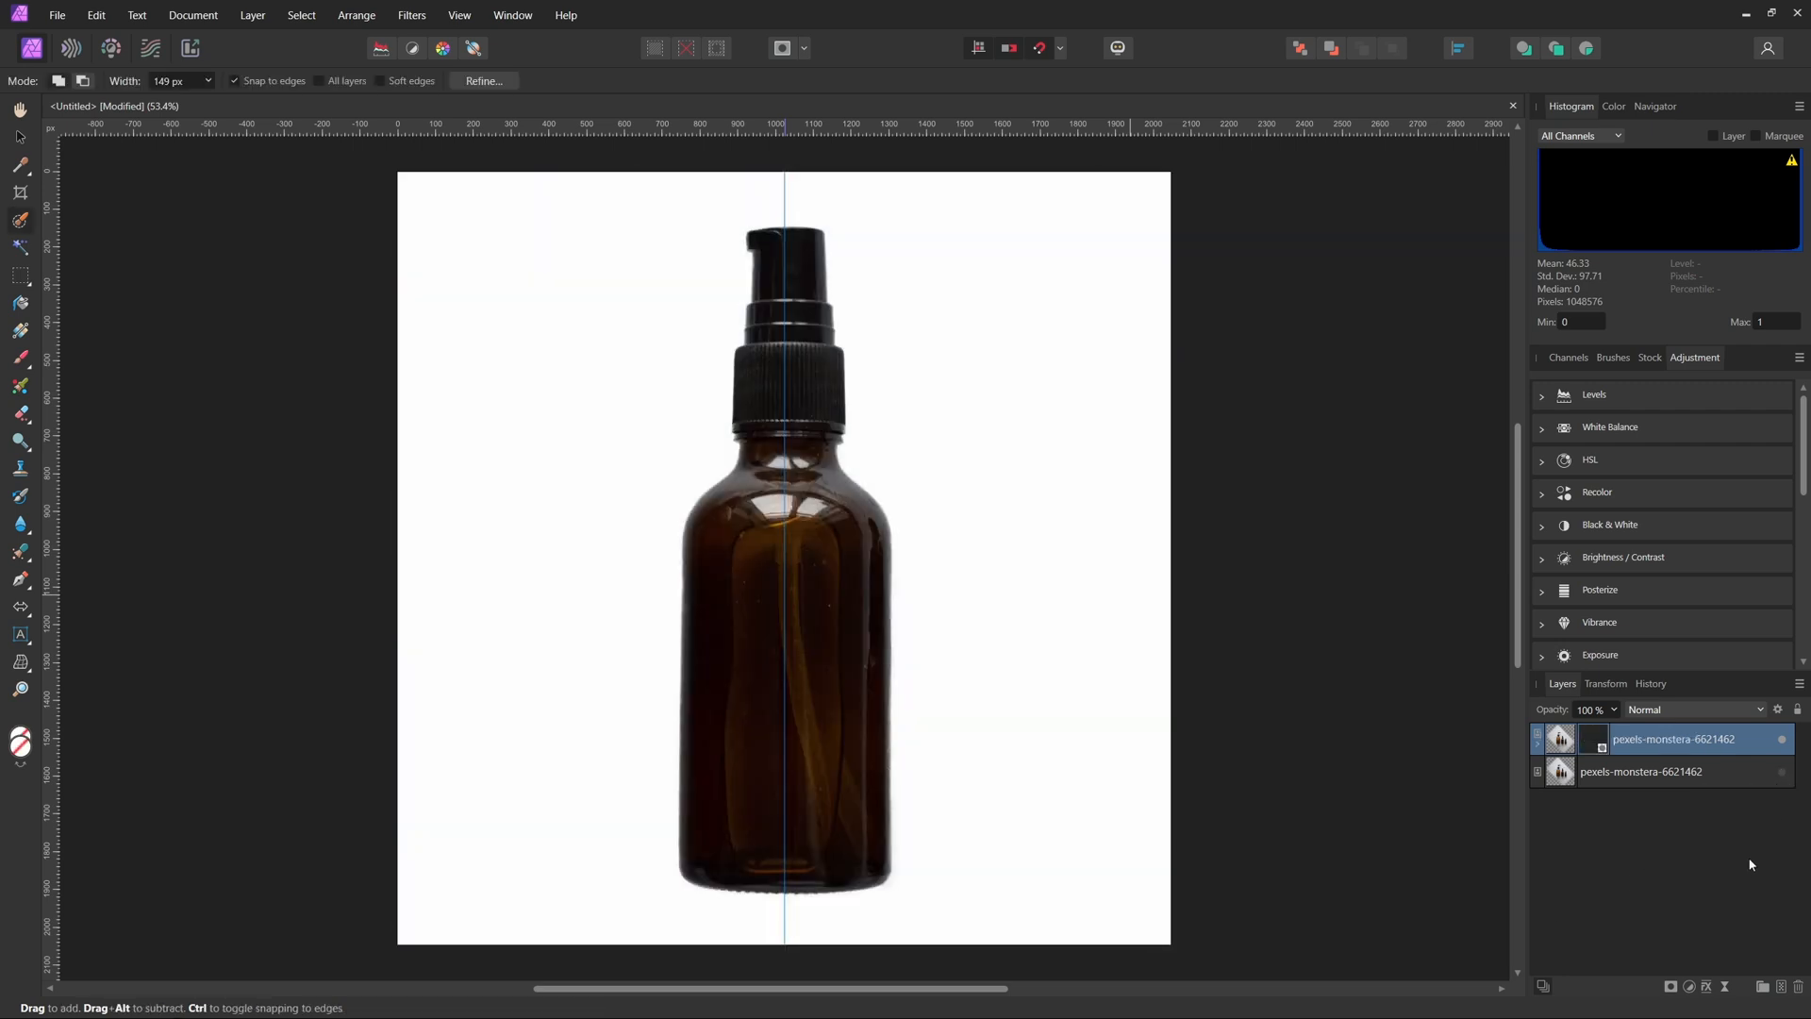
mouse_move(1226, 690)
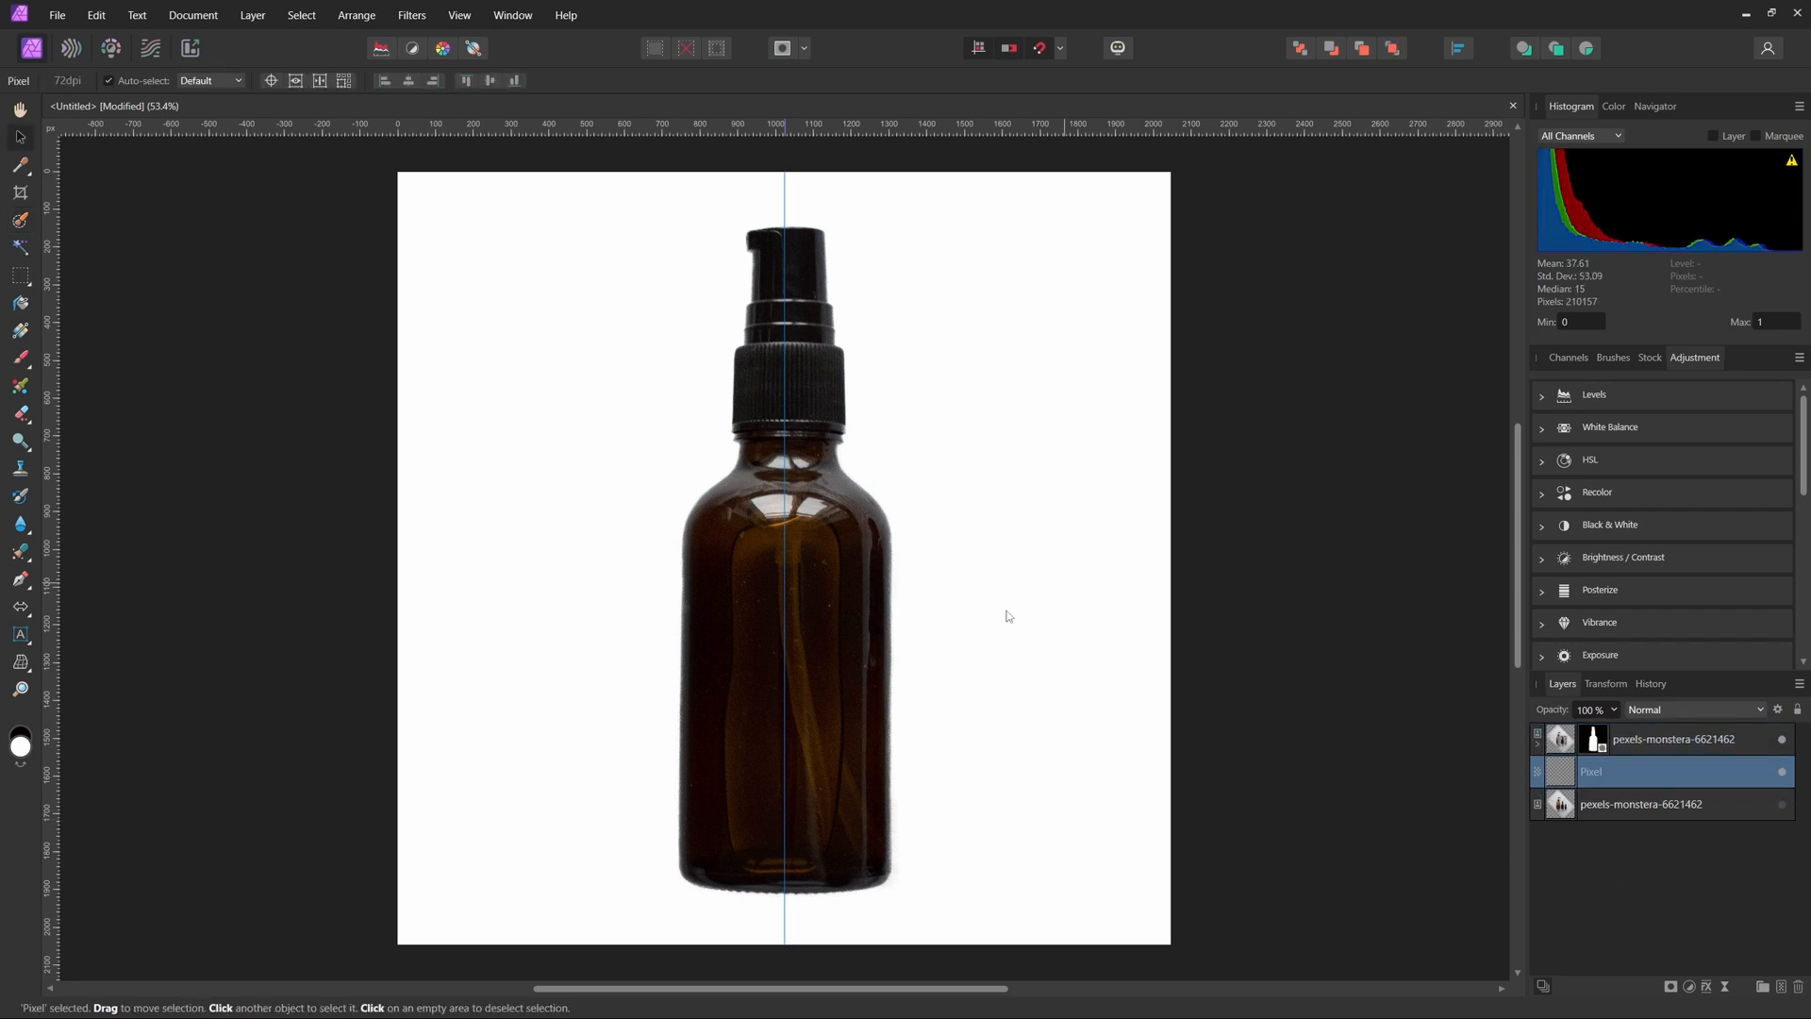
- Fill the new pixel layer beneath the bottle with solid white using Flood Fill
click(18, 304)
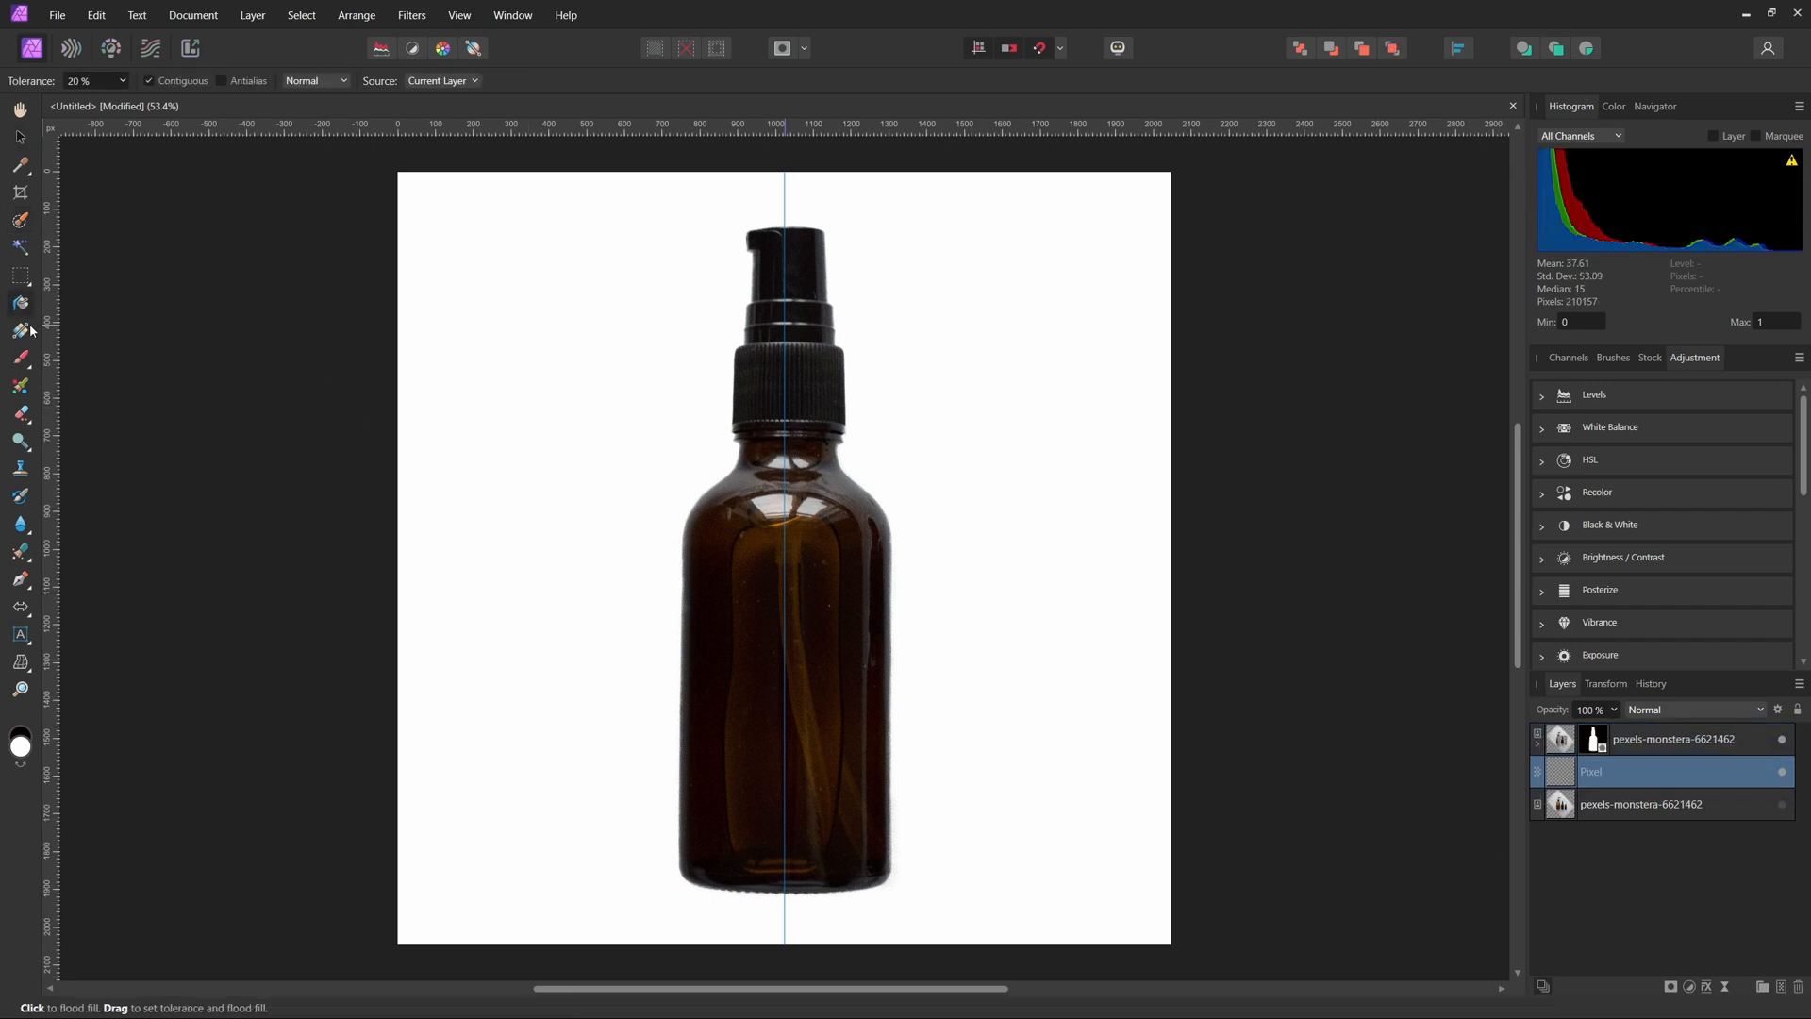
mouse_move(34, 748)
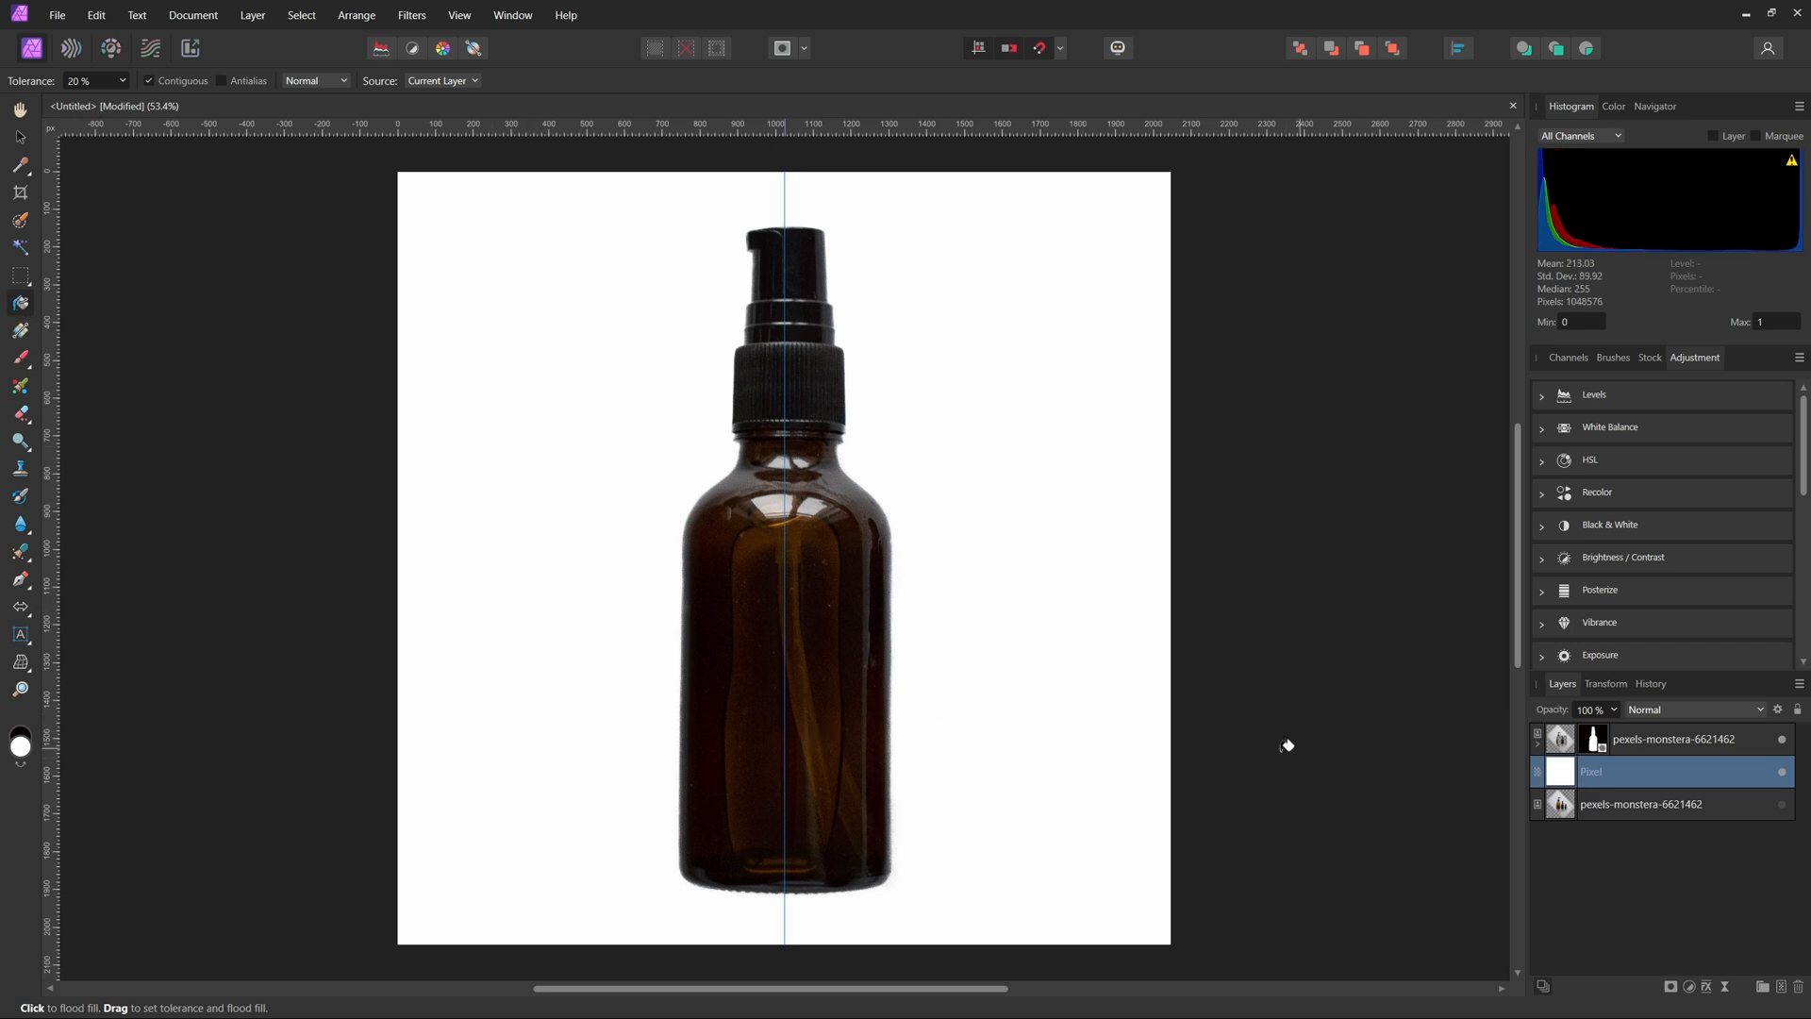
mouse_move(1778, 739)
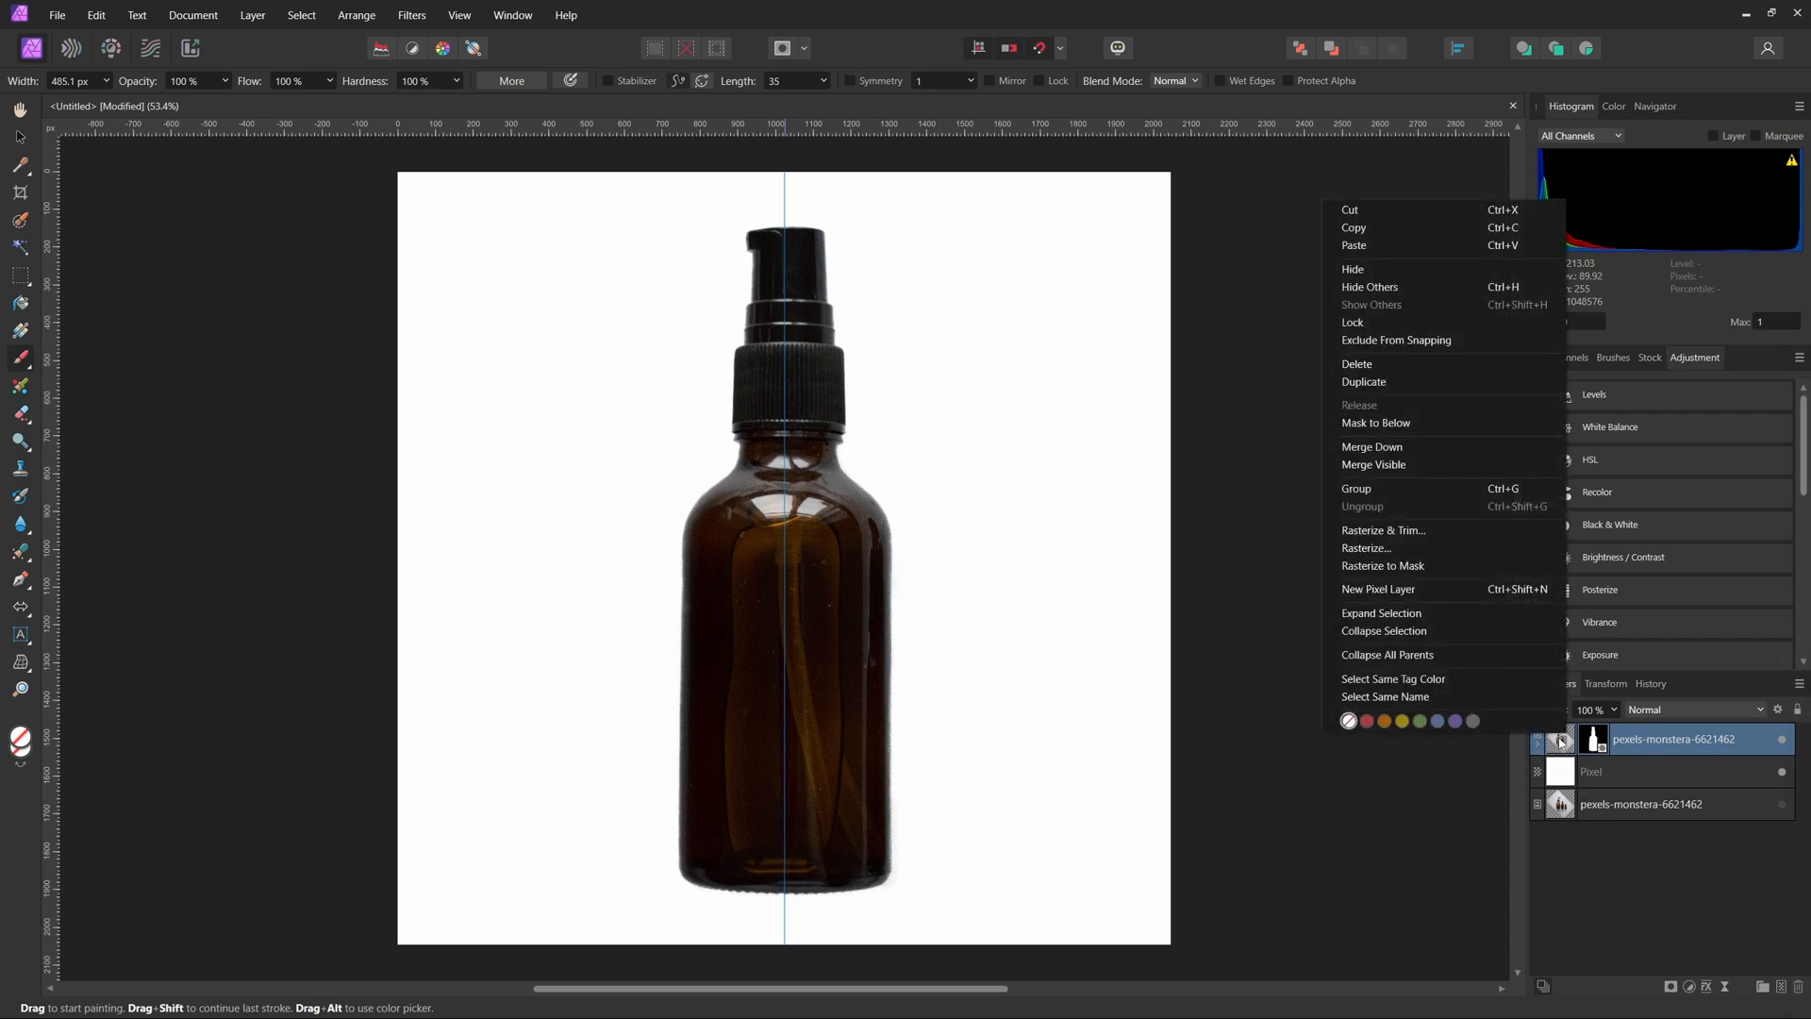
mouse_move(1419, 530)
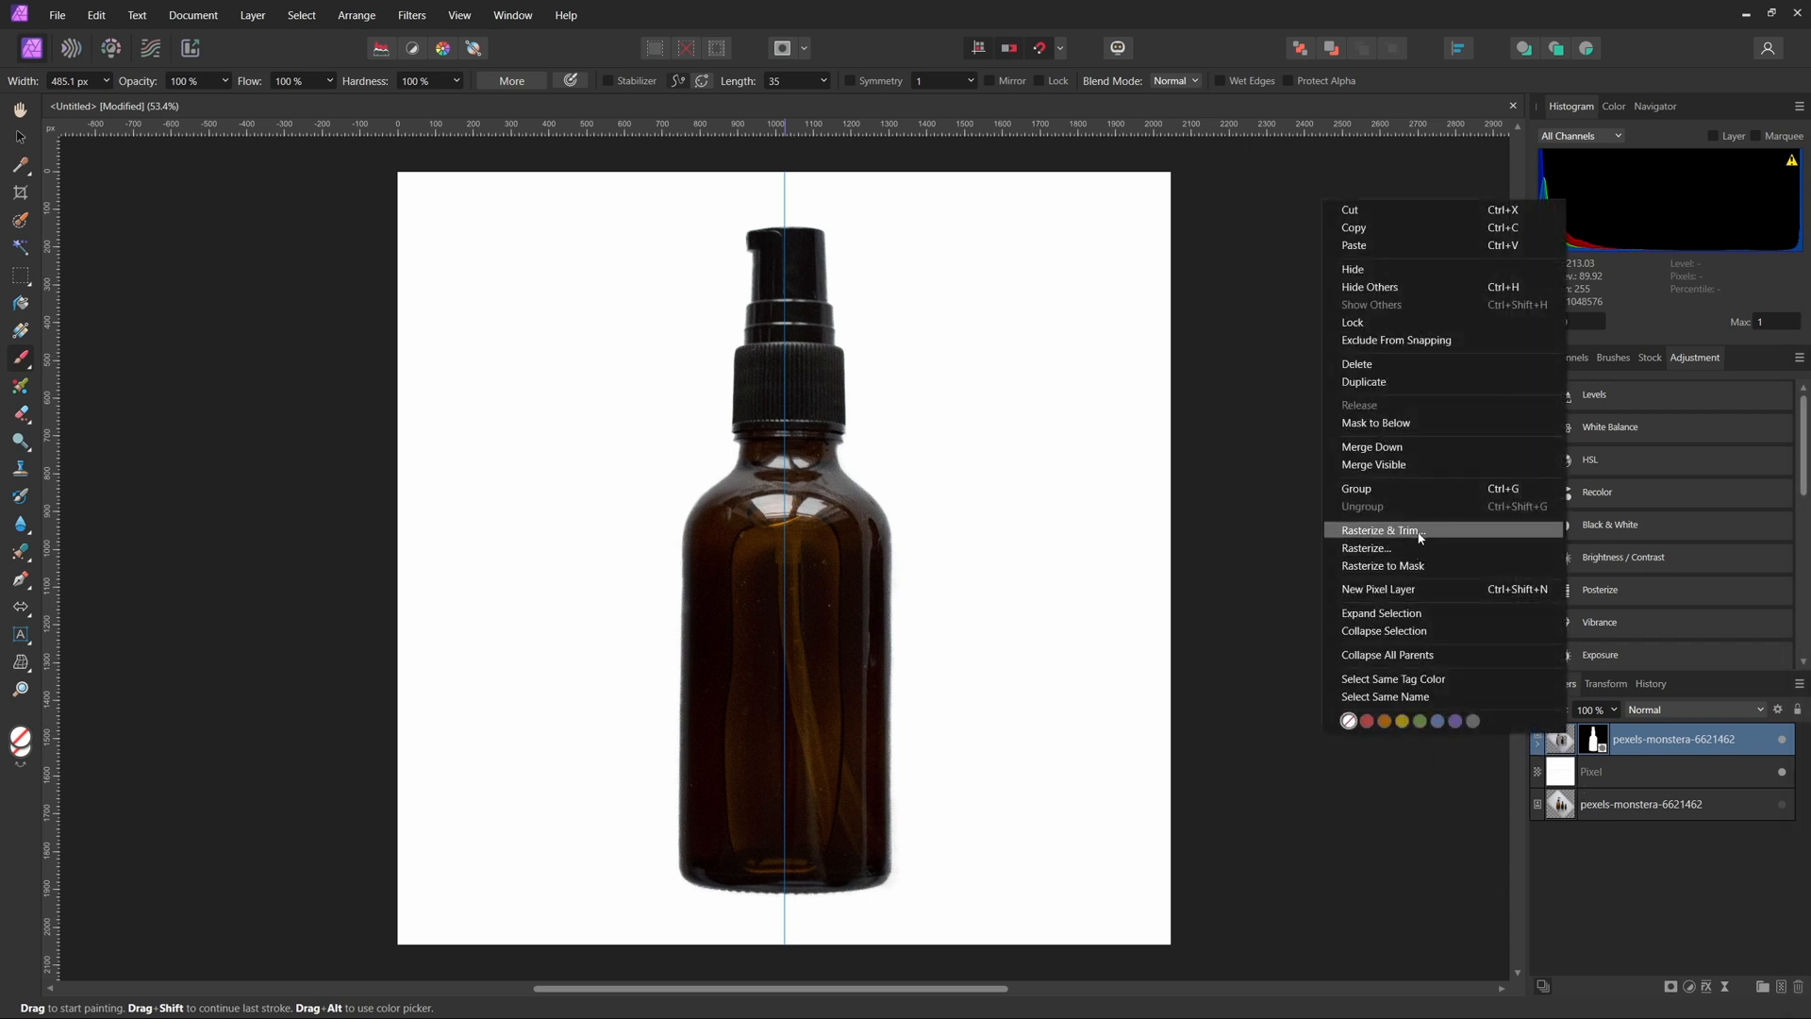
- Rasterize & Trim the masked bottle layer into a single cutout
click(1382, 529)
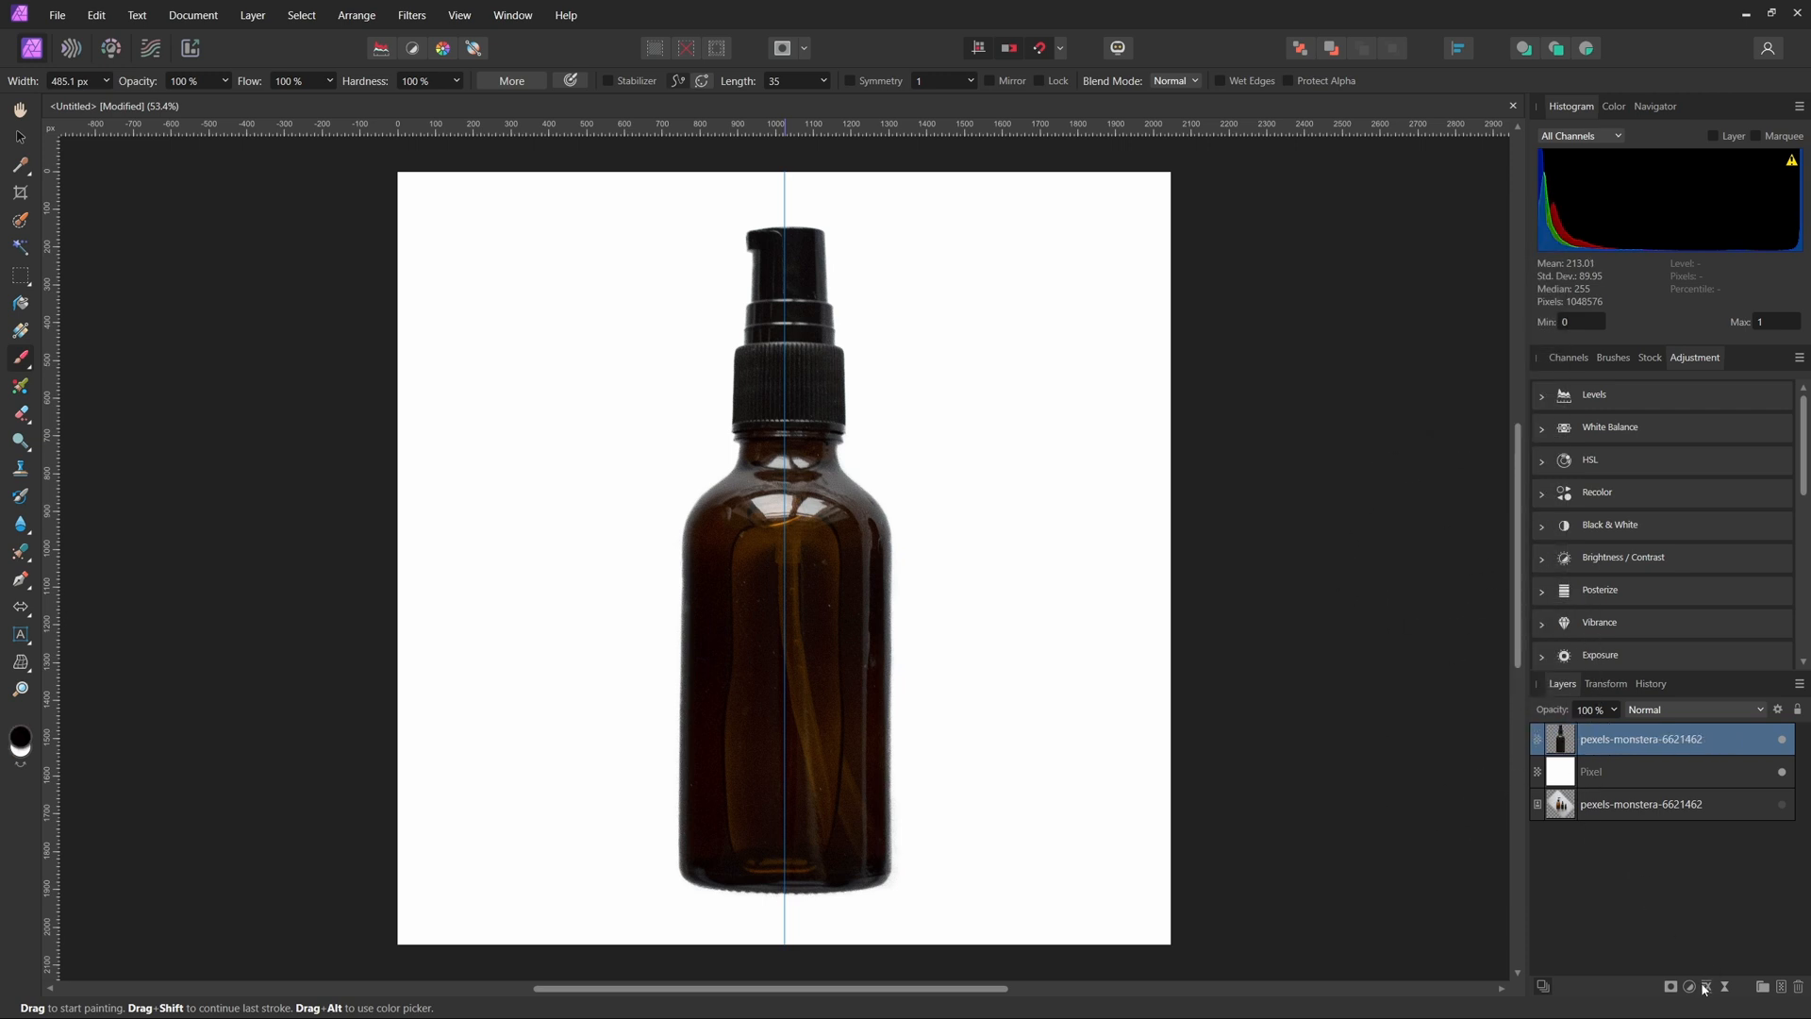
- Enable an Outer Shadow on the bottle with 29.3 px radius, 20.7 px offset and 15% intensity
click(1705, 1008)
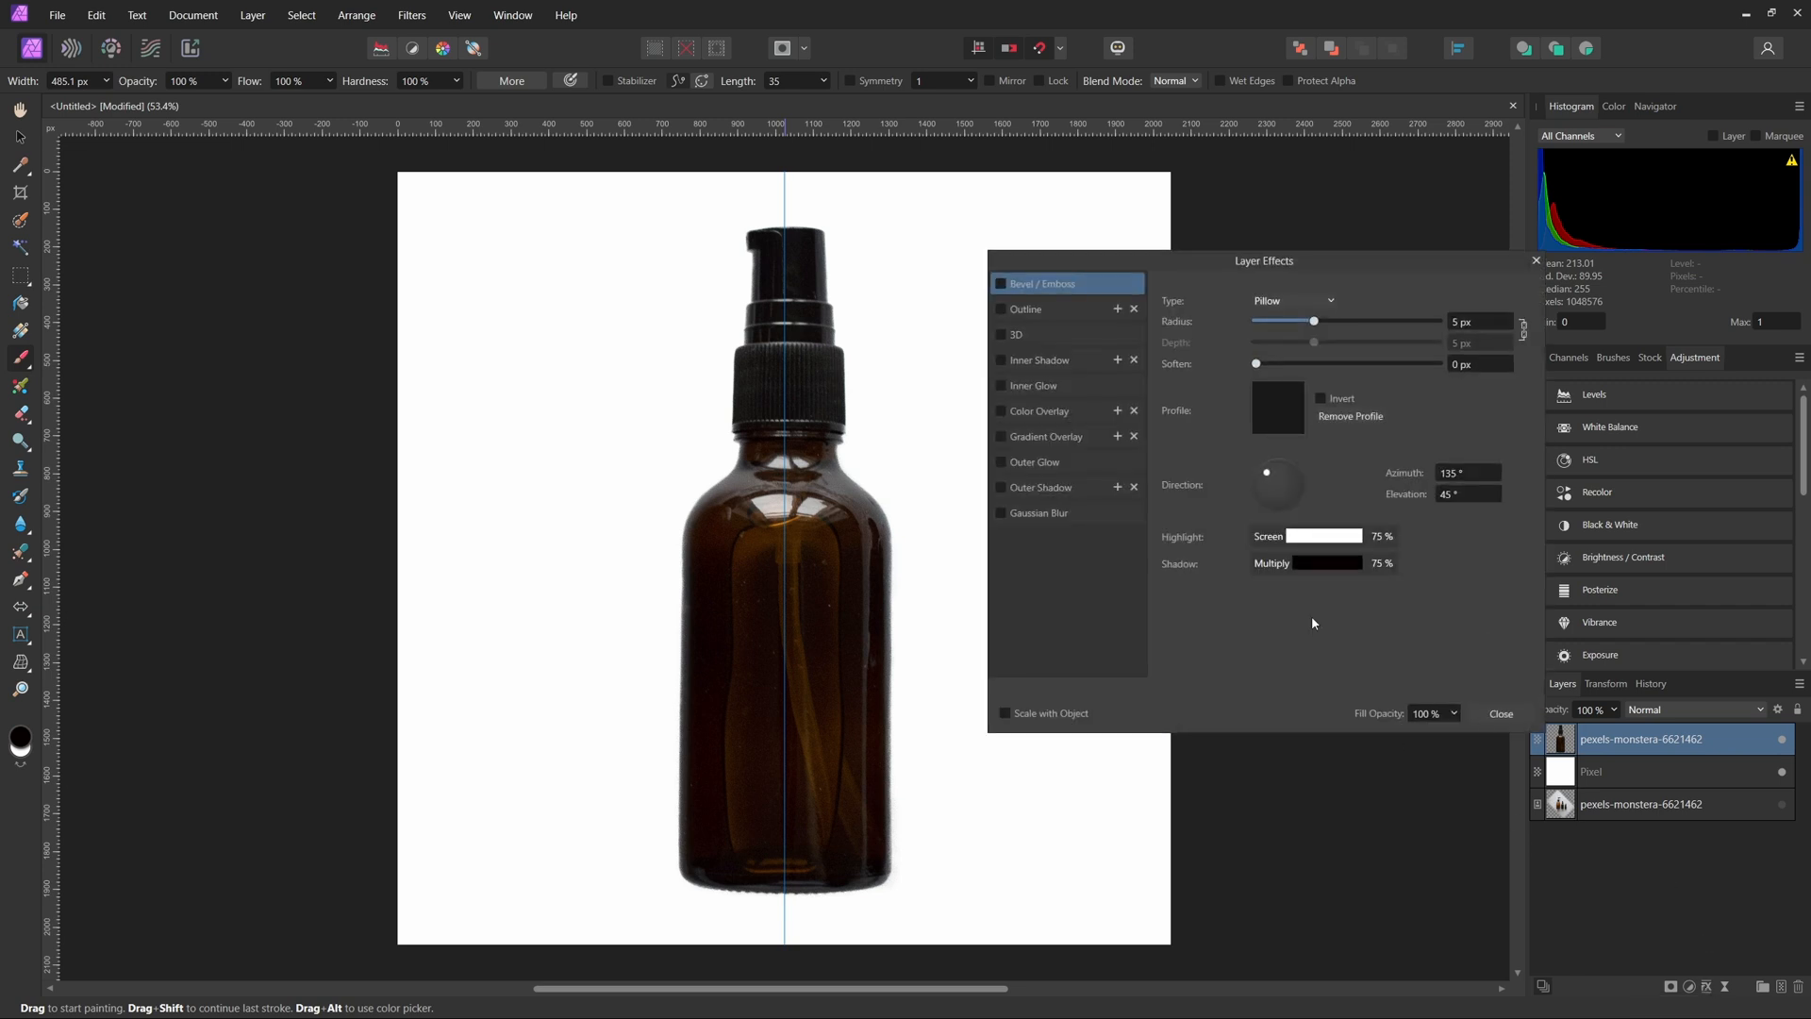
click(1041, 486)
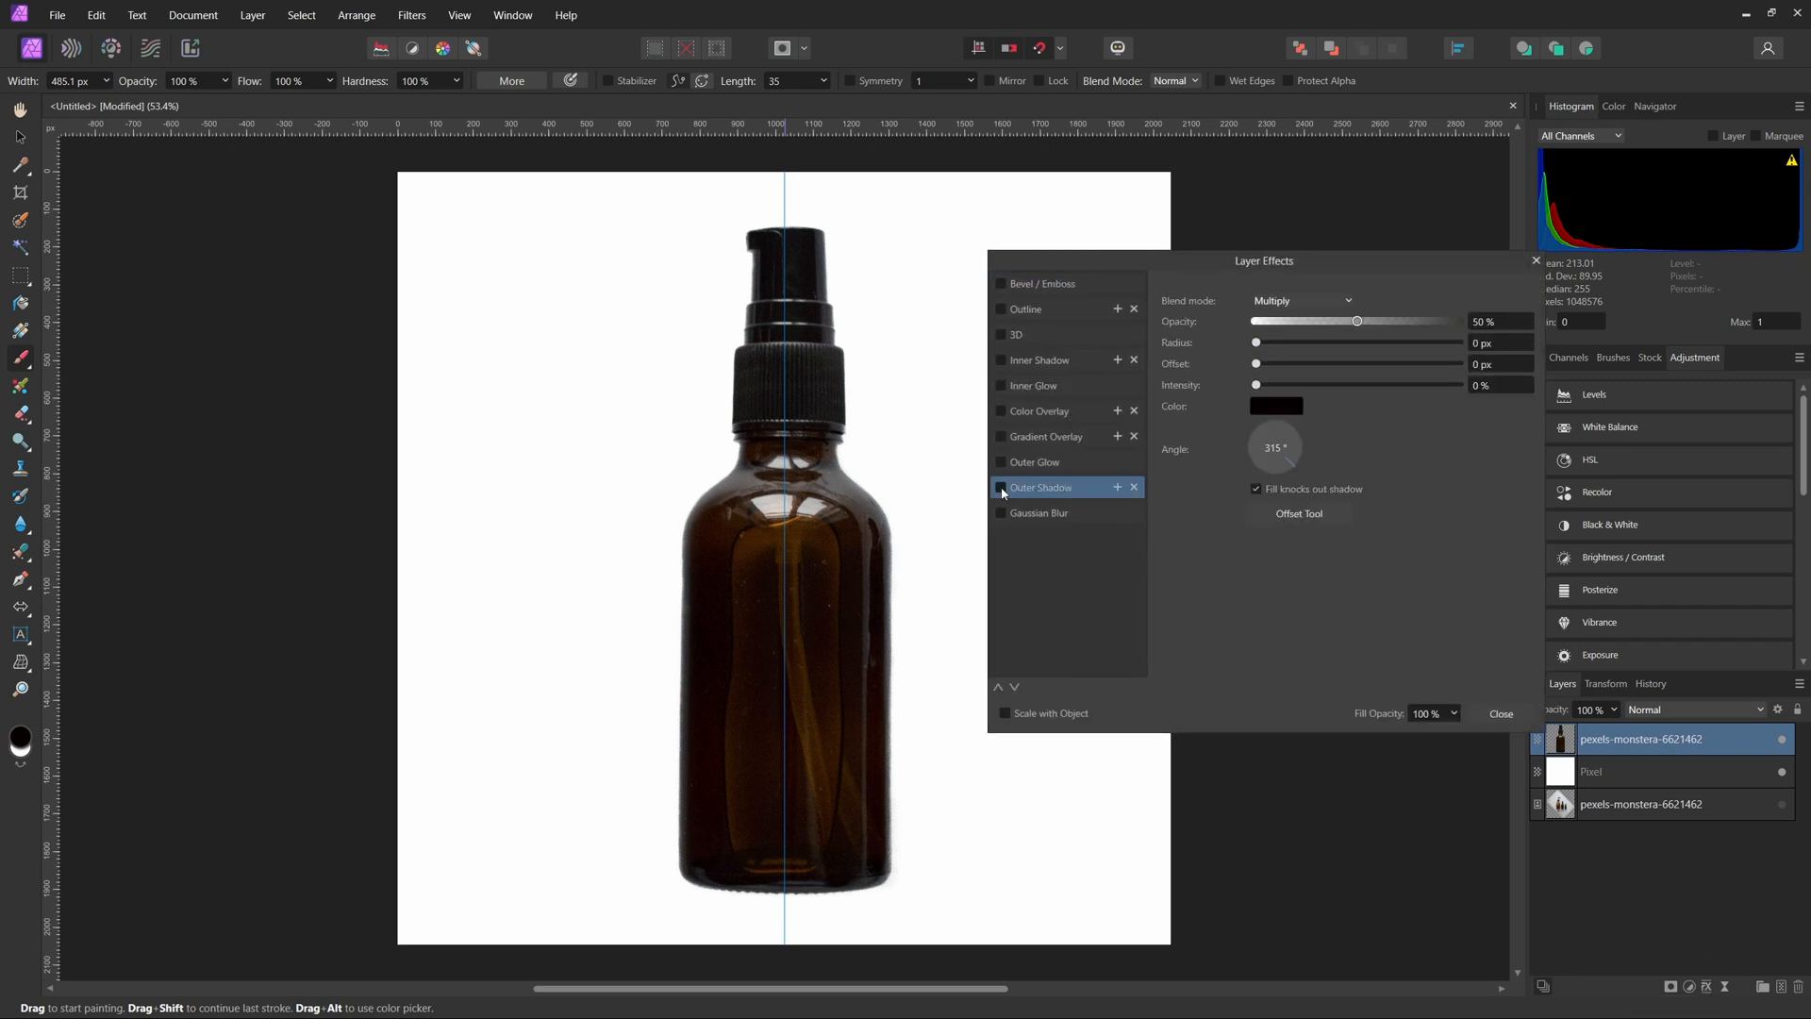
click(1000, 487)
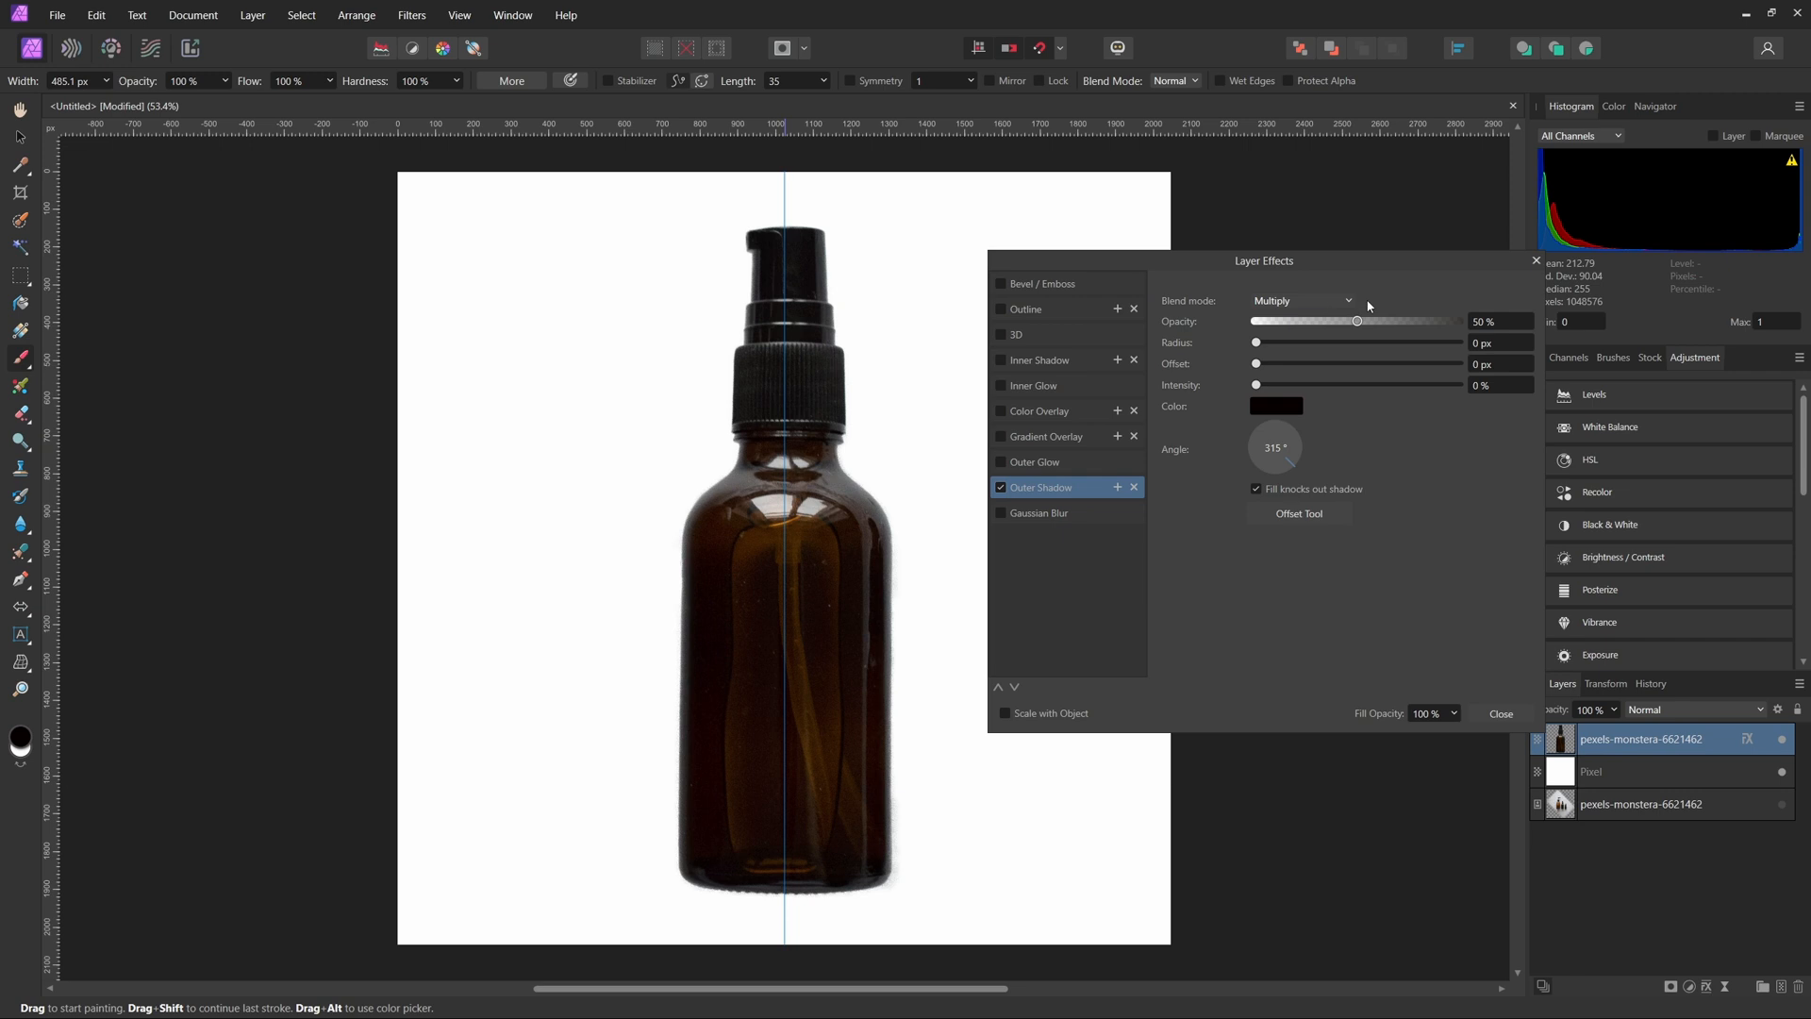
drag(1257, 342, 1298, 341)
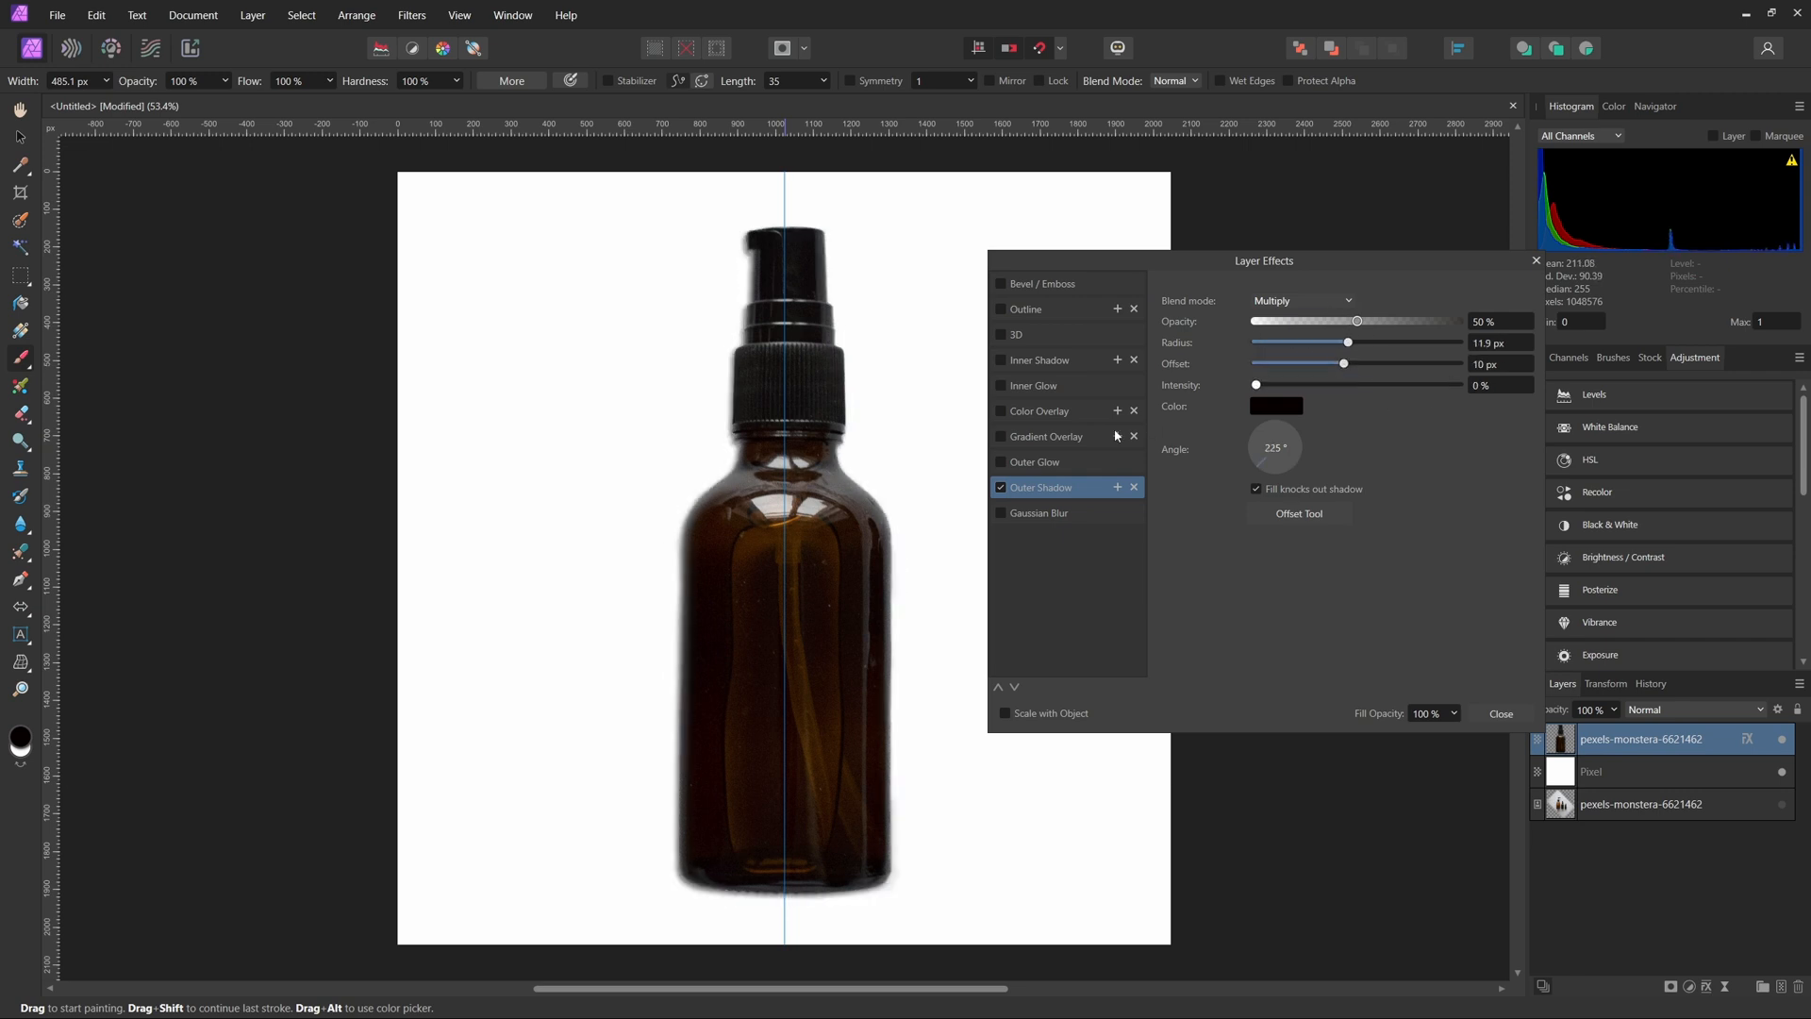
drag(1346, 341, 1387, 341)
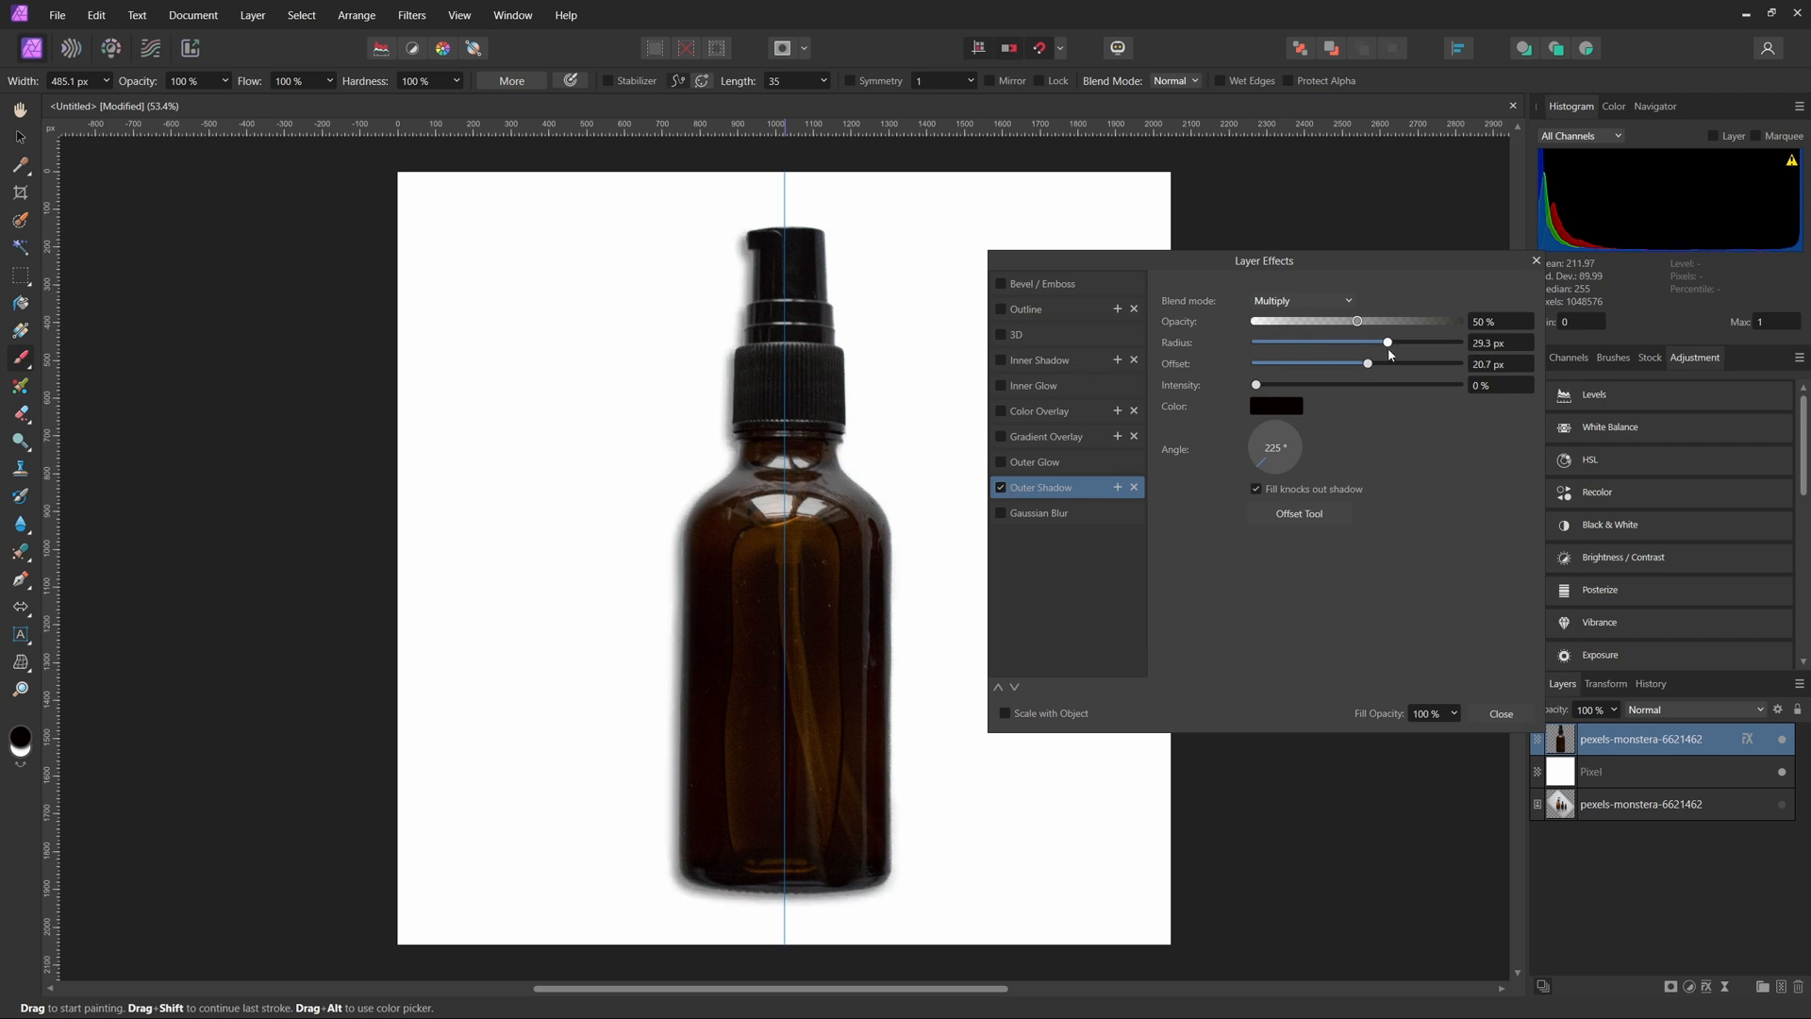
drag(1256, 383, 1290, 383)
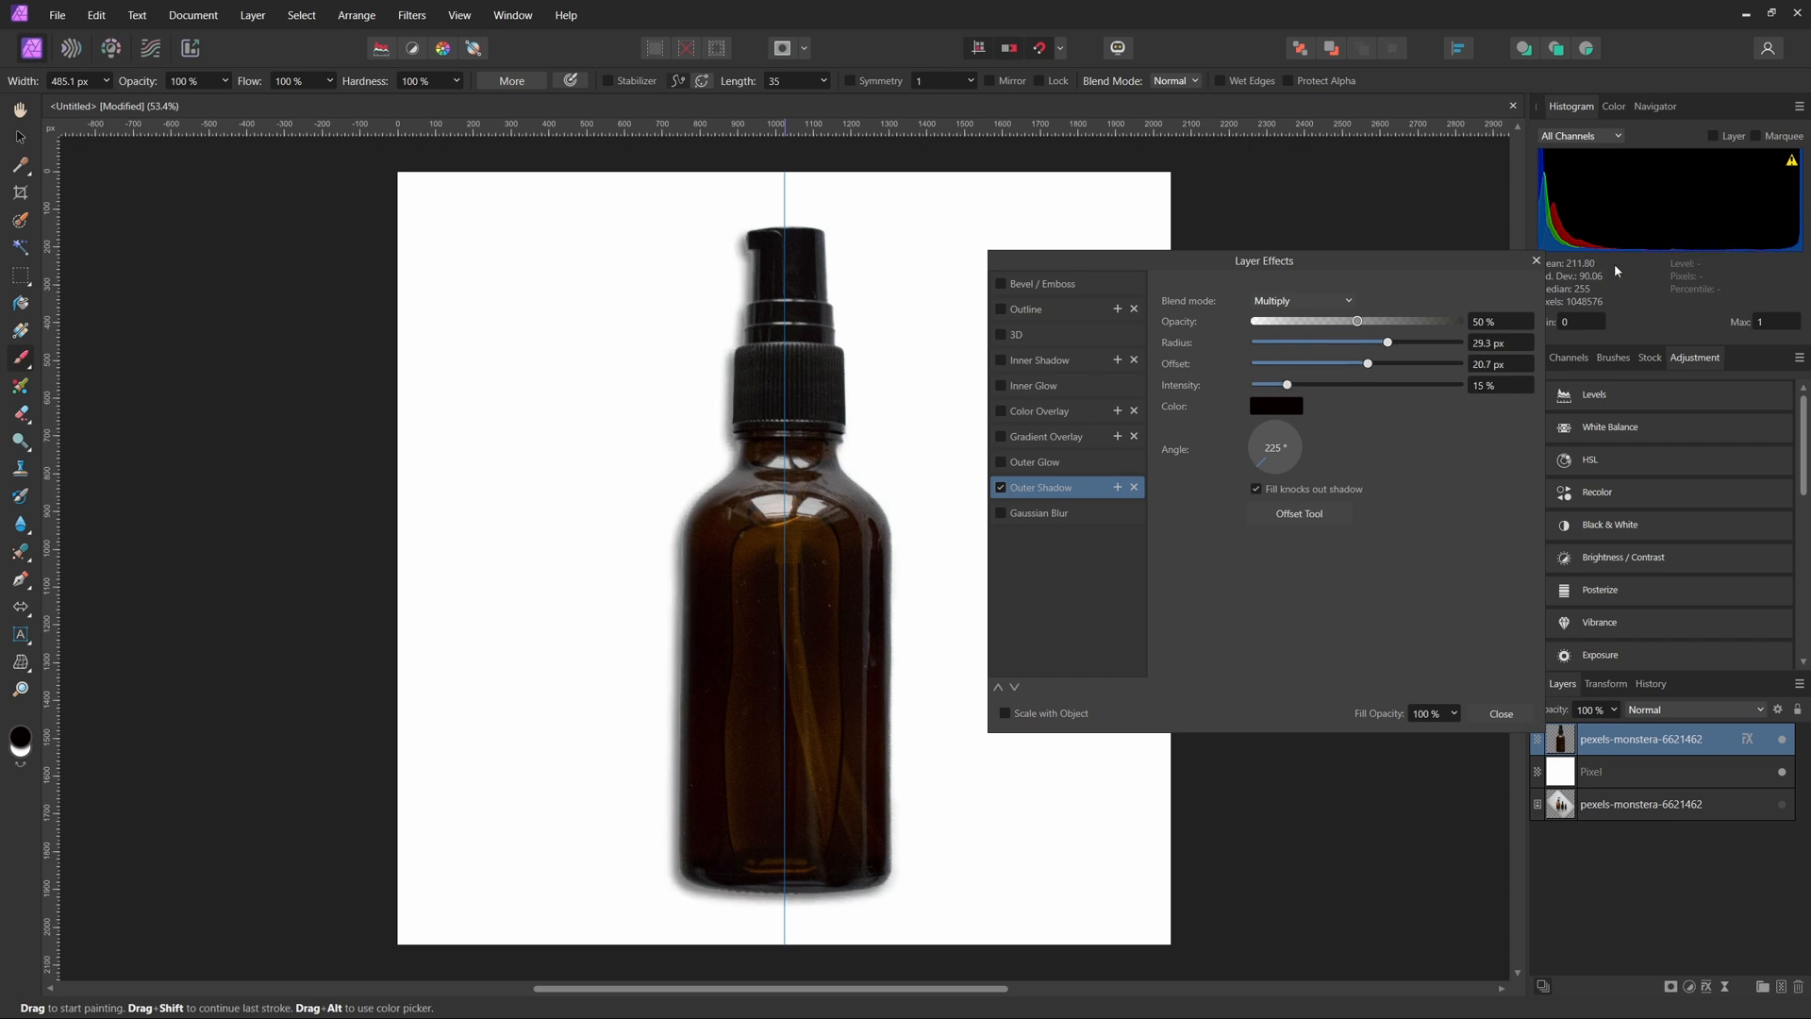
mouse_move(1185, 415)
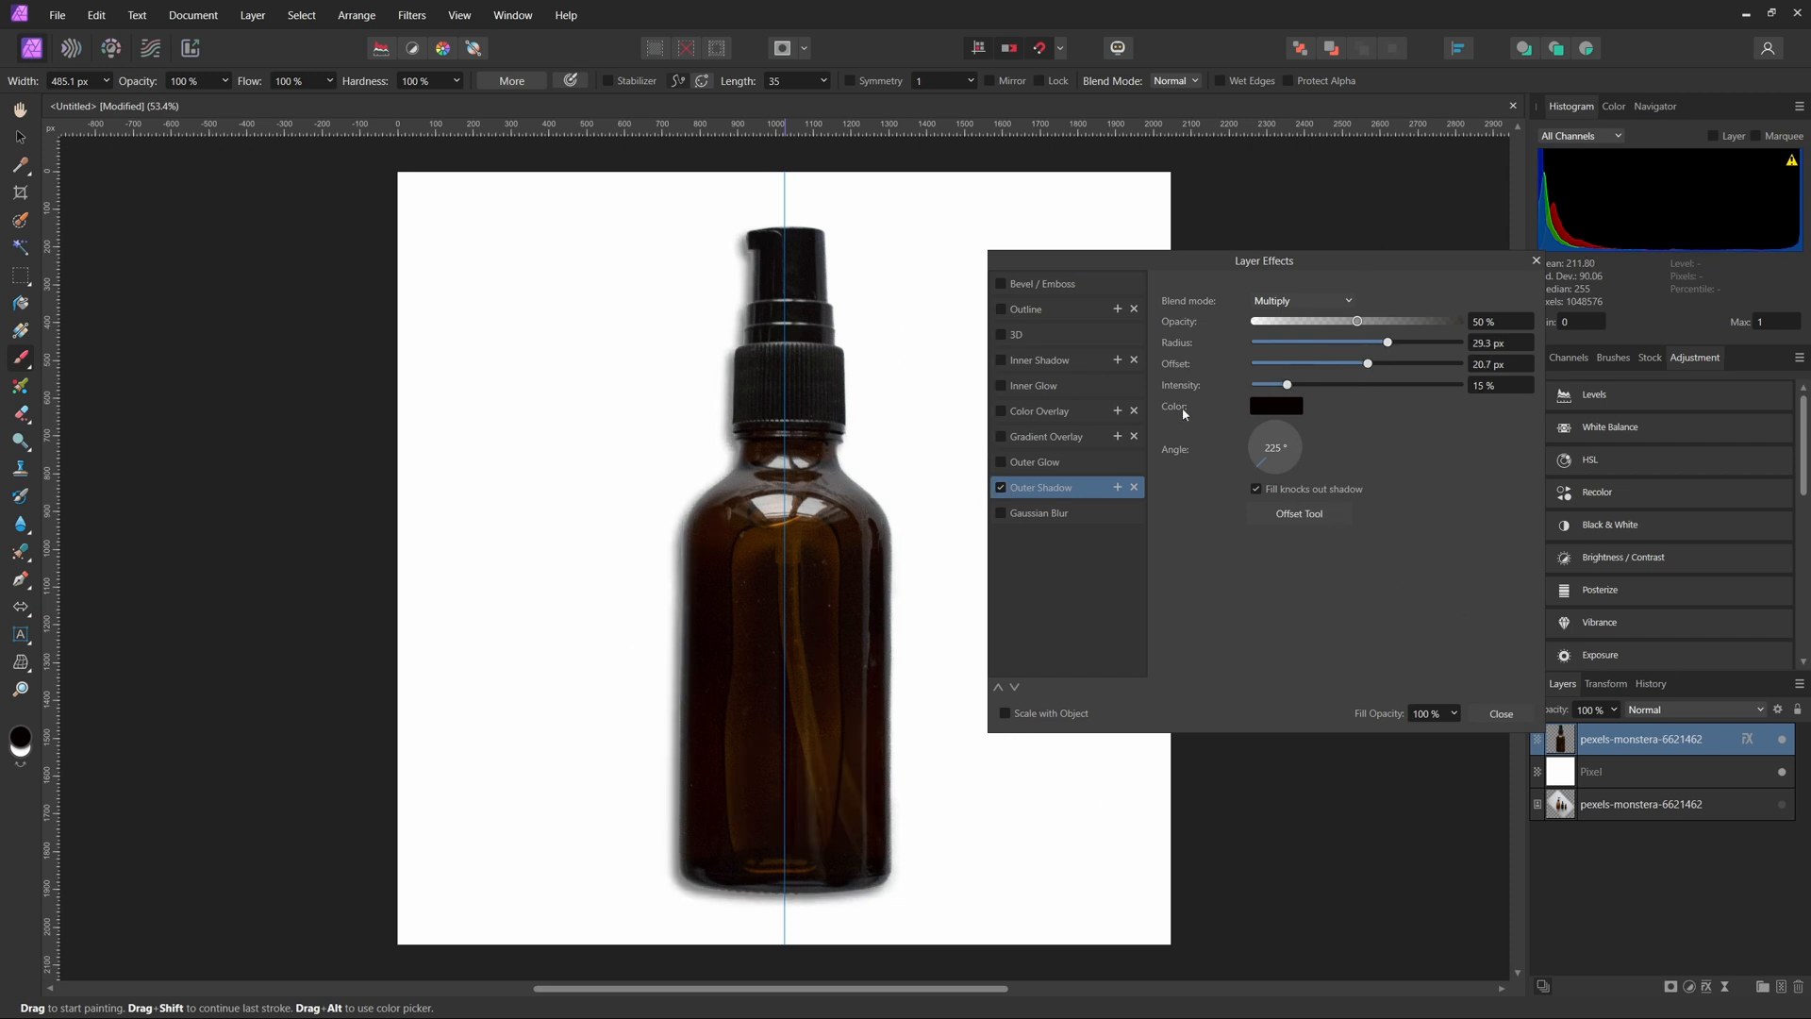
- Toggle the outer shadow off and on to compare, leaving it switched off
click(1000, 487)
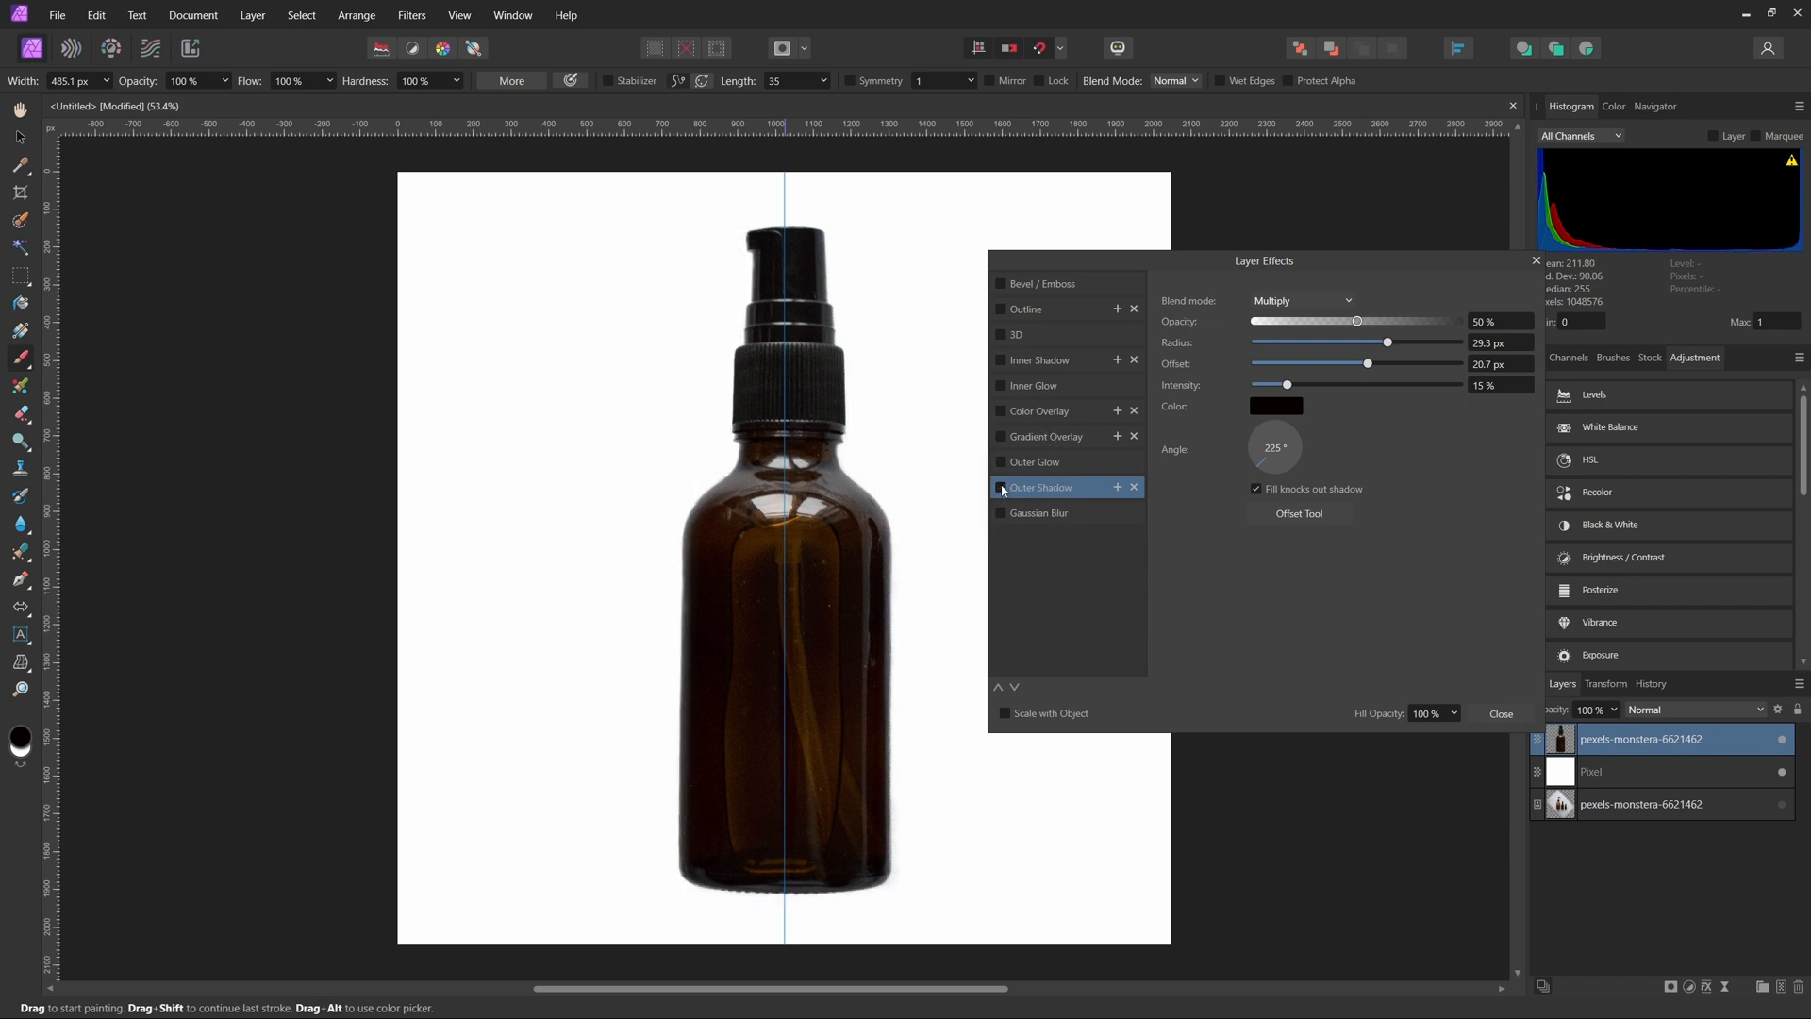
click(1000, 487)
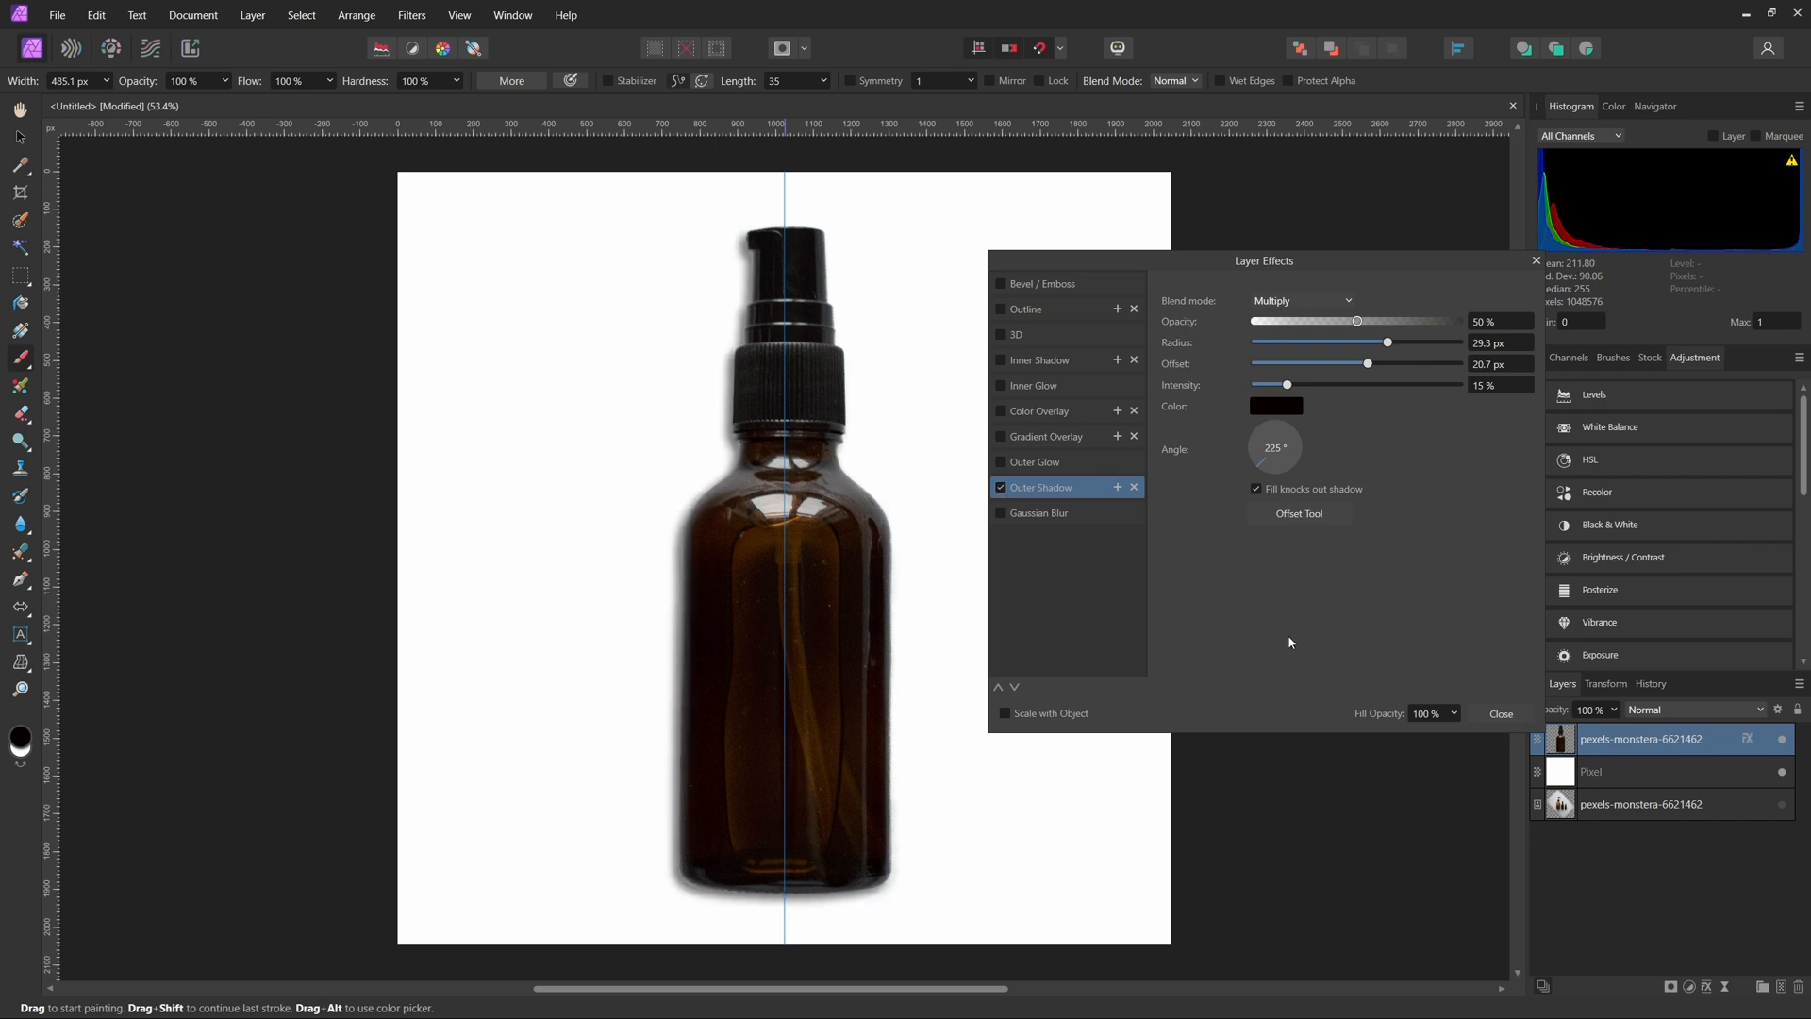
click(1000, 486)
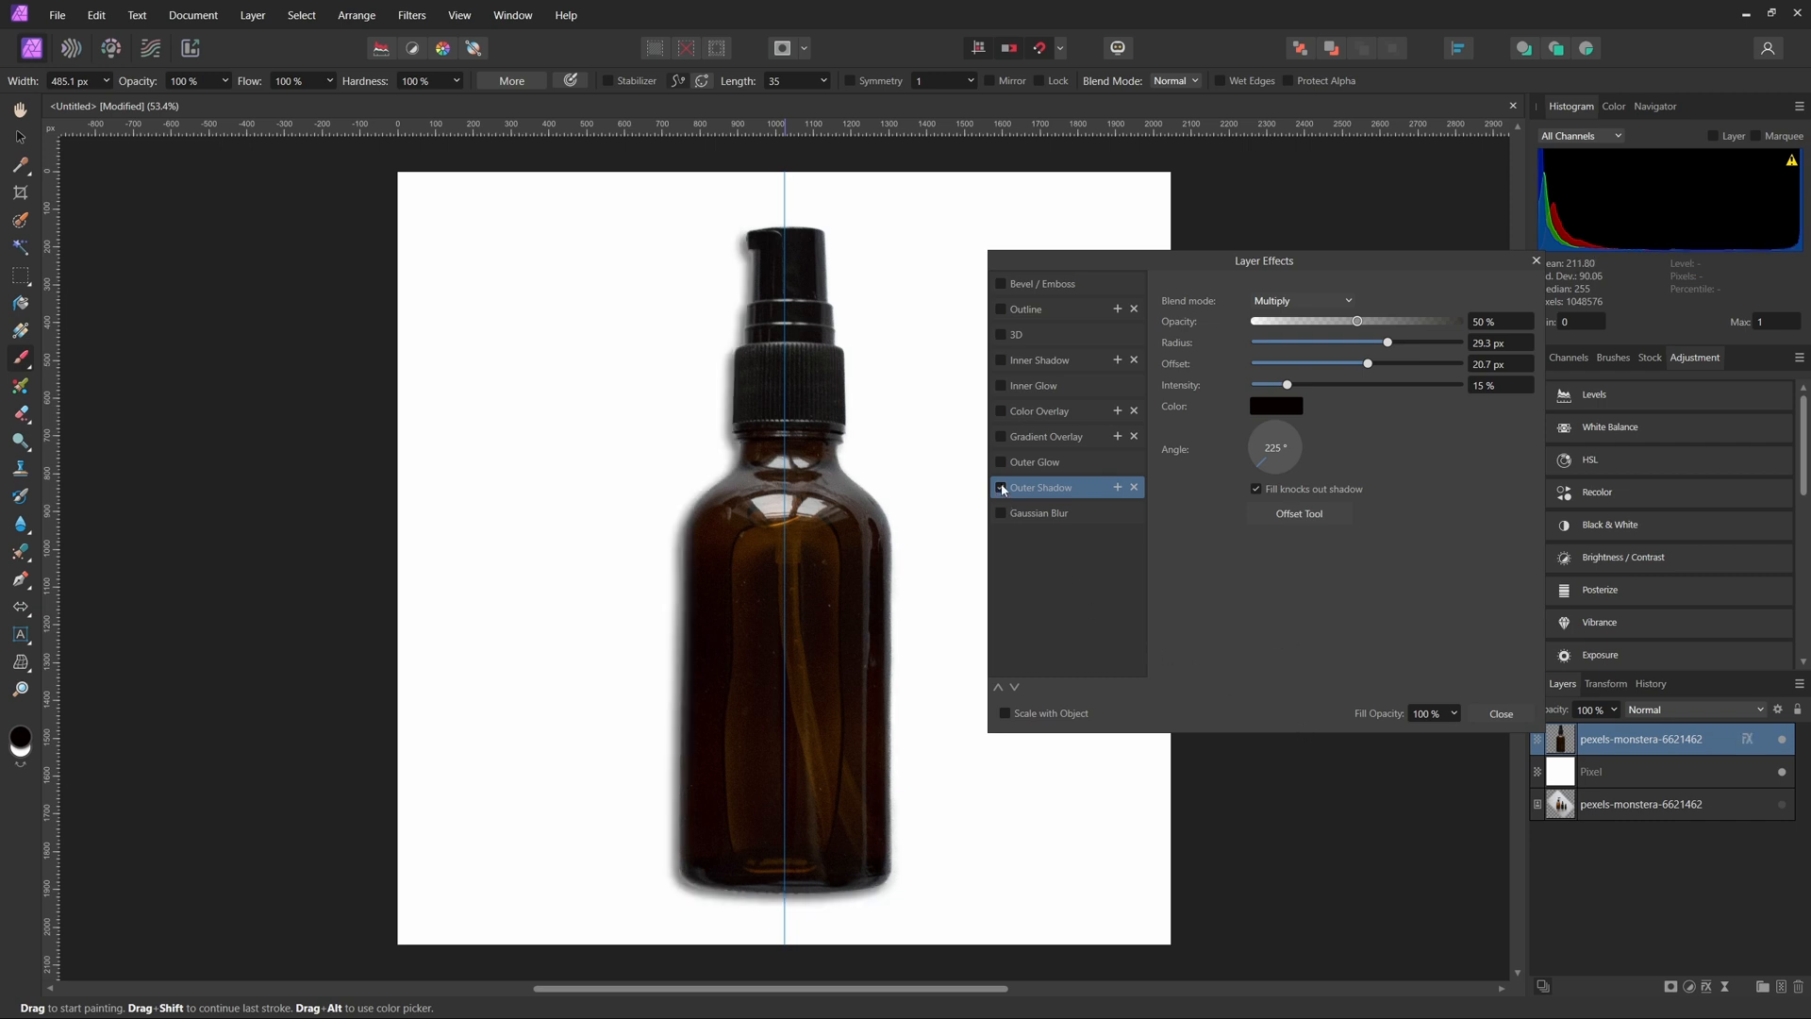
- Close Layer Effects and fit a black-filled ellipse centred under the bottle base
click(1502, 713)
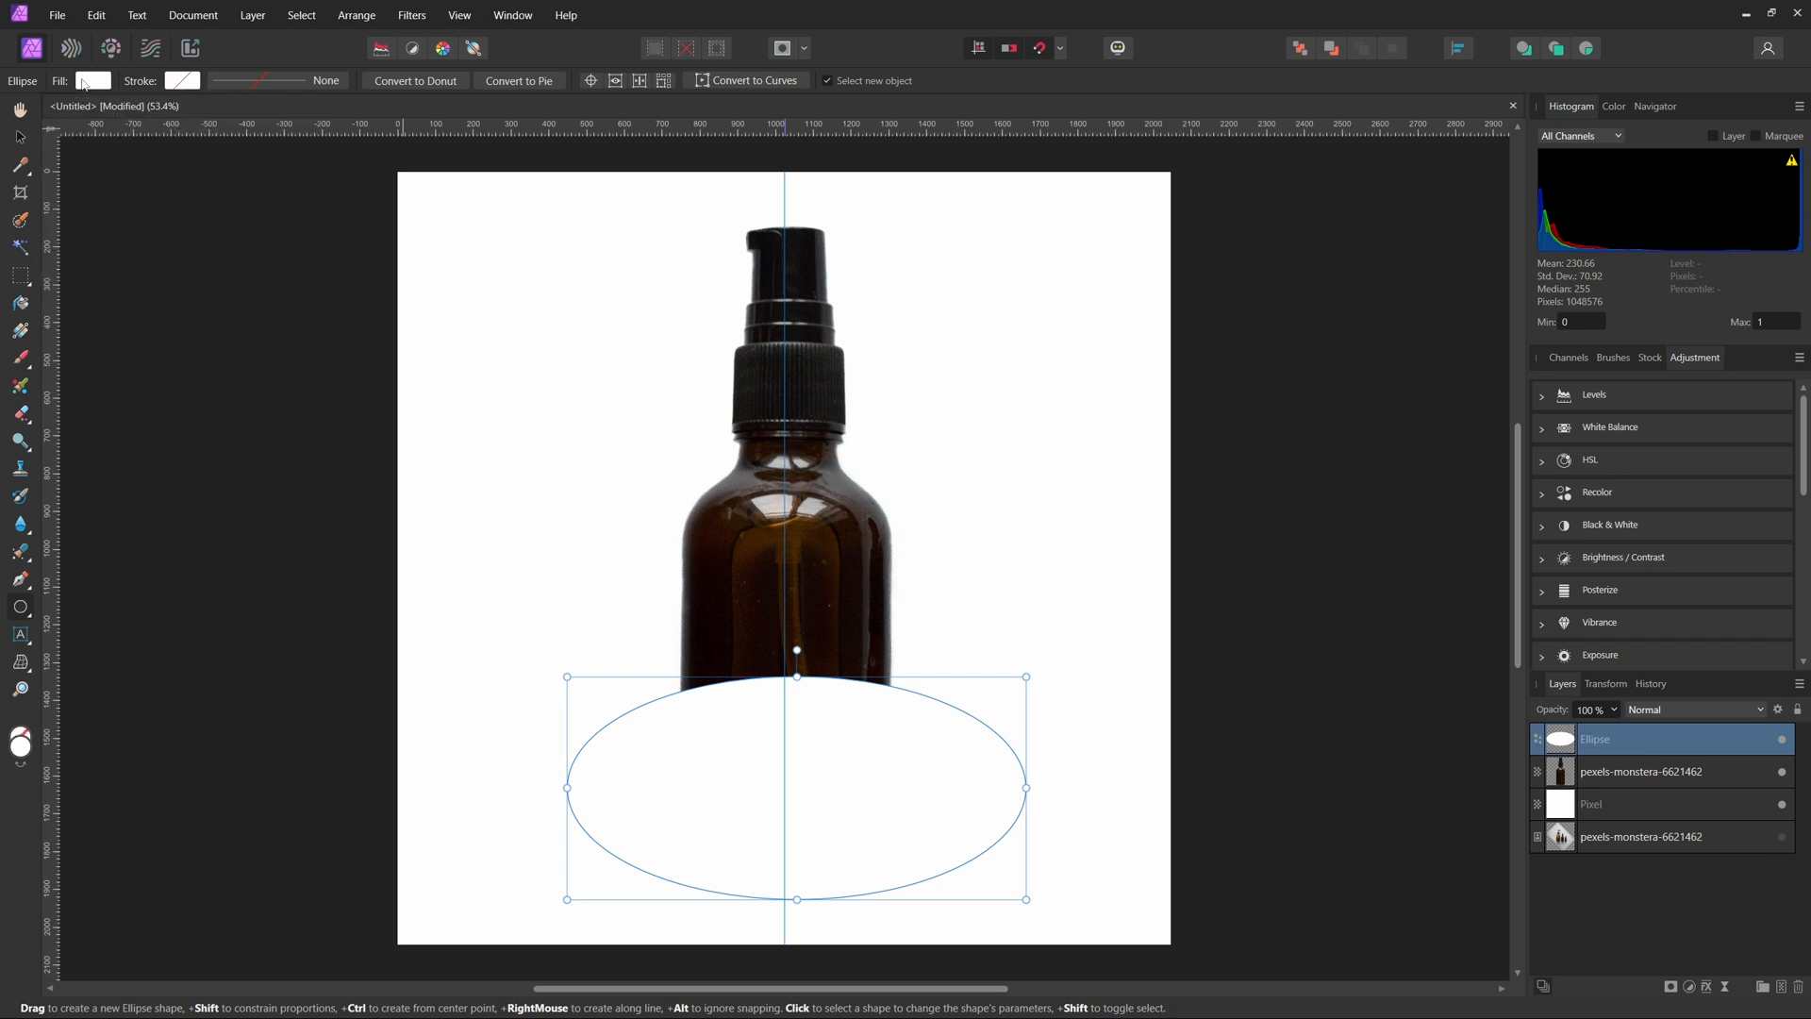
click(93, 80)
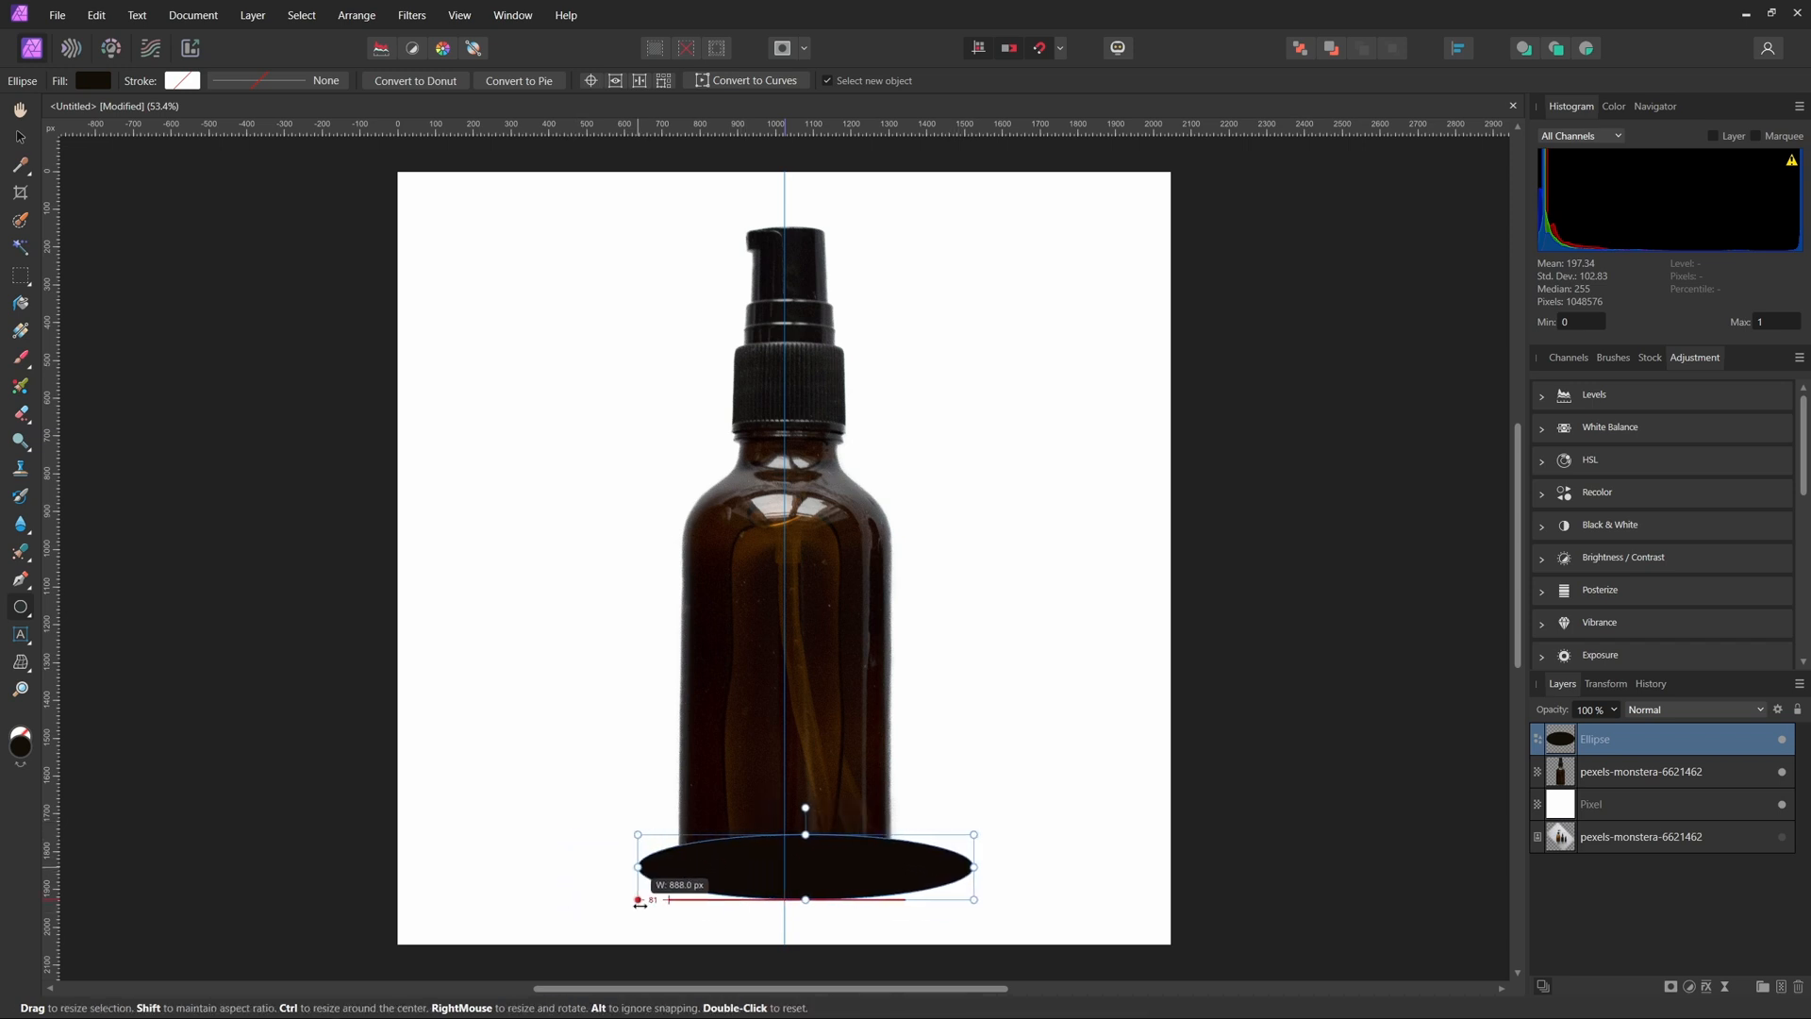
drag(638, 866, 668, 866)
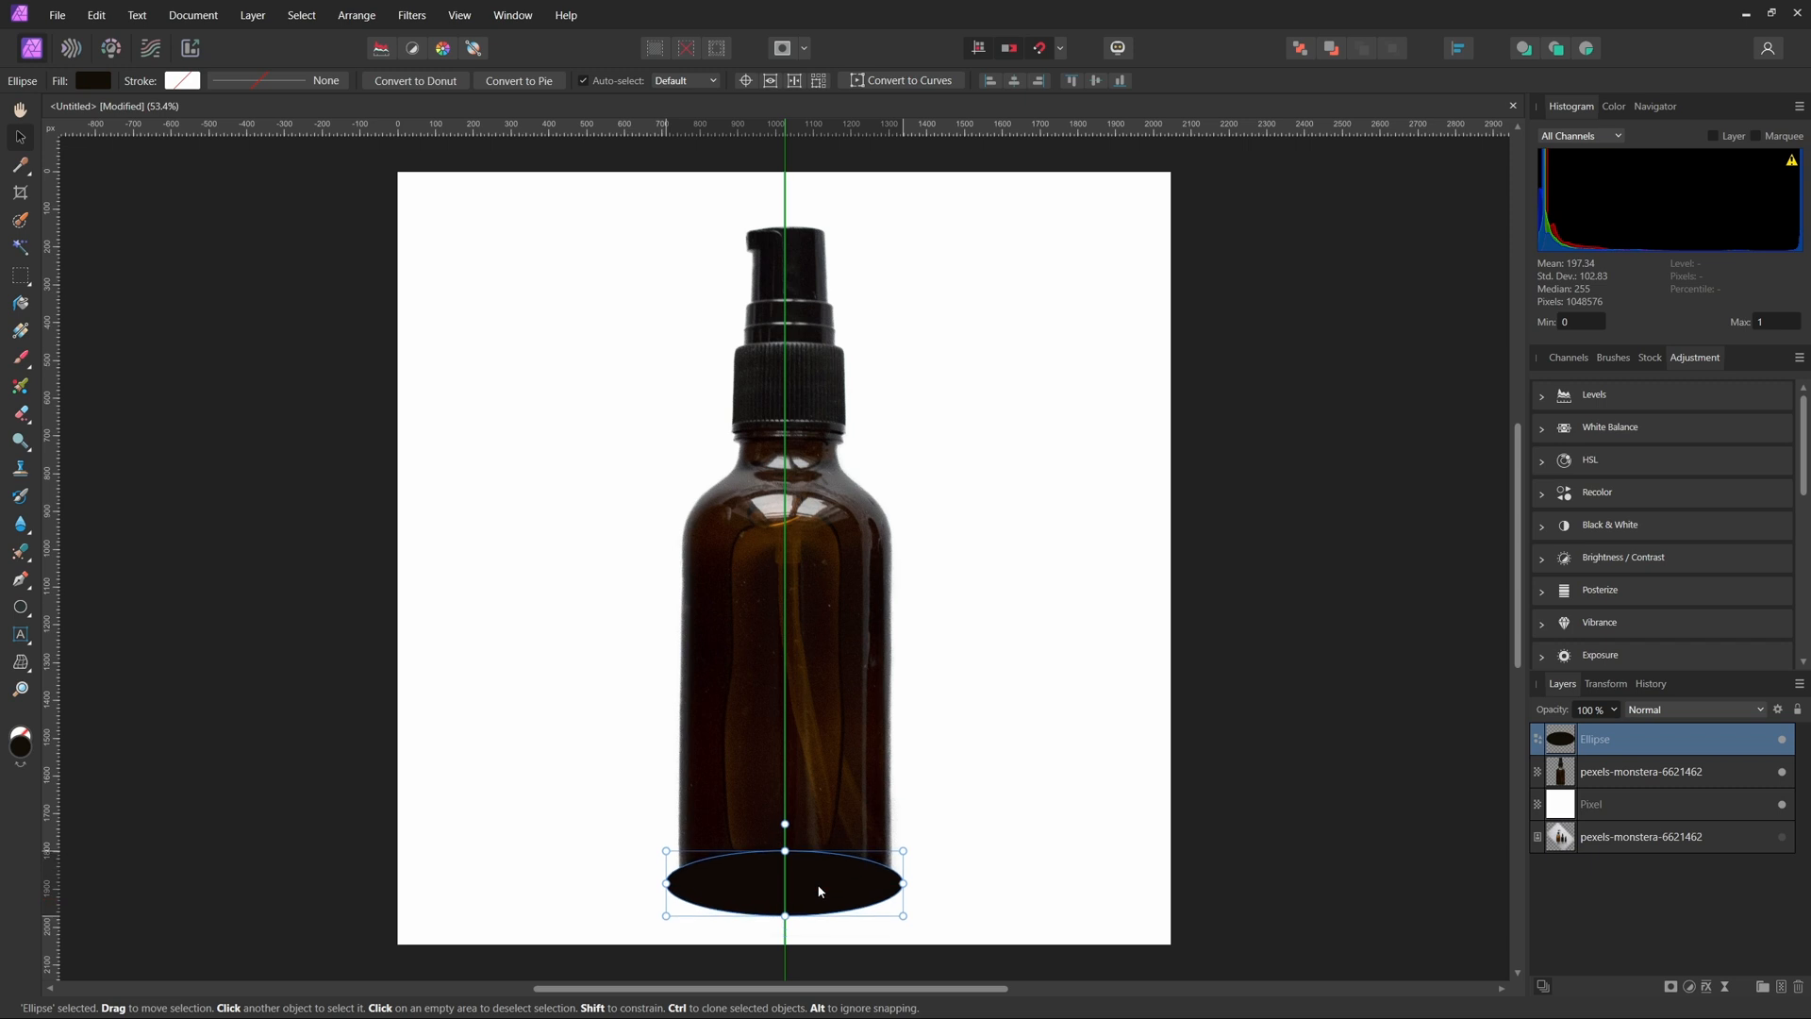
mouse_move(815, 889)
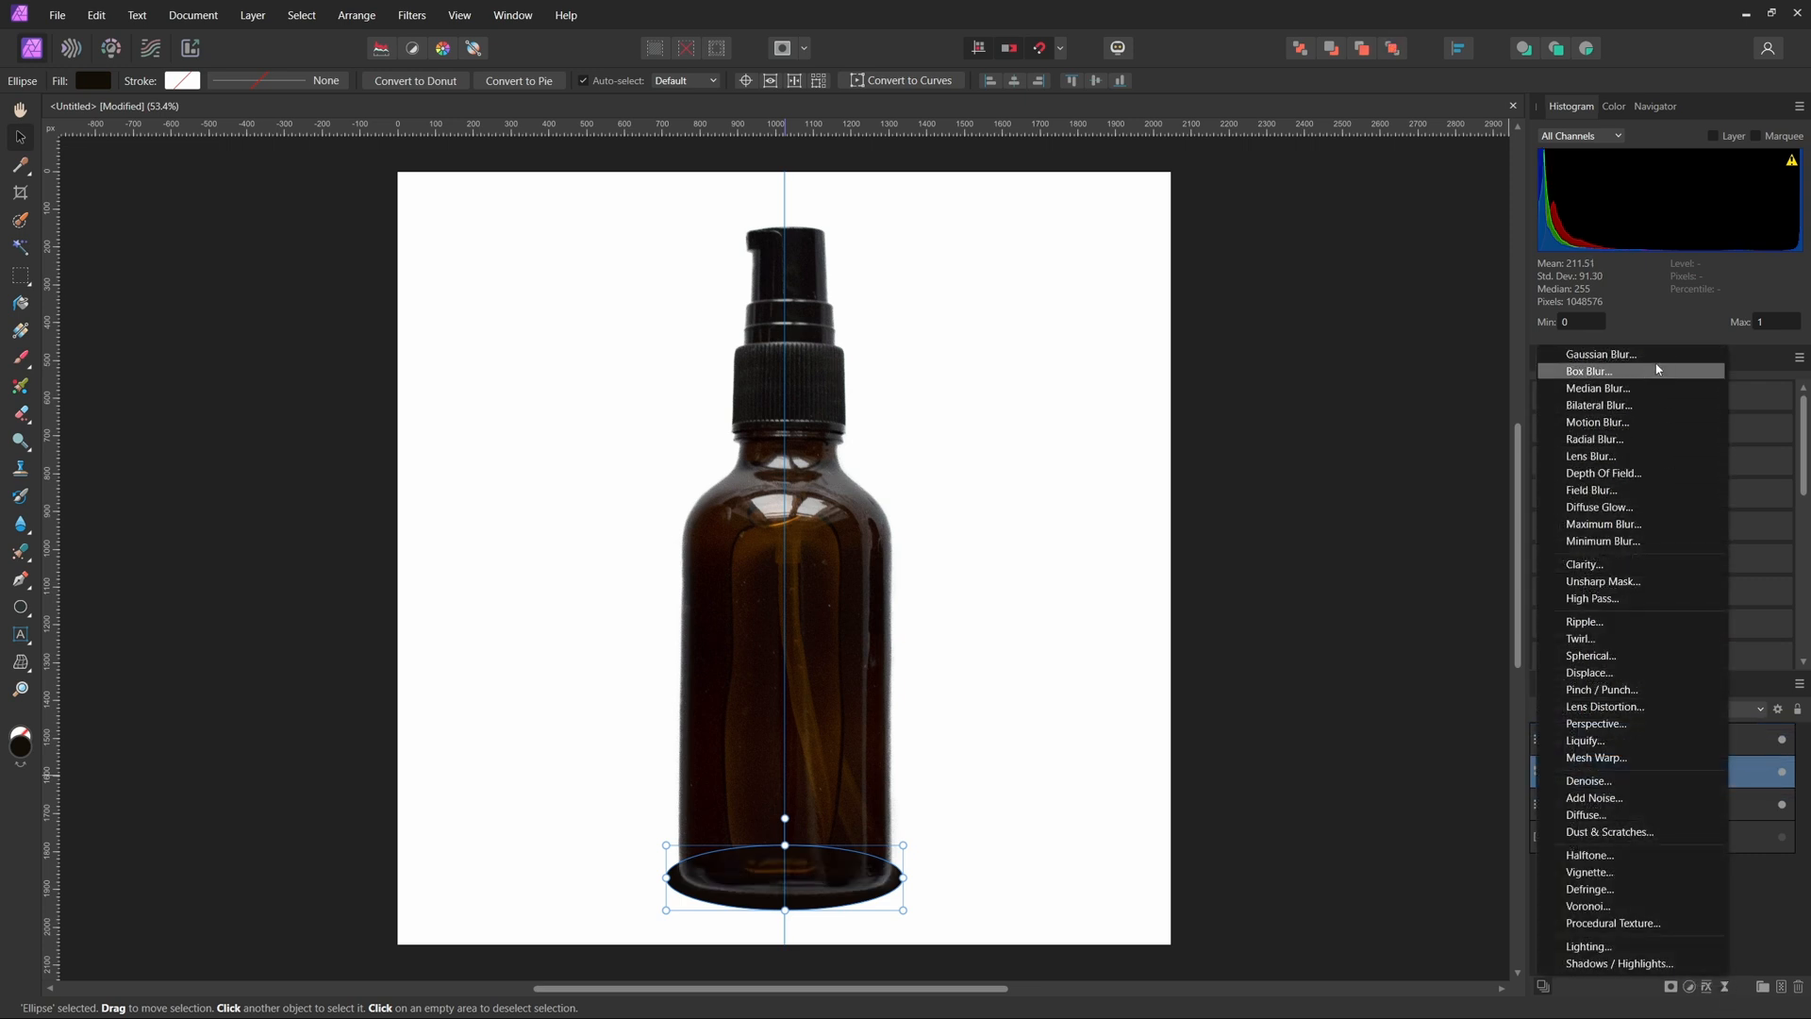
- Soften the ellipse with a live Gaussian blur of about 34 px
click(1600, 355)
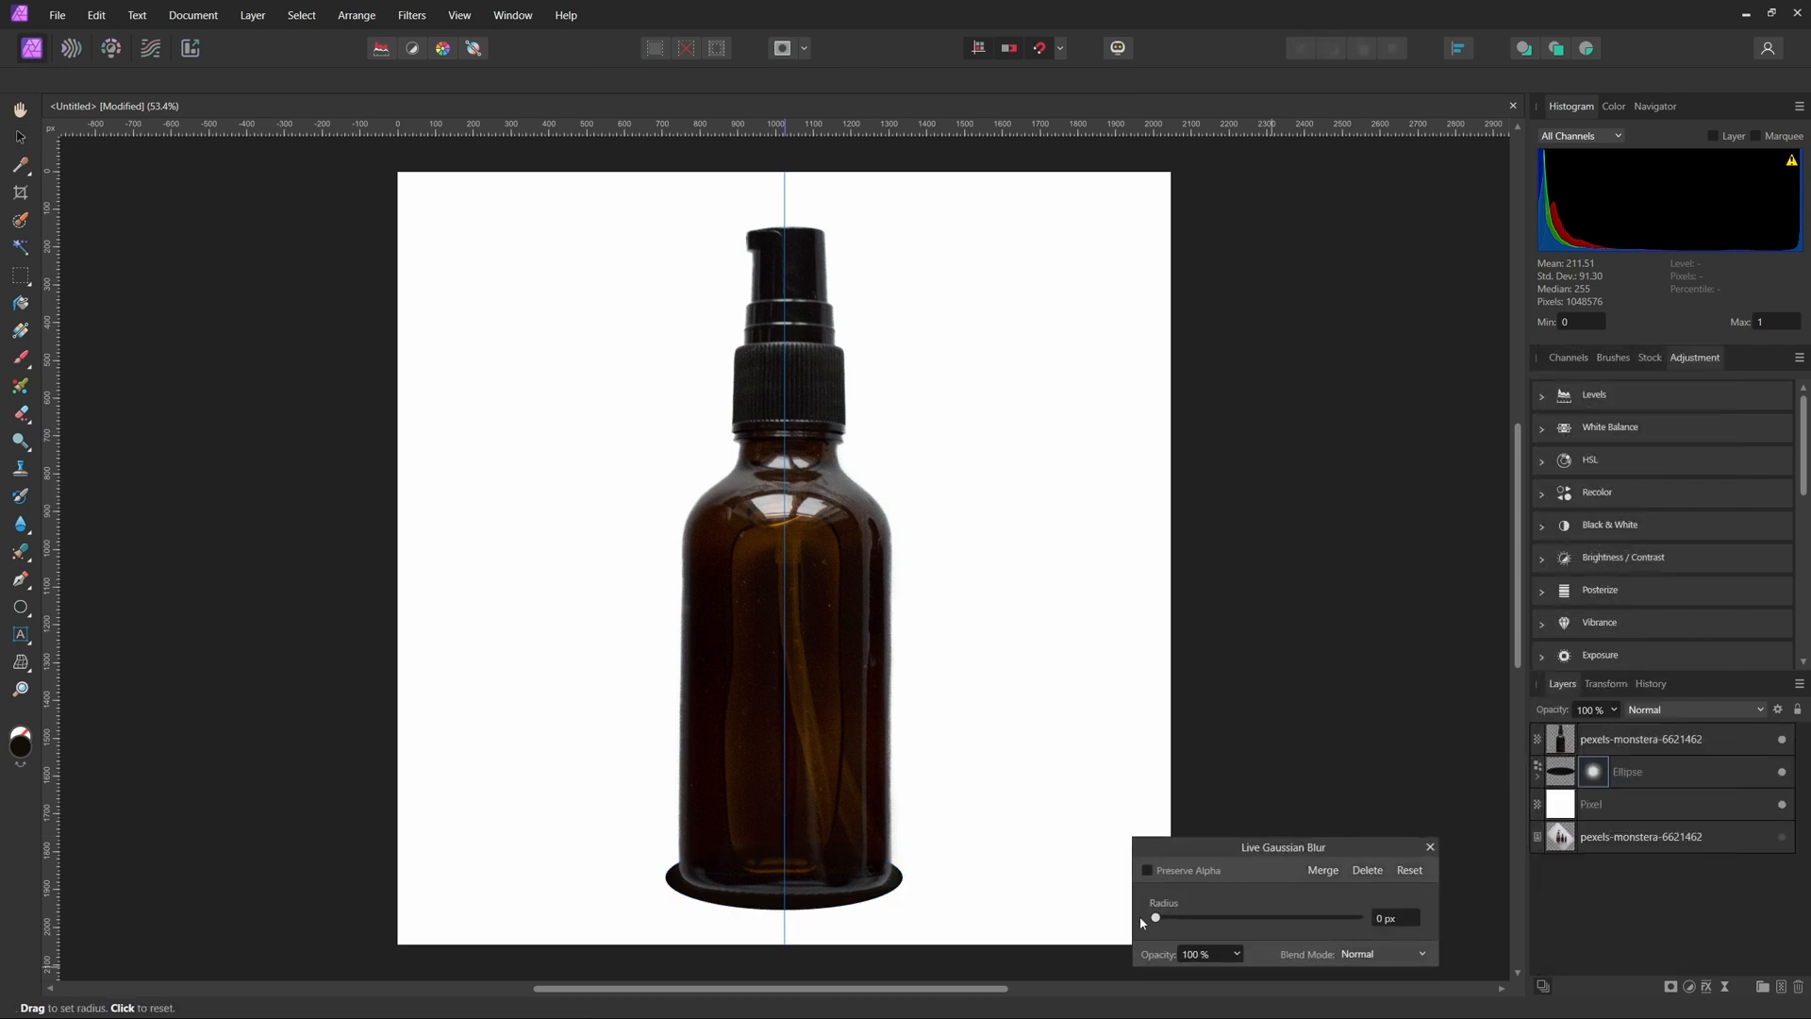
drag(1154, 917, 1274, 917)
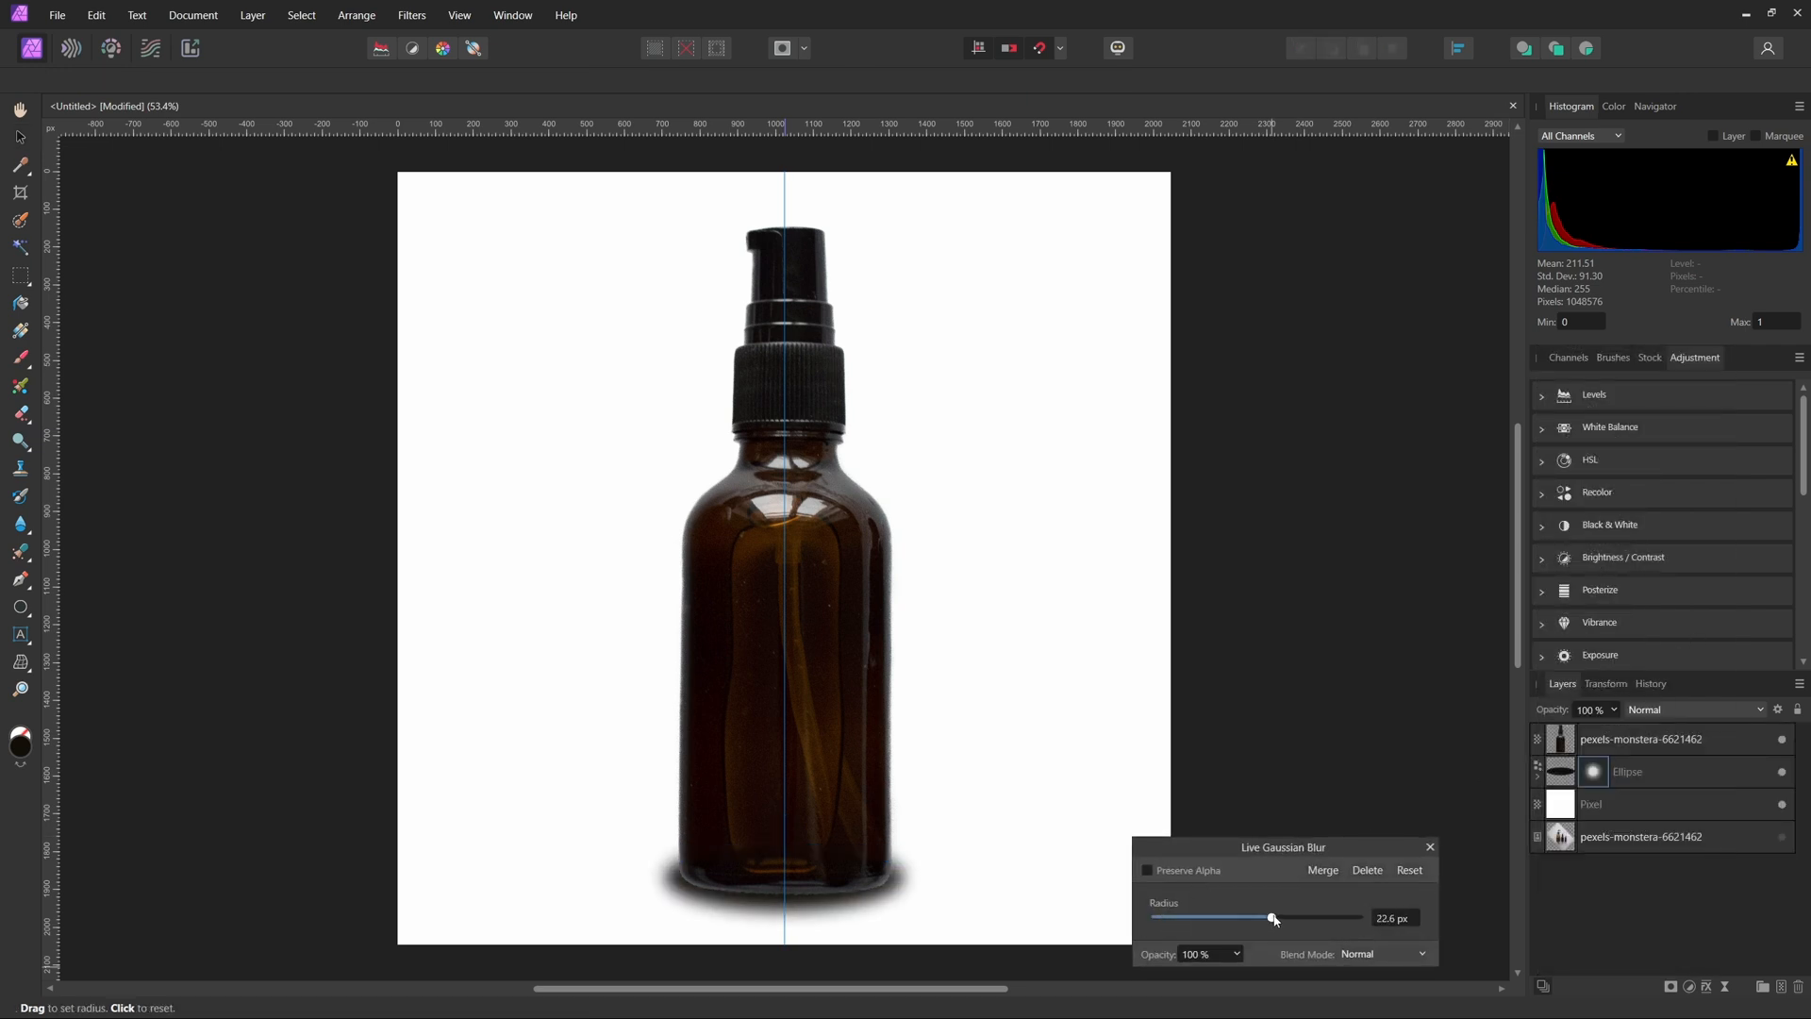
drag(1273, 917, 1298, 917)
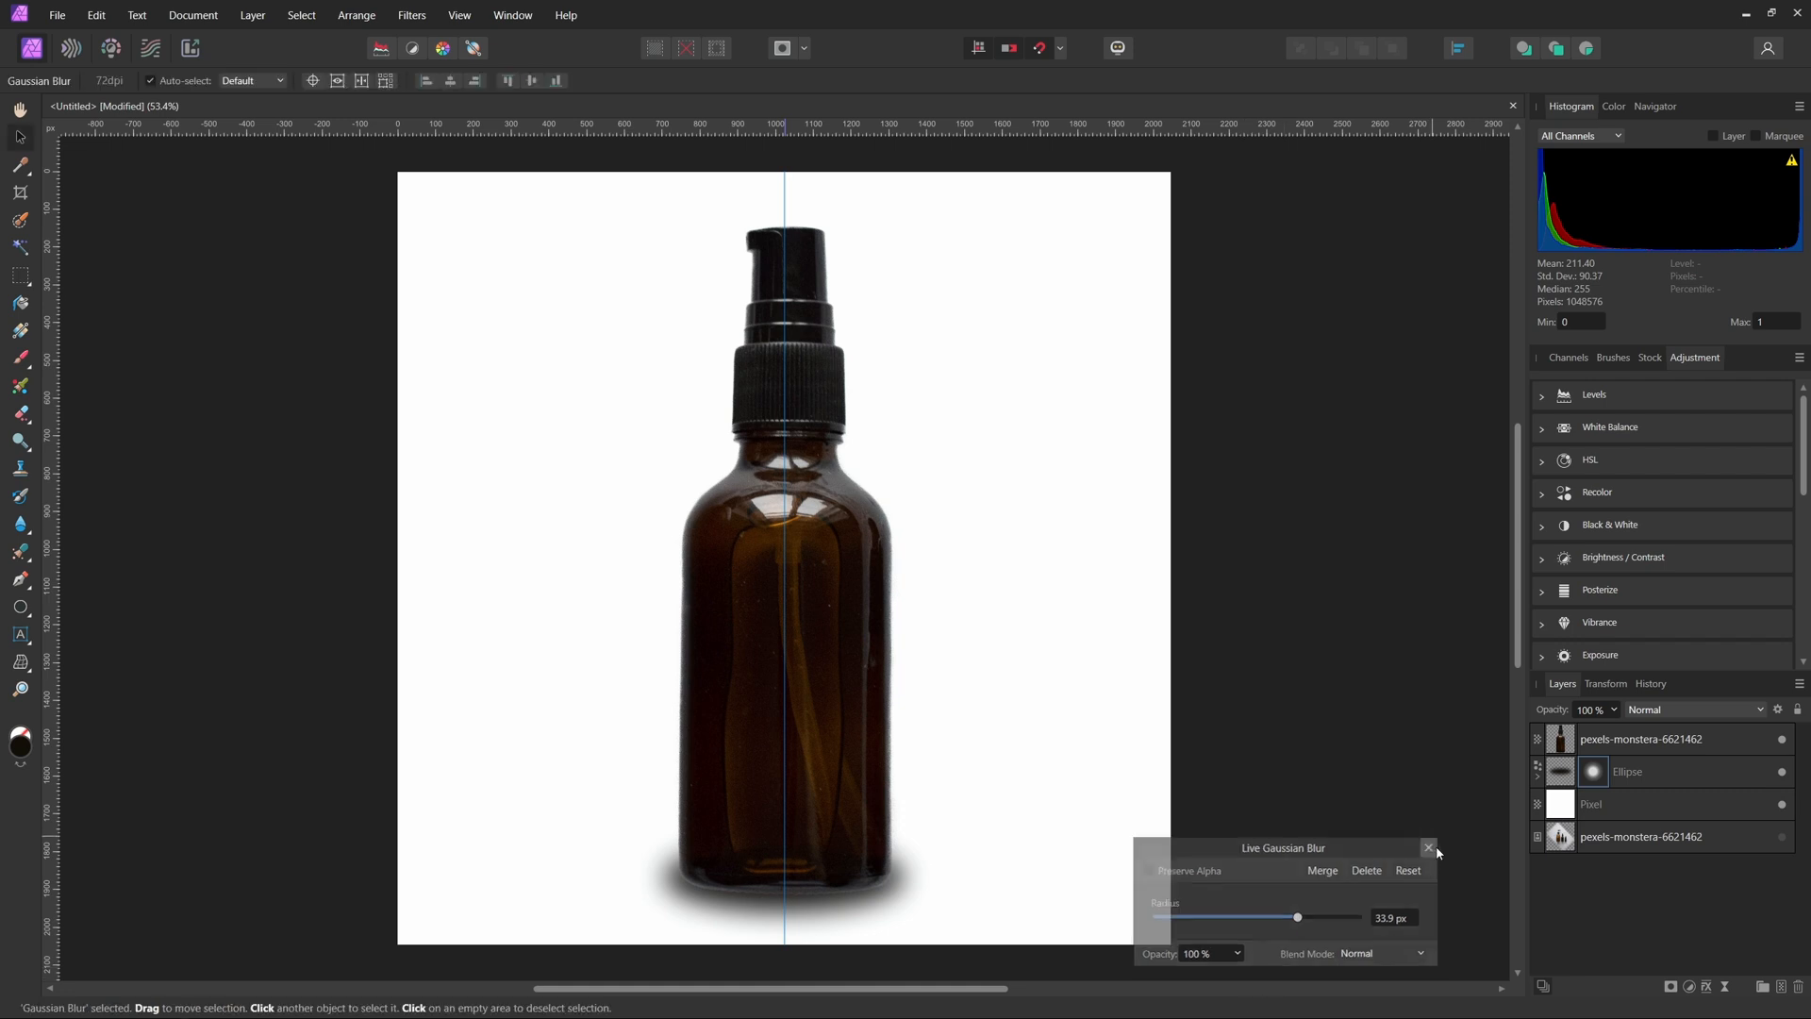
click(1428, 847)
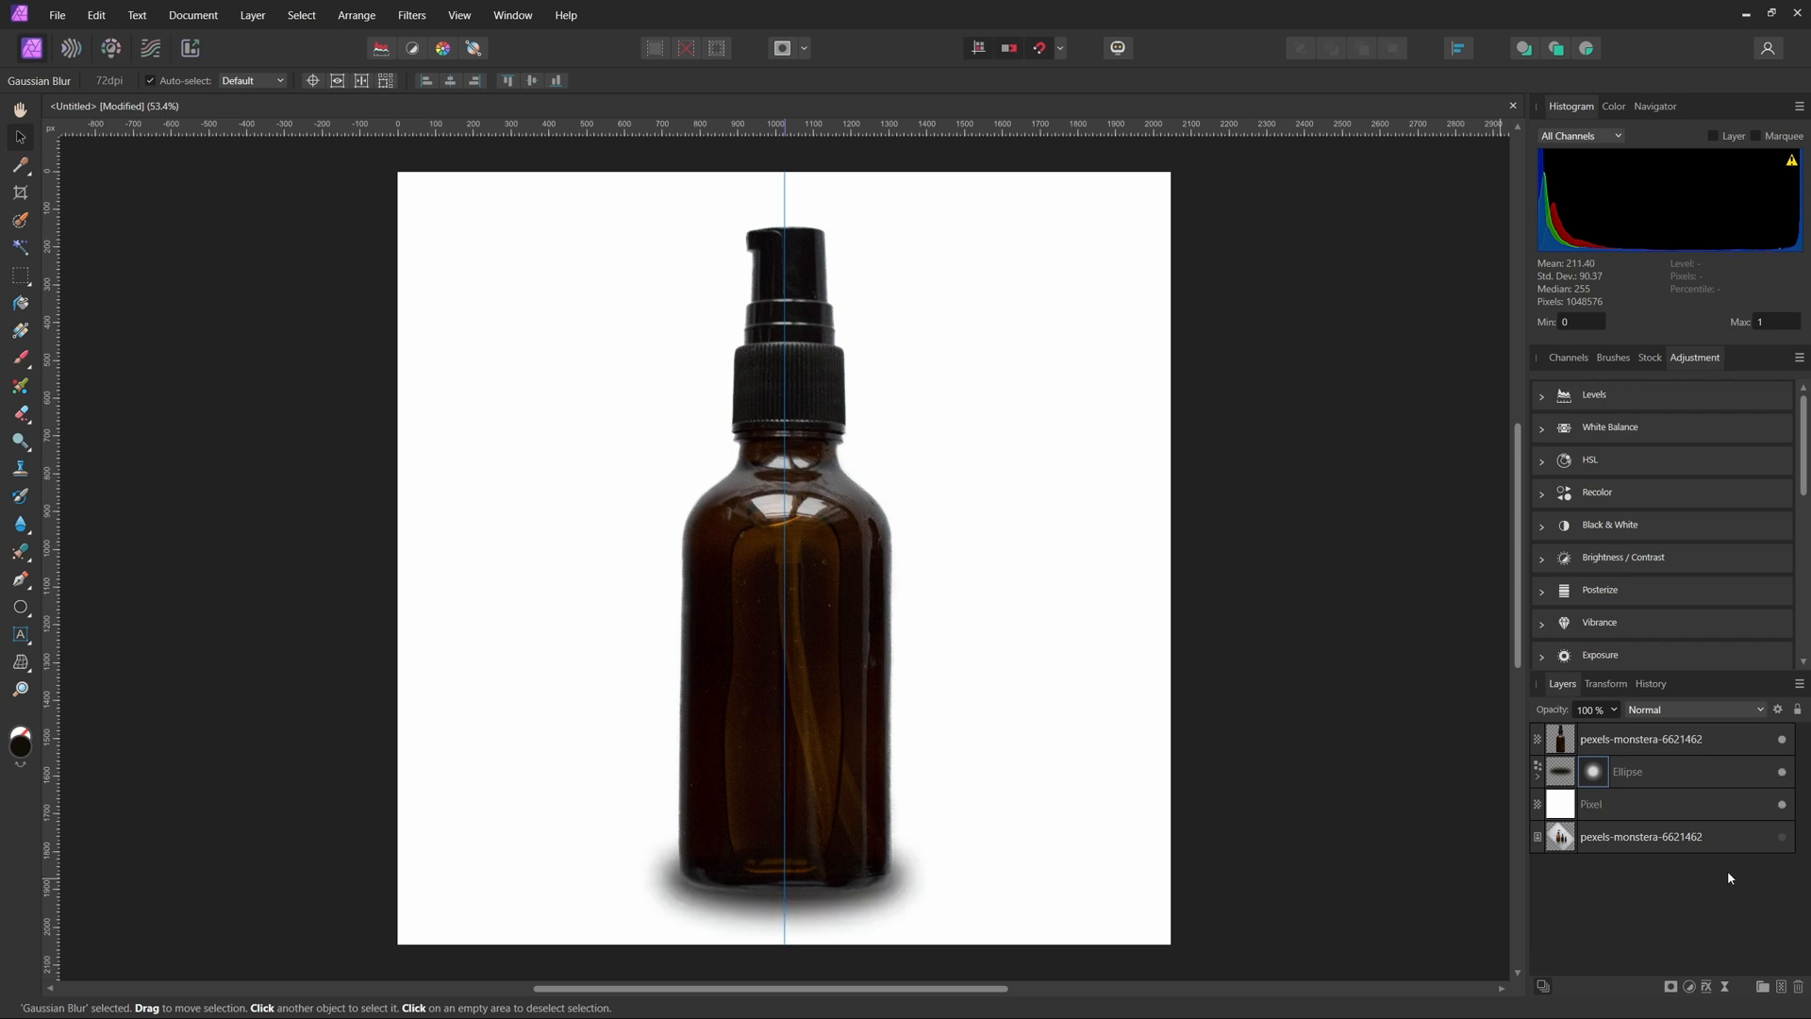
mouse_move(1713, 917)
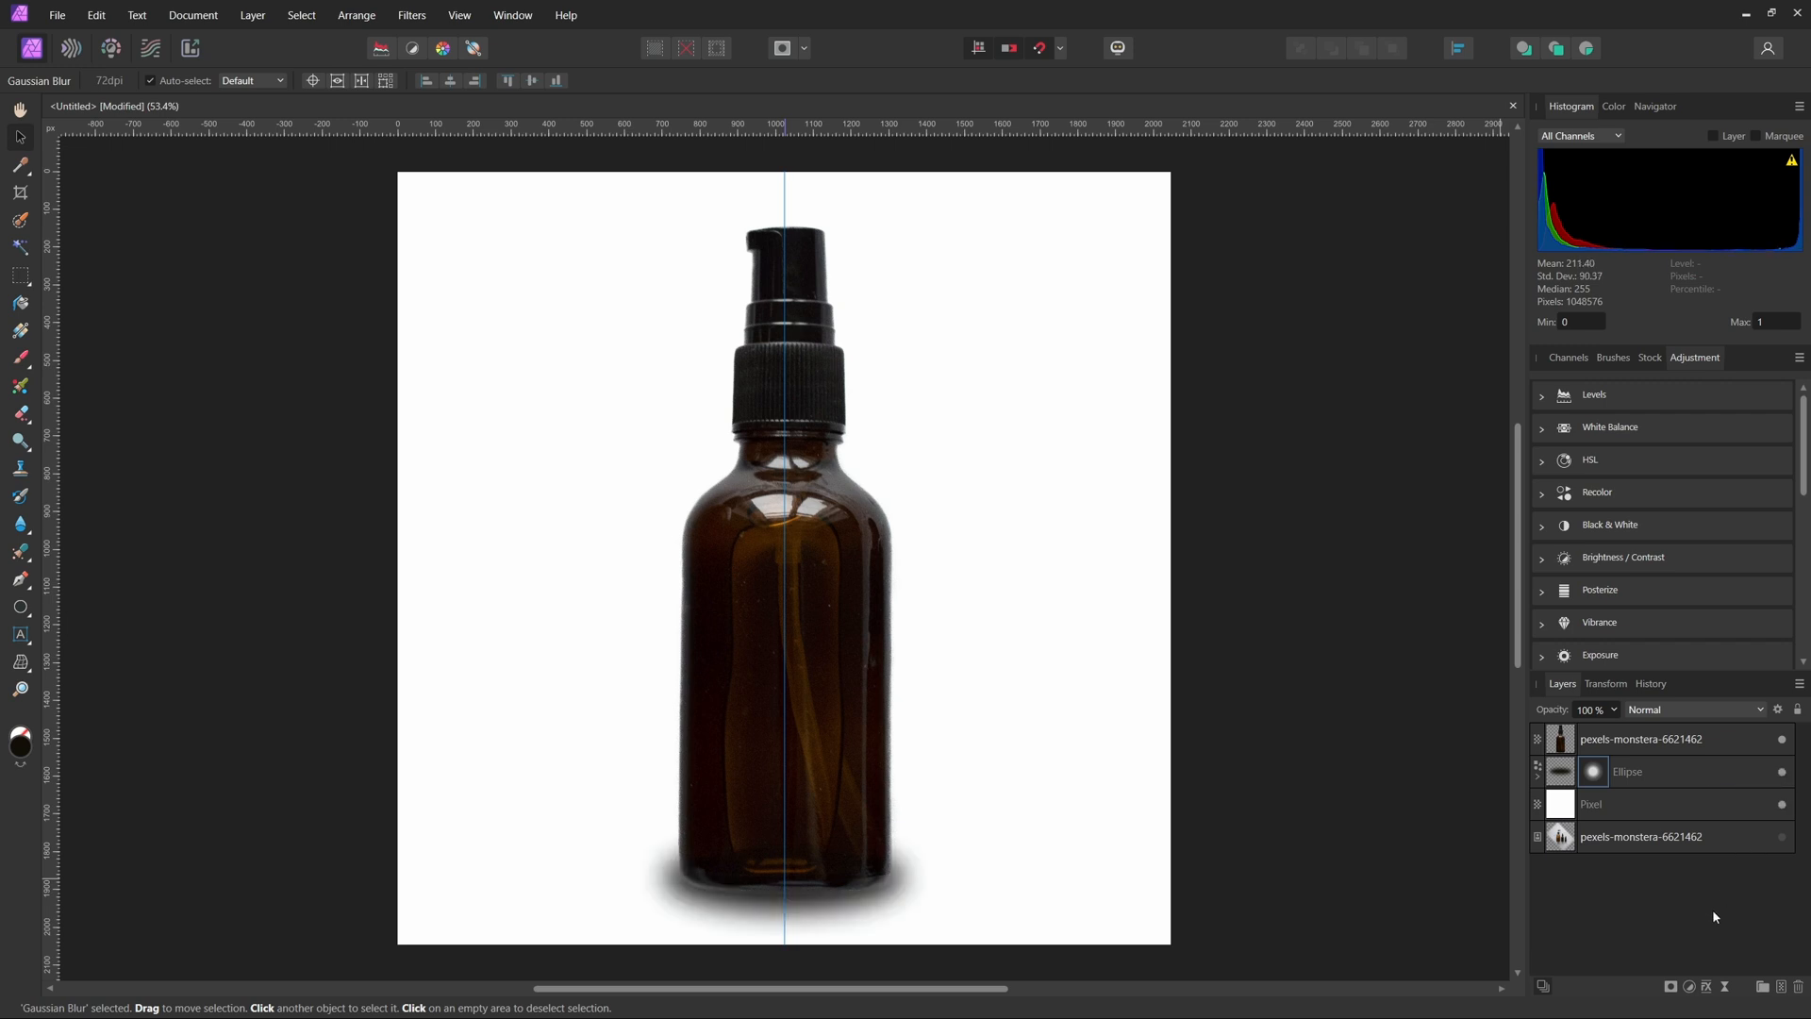
- Lower the blurred ellipse layer's opacity to tone down the ground shadow
click(1627, 772)
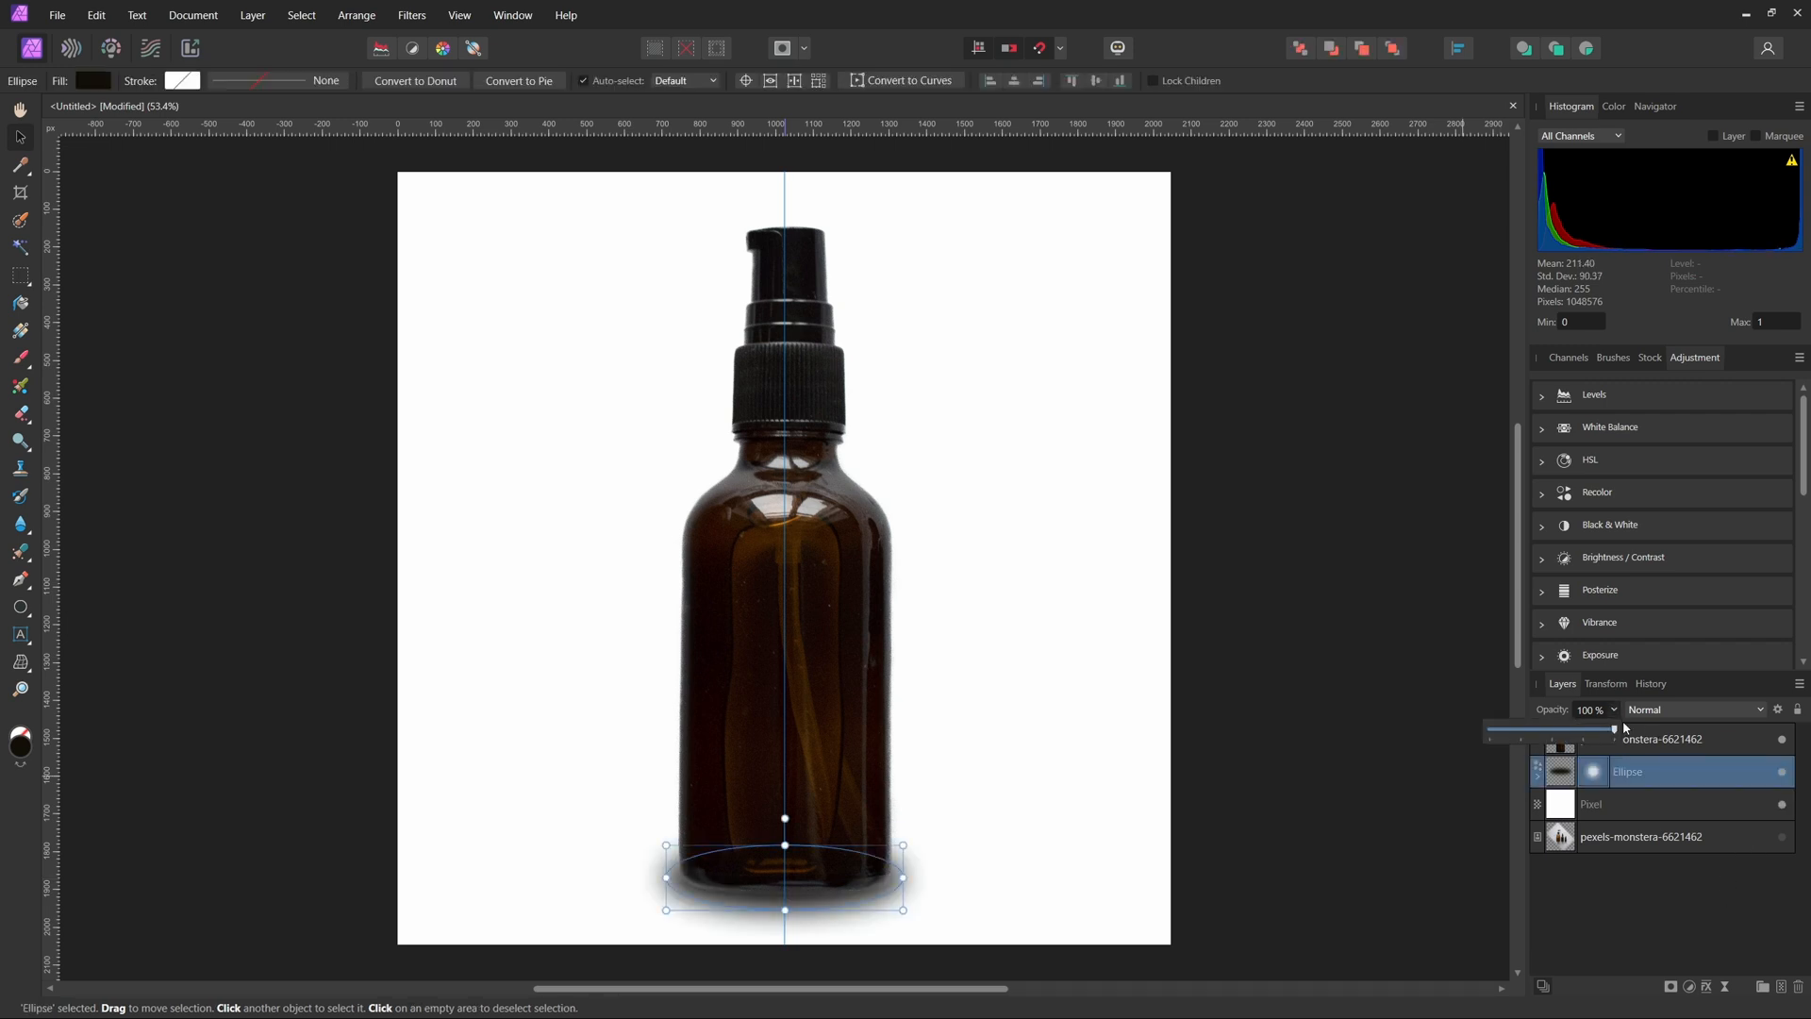
drag(1613, 728, 1489, 728)
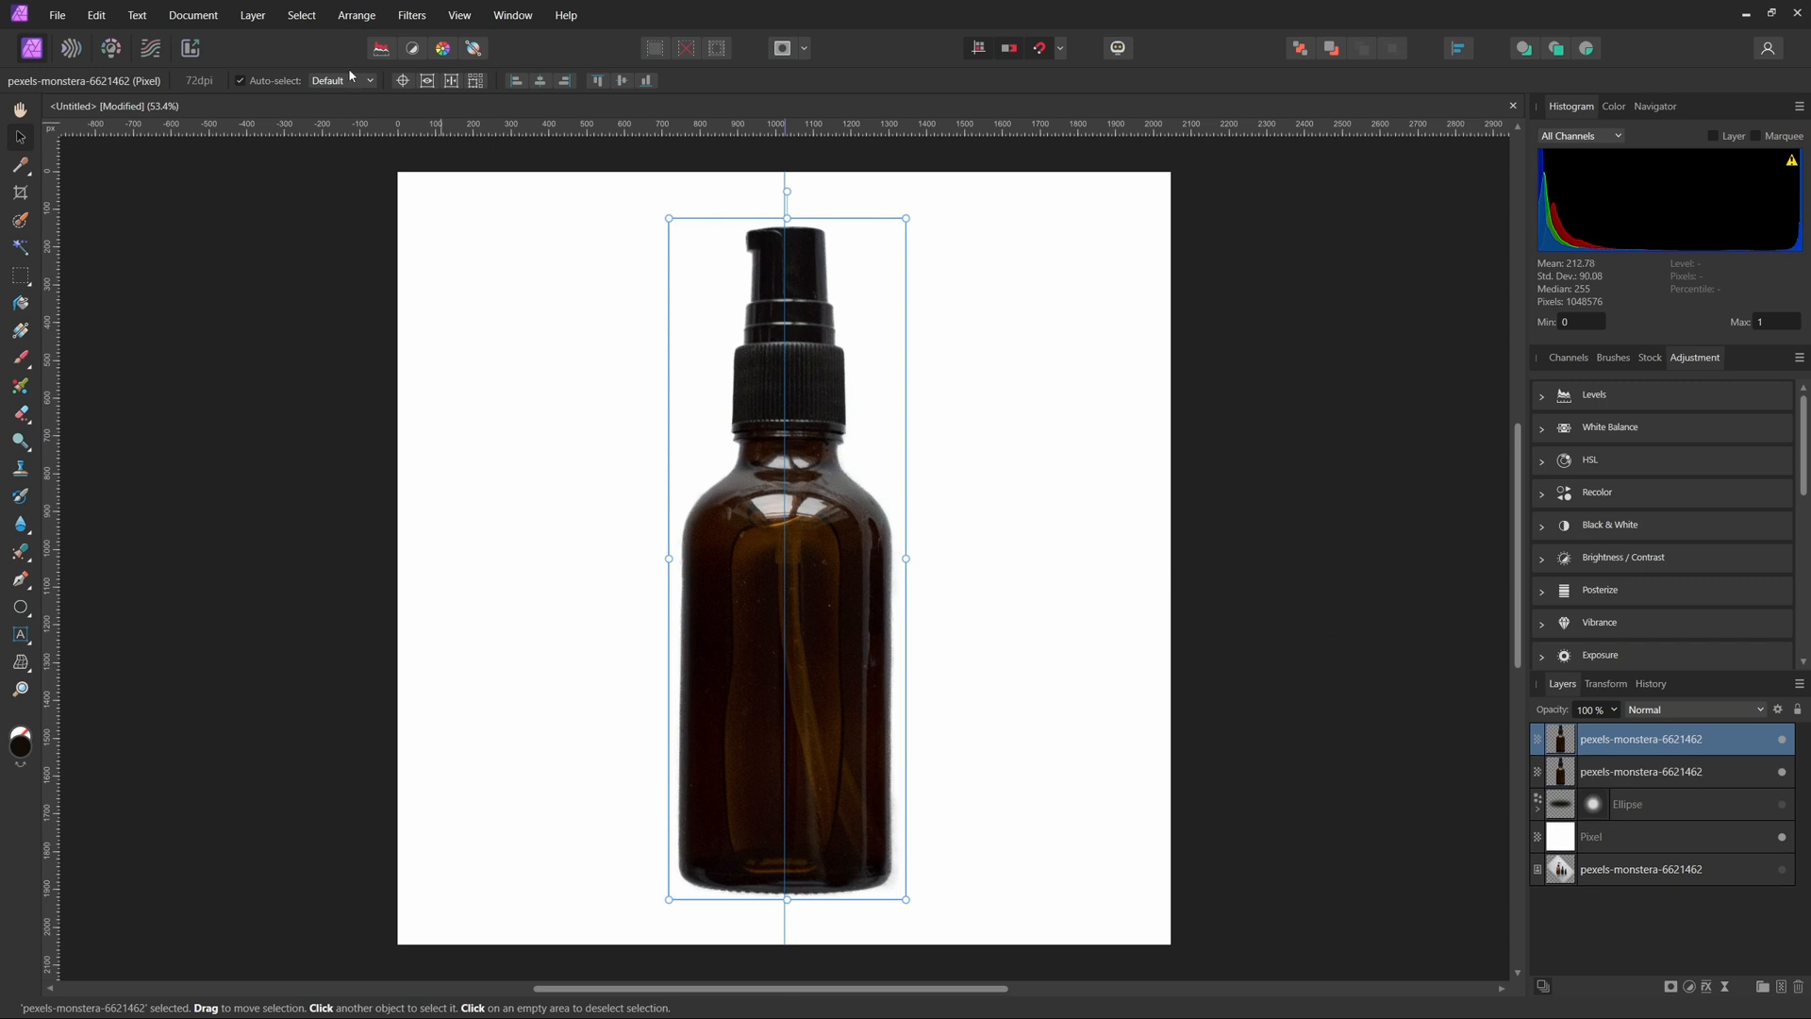
- Flip the bottle copy vertically into a reflection and fade it to 28% opacity
click(355, 15)
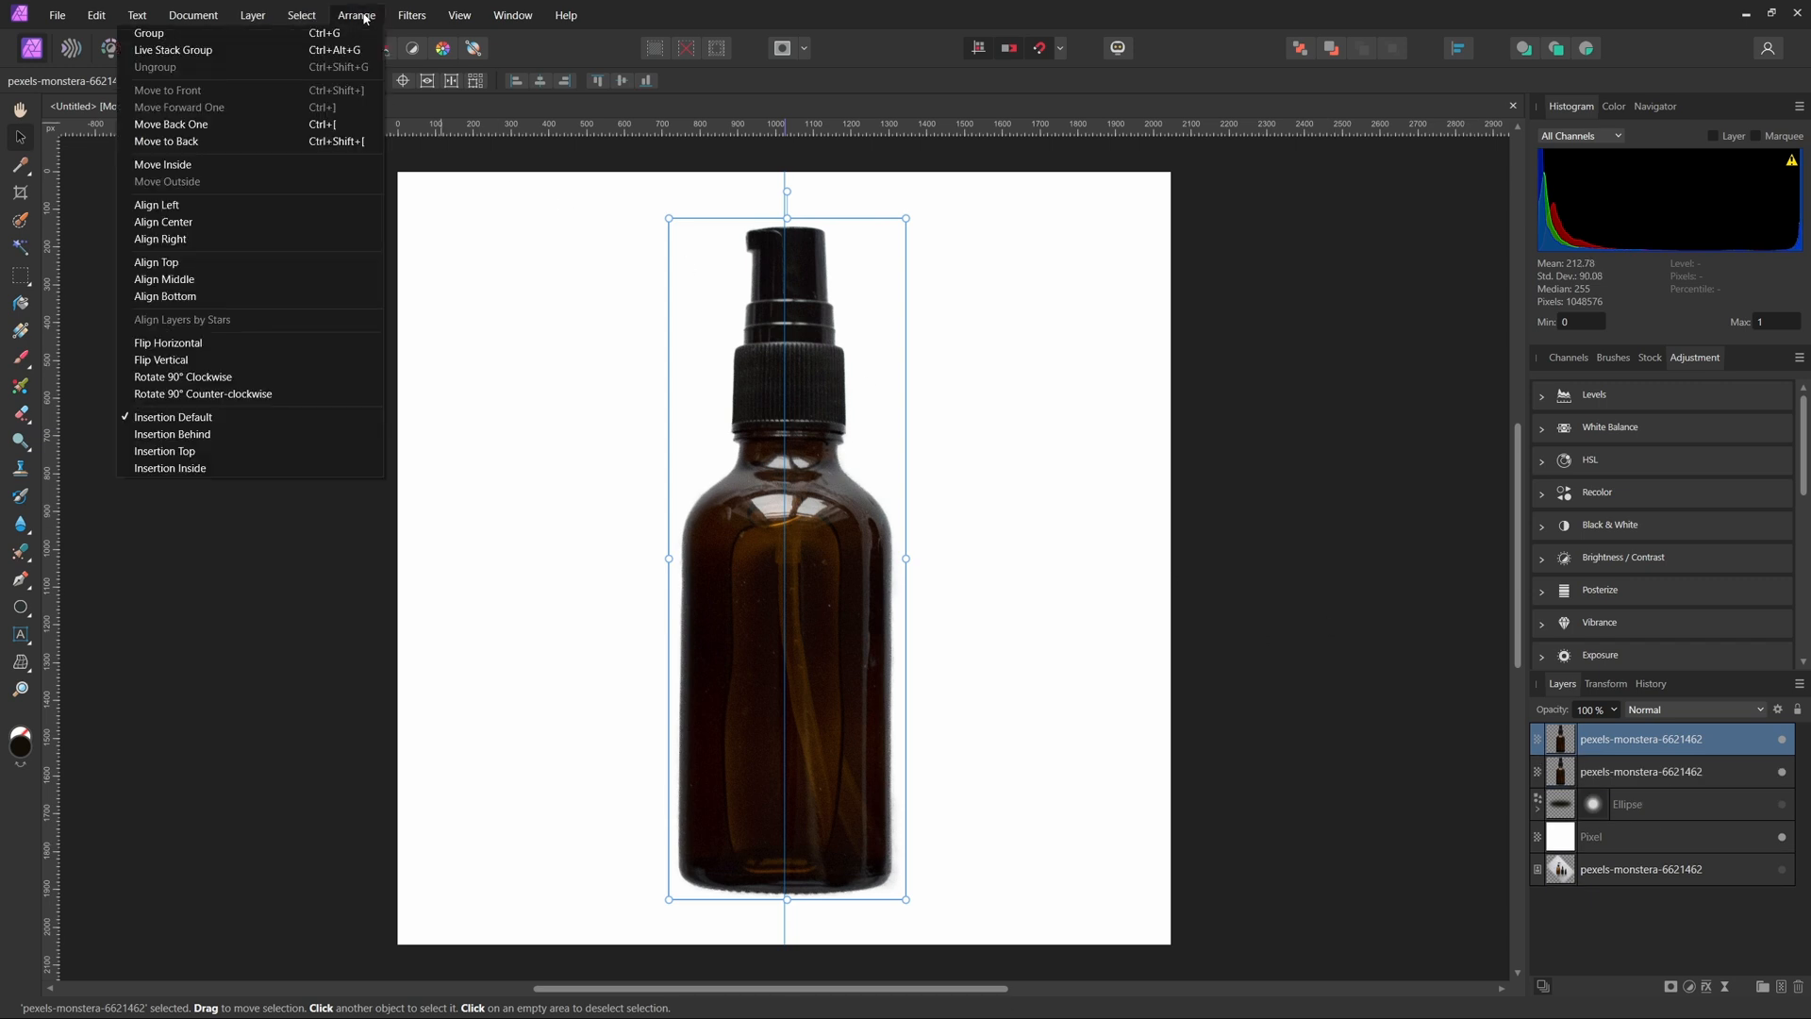
click(161, 358)
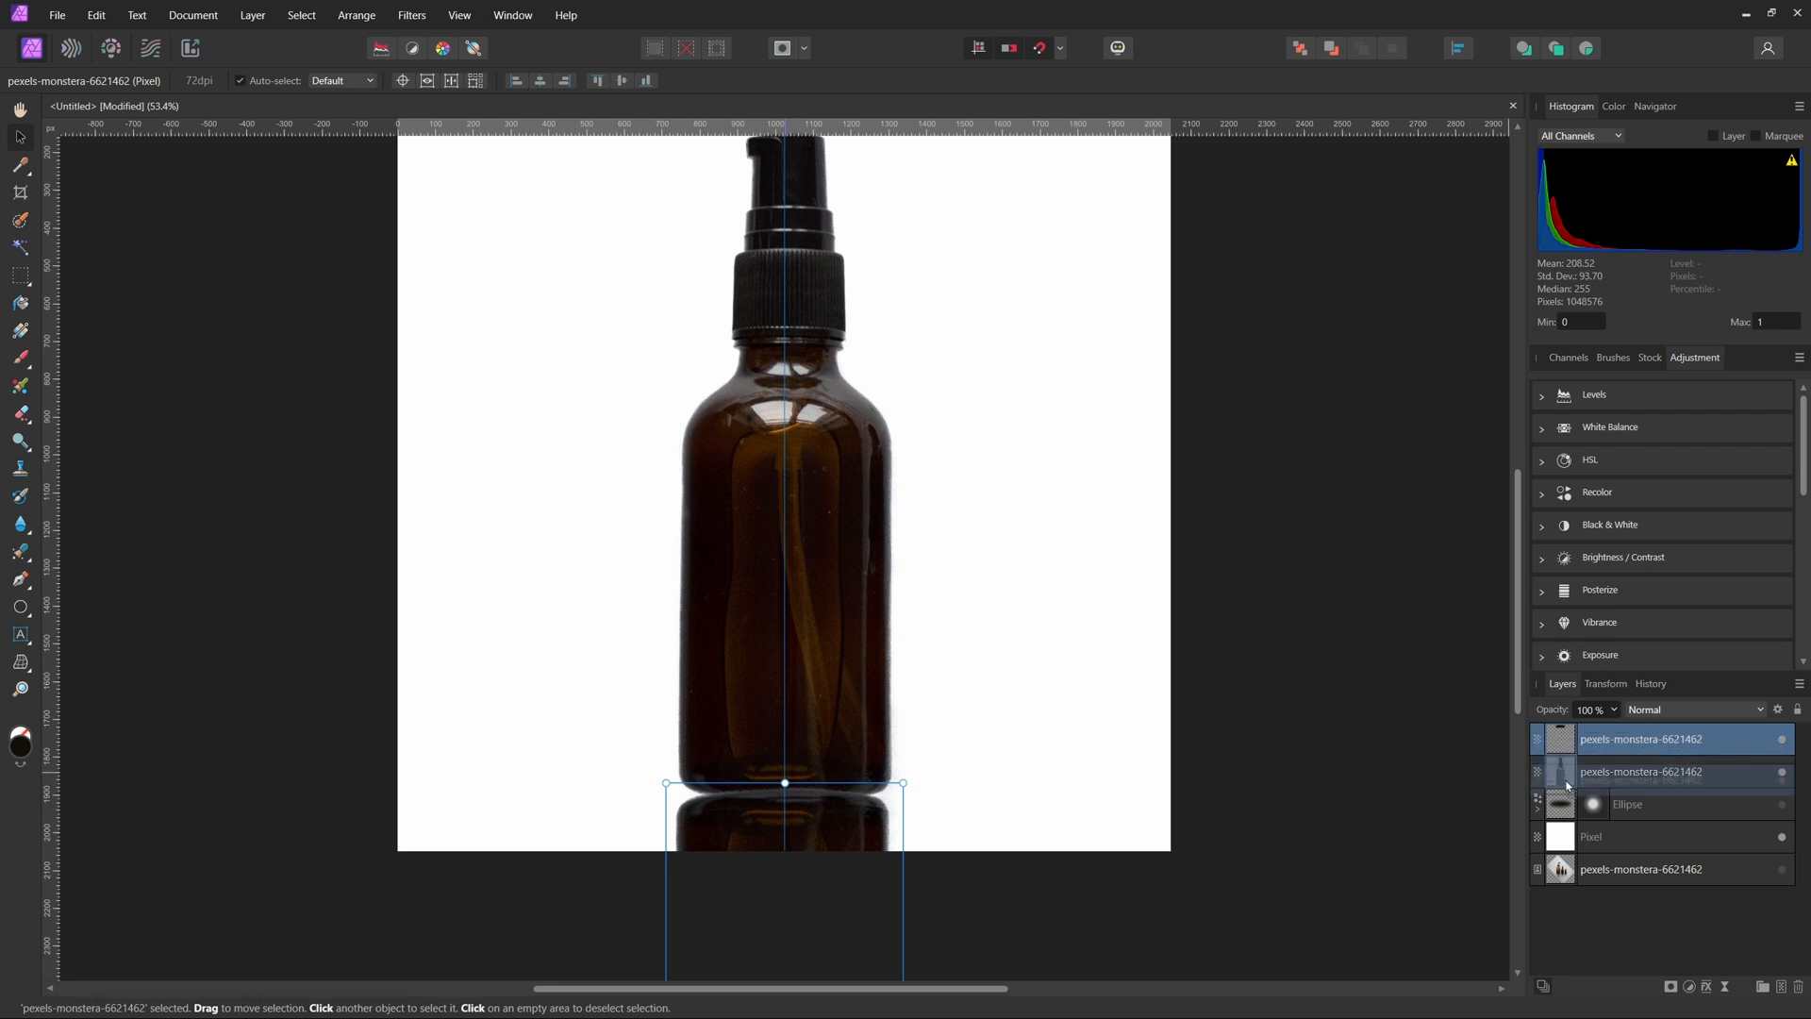
click(1678, 772)
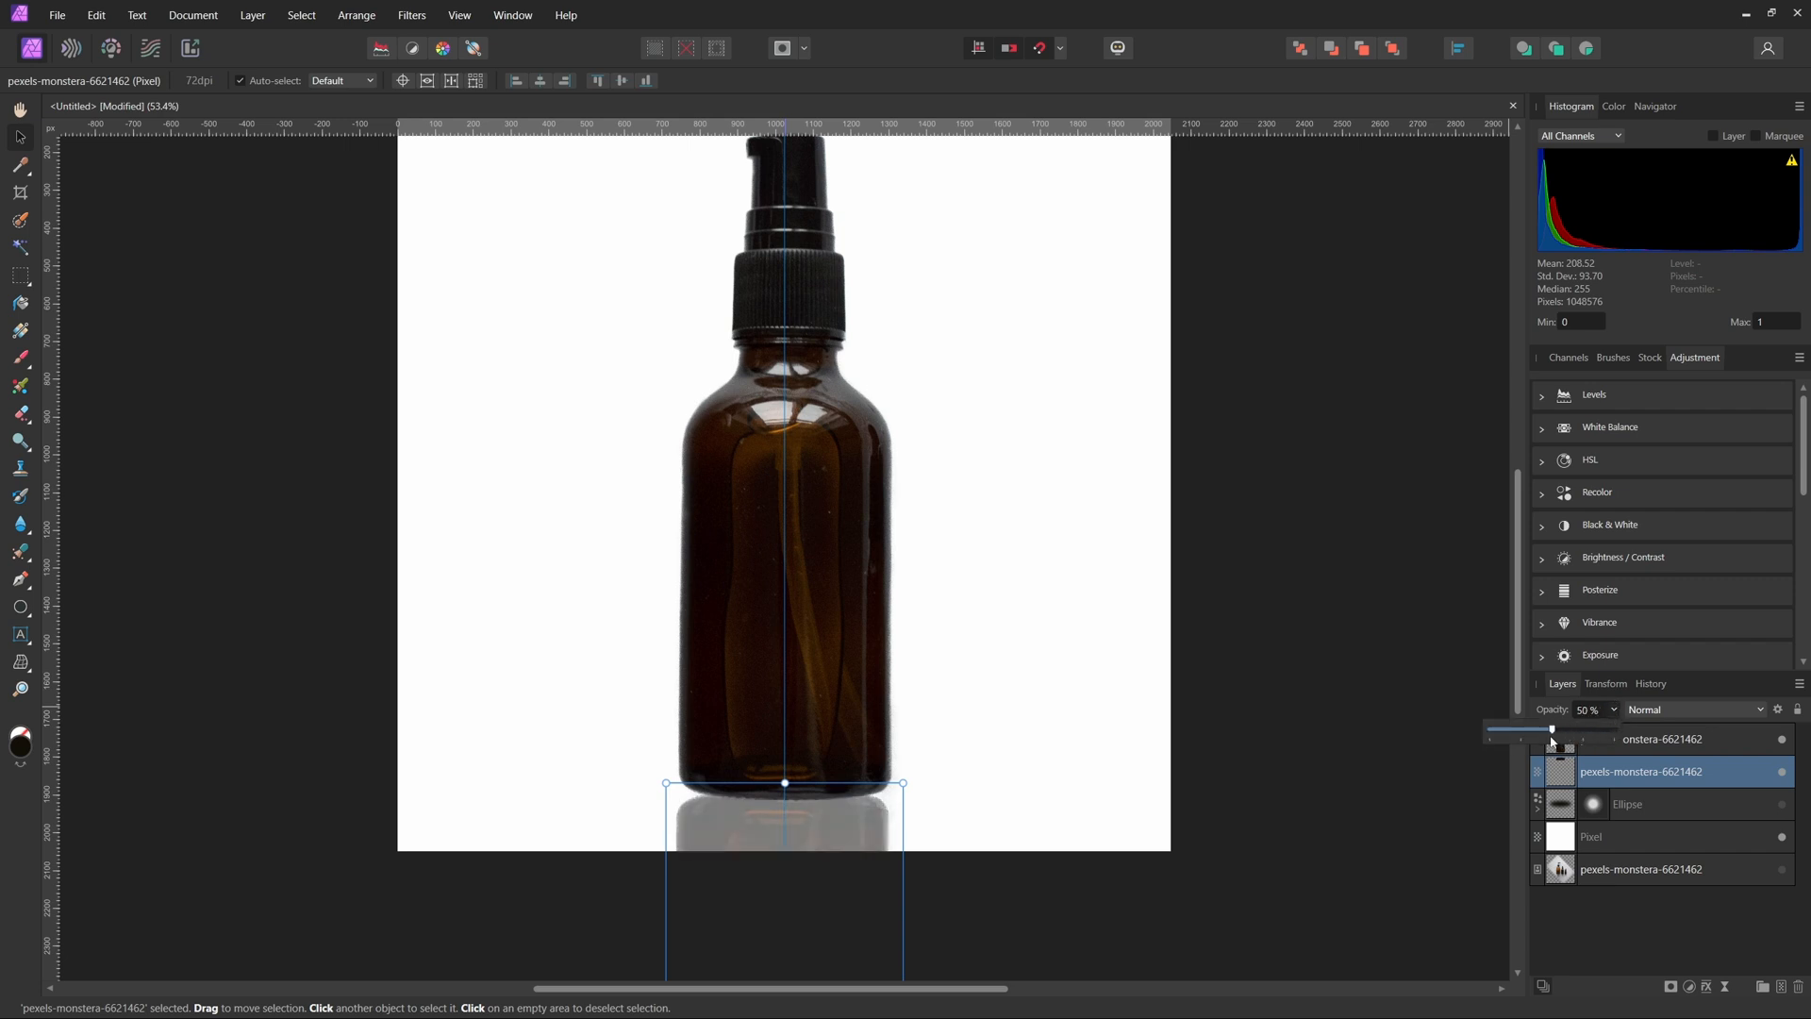
drag(1551, 728, 1522, 728)
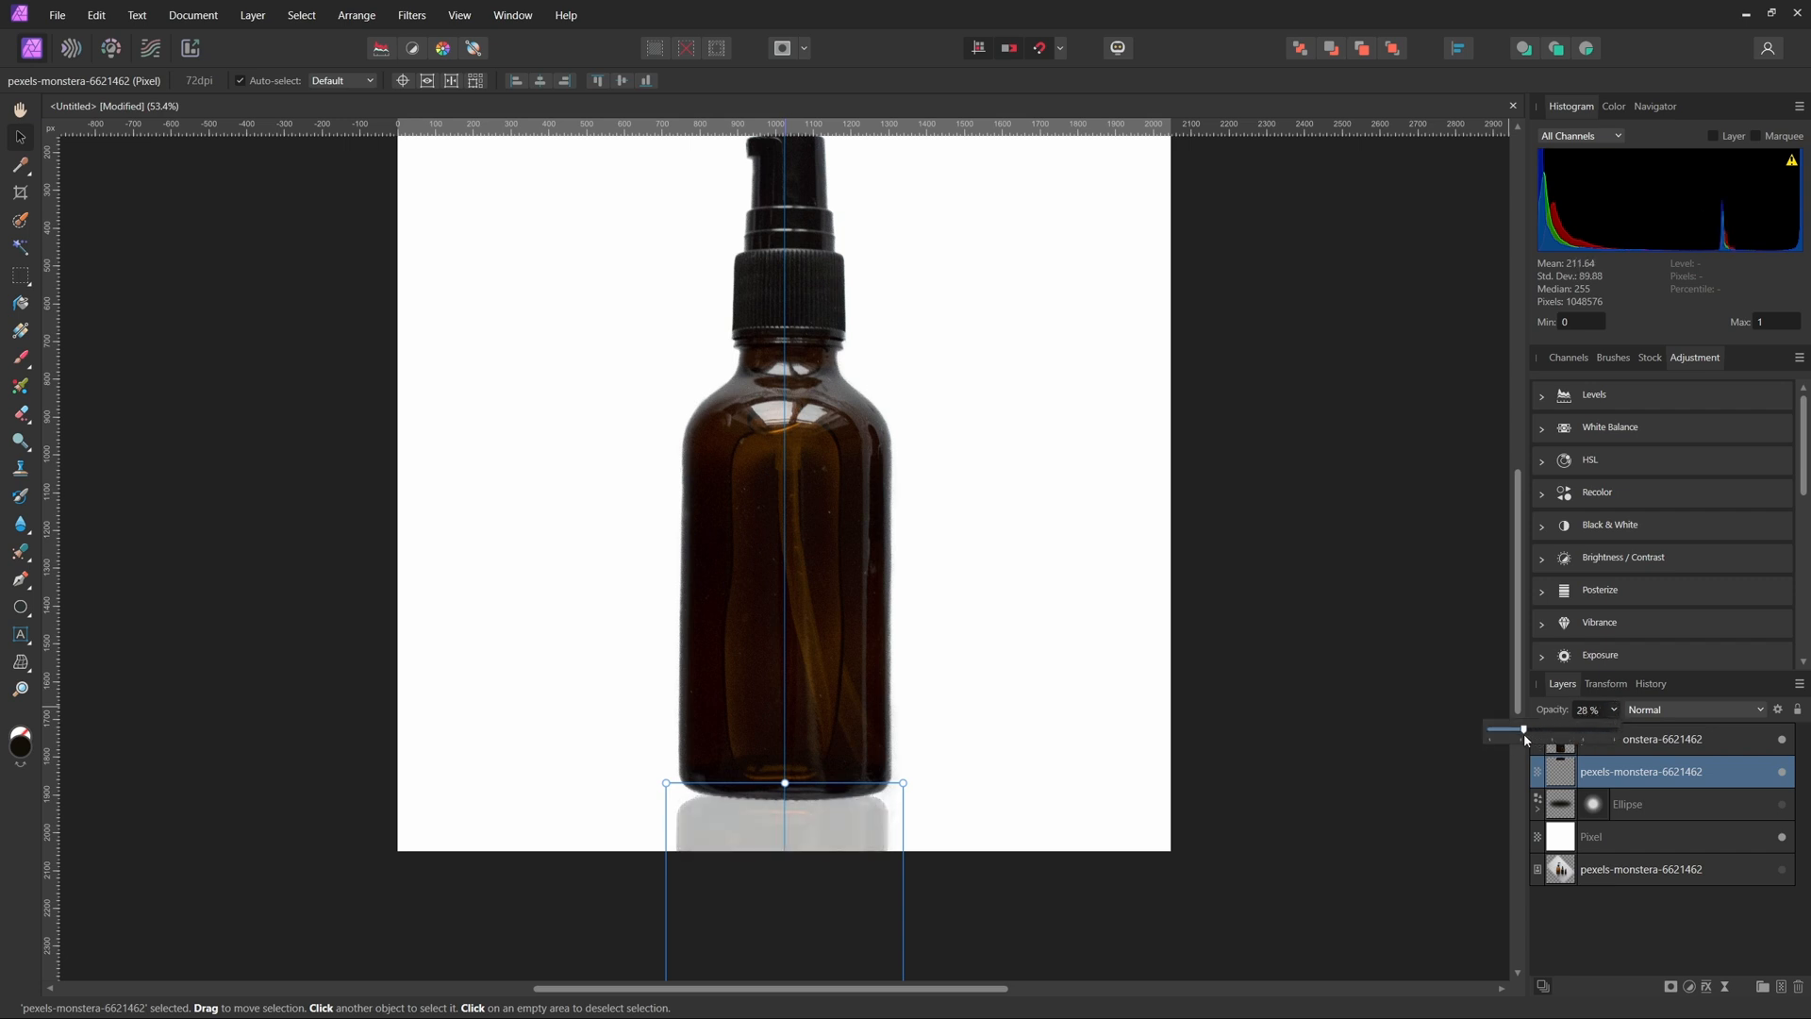
drag(1523, 728, 1779, 728)
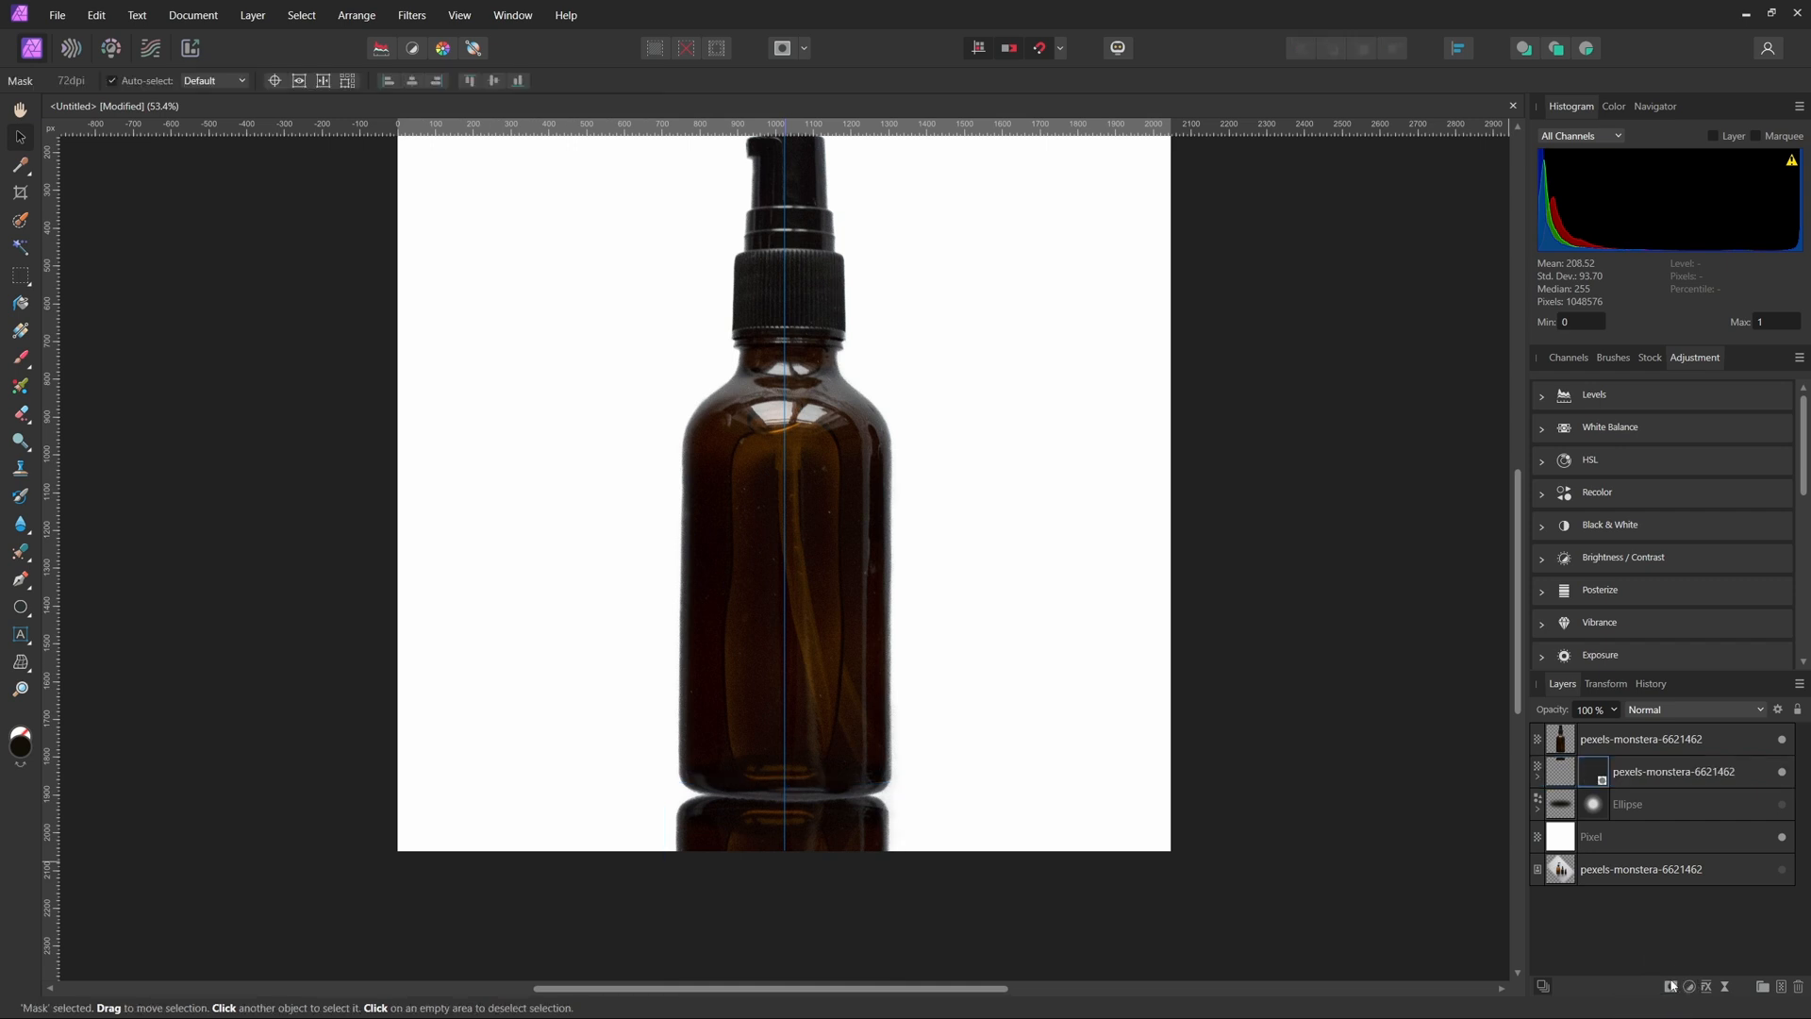
mouse_move(19, 332)
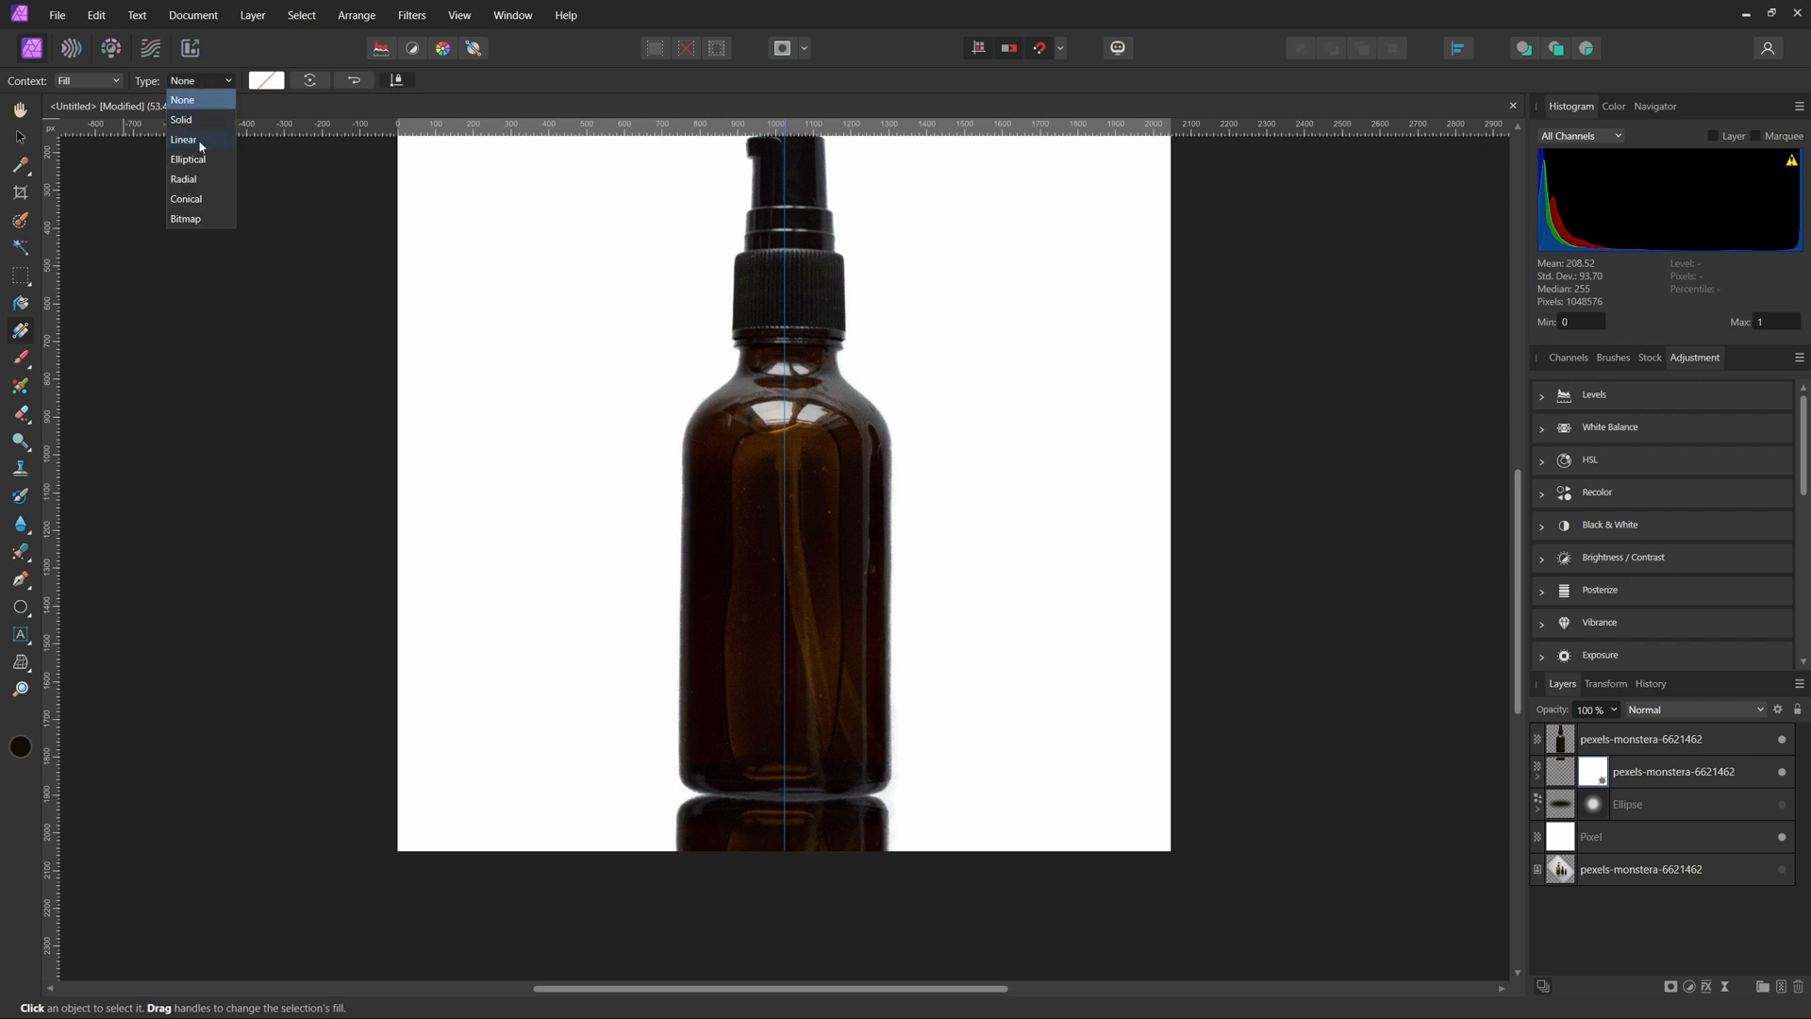
- Fill the reflection's mask with a linear gradient dragged down from the bottle's base
click(185, 139)
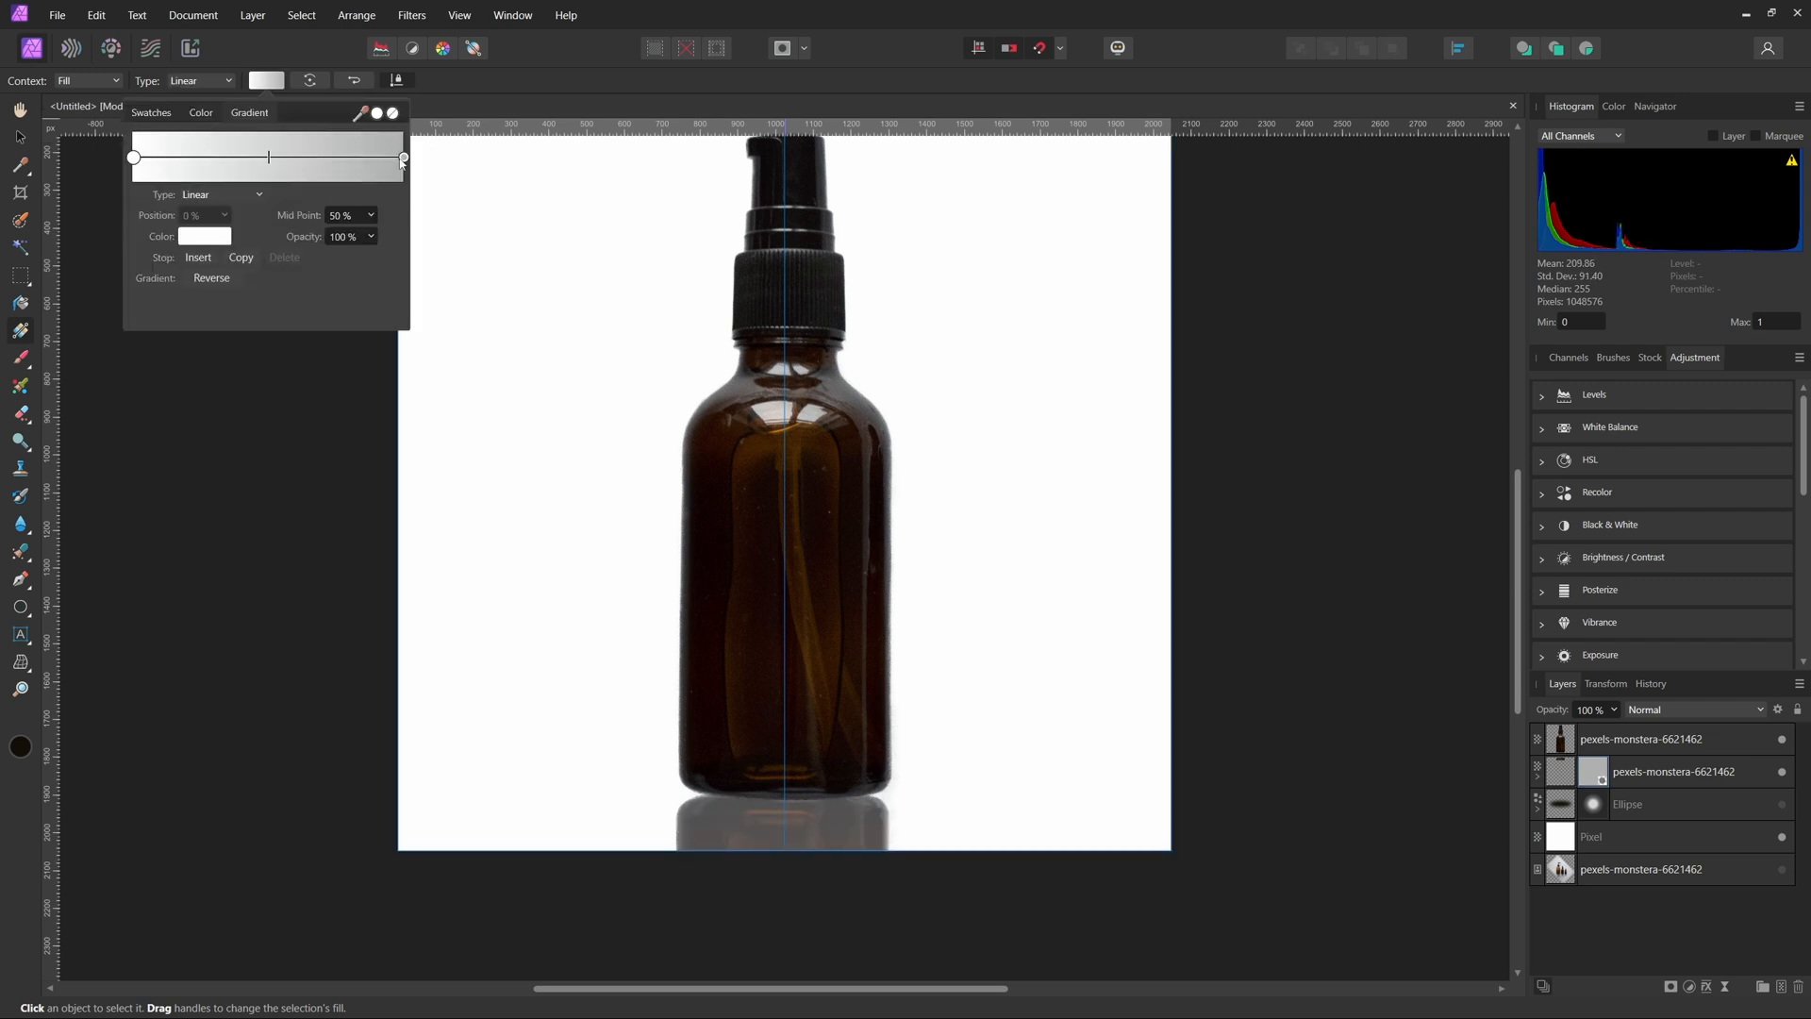
click(401, 158)
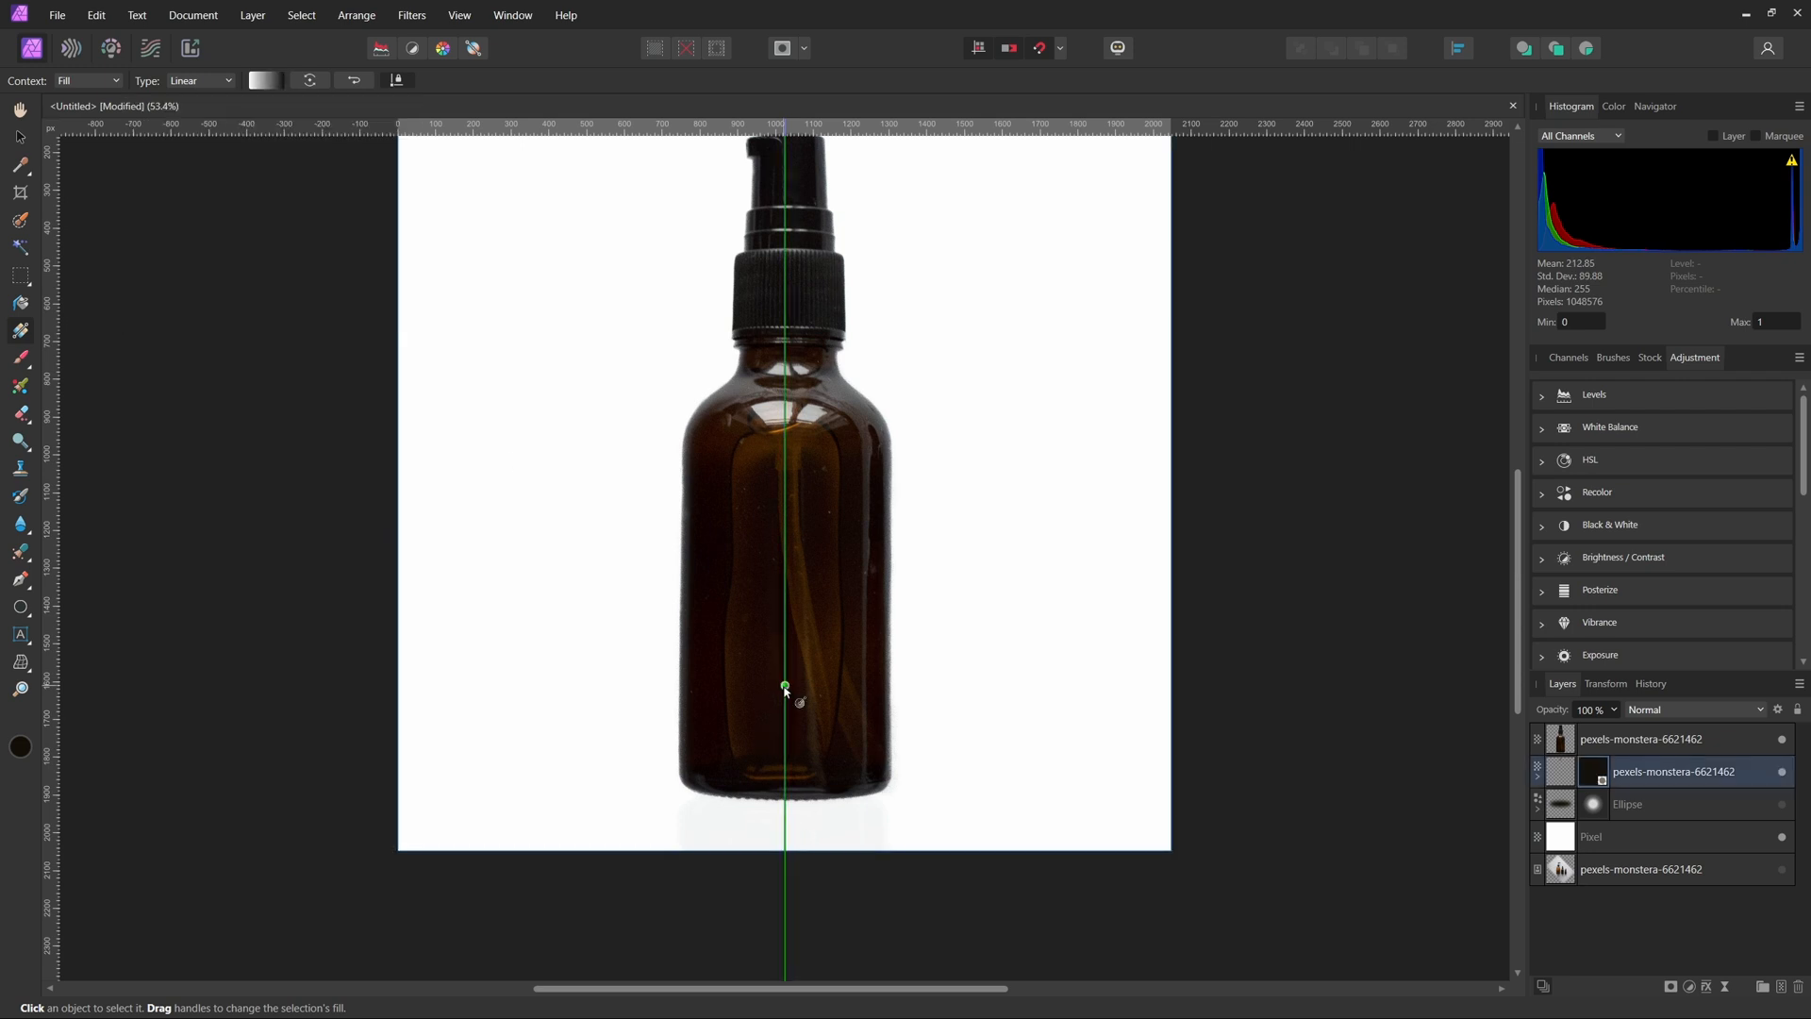
drag(783, 689, 785, 804)
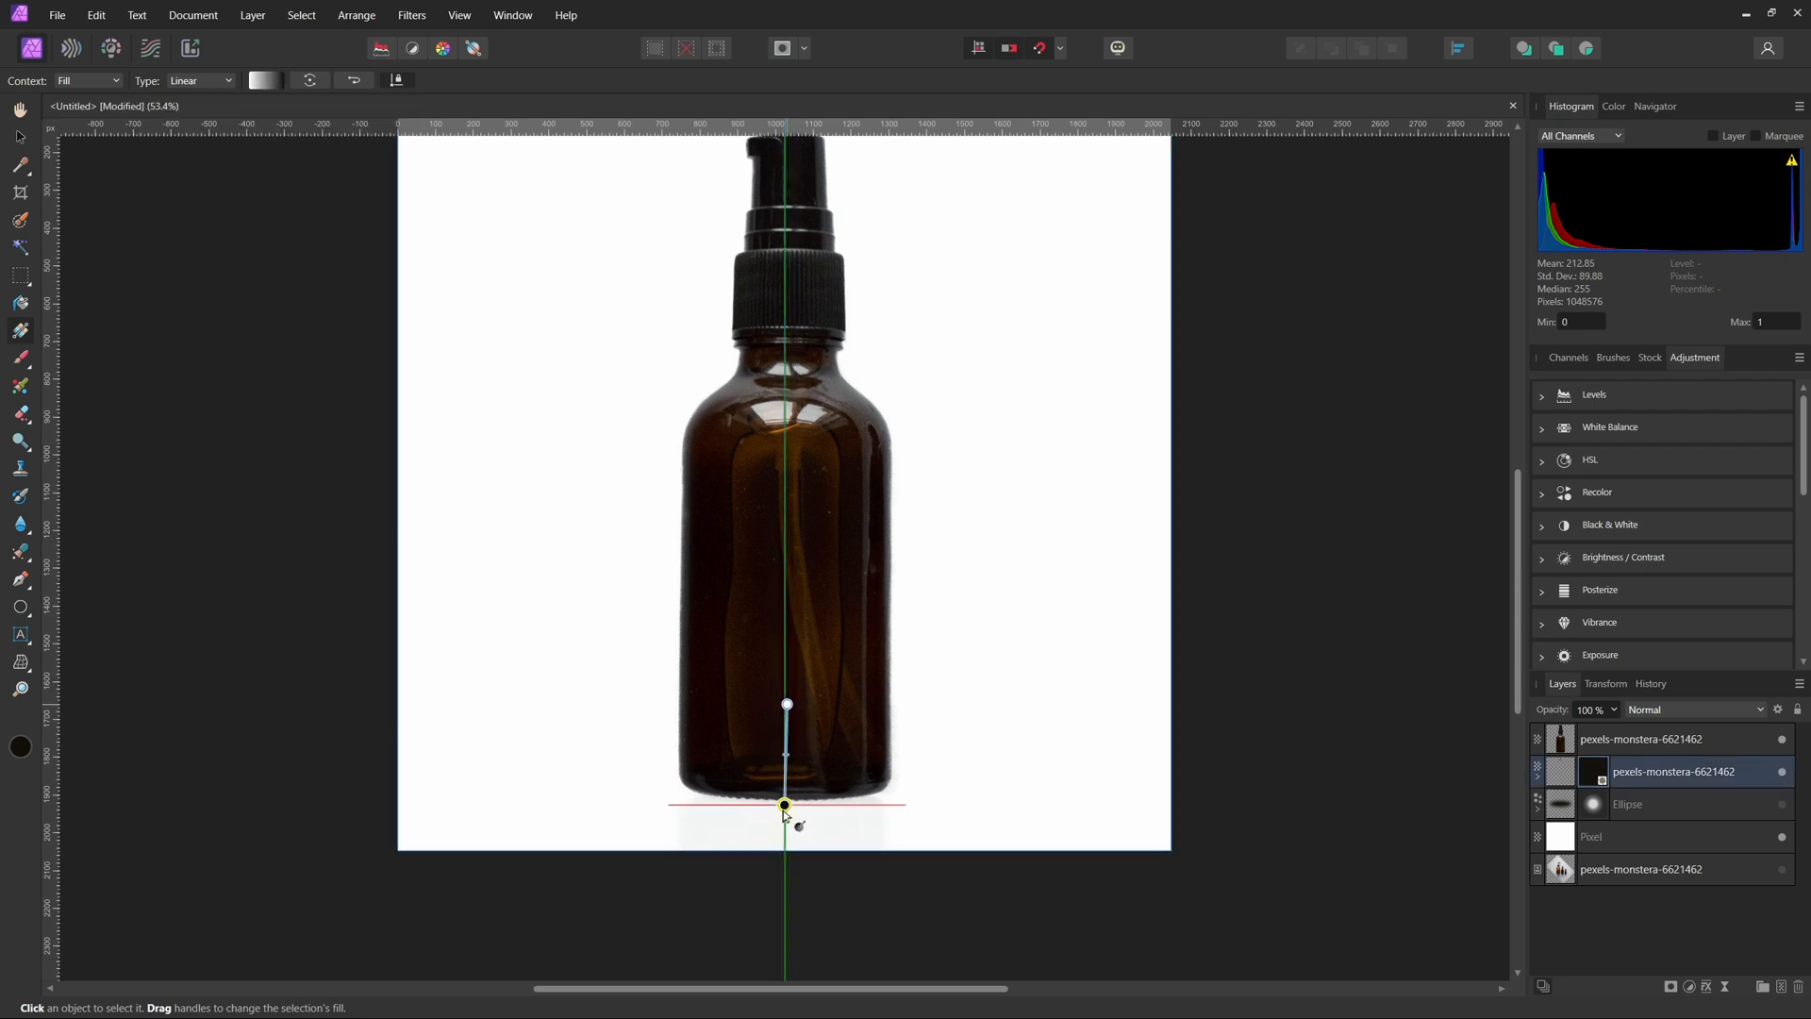
drag(785, 804, 785, 842)
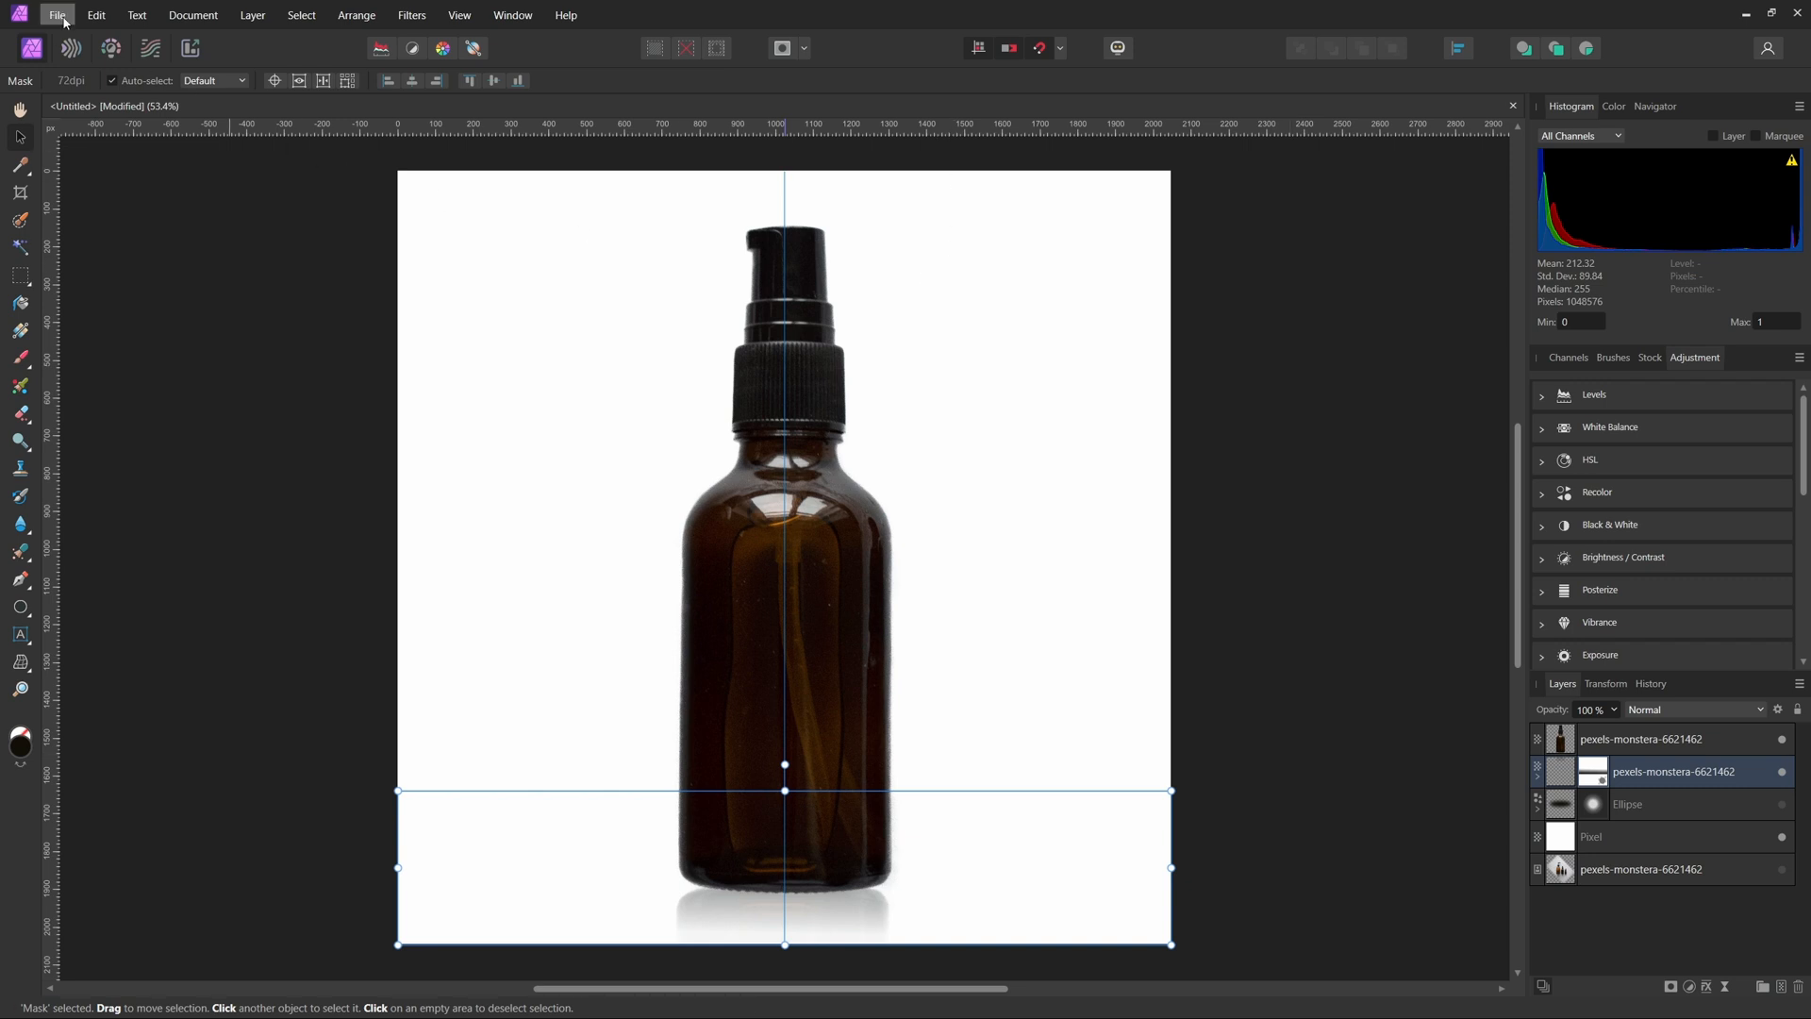
- Bring up the JPEG export settings and move them aside to see the canvas
click(59, 15)
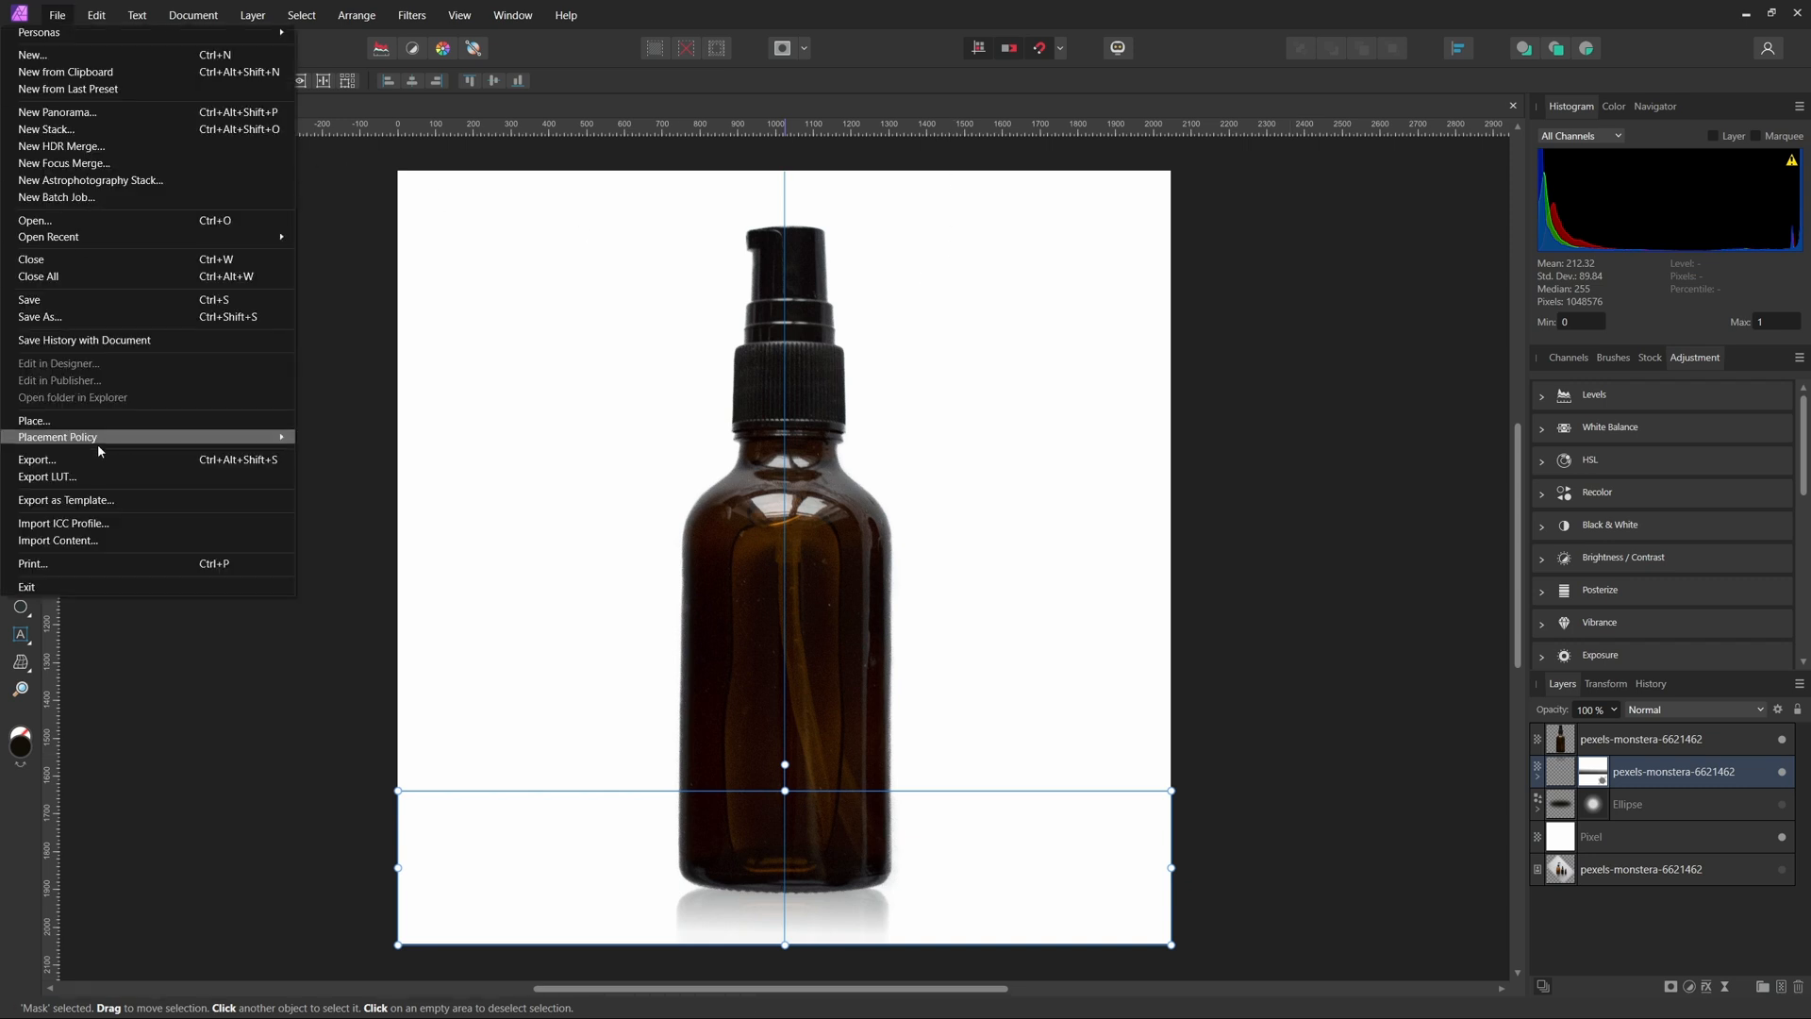
click(35, 459)
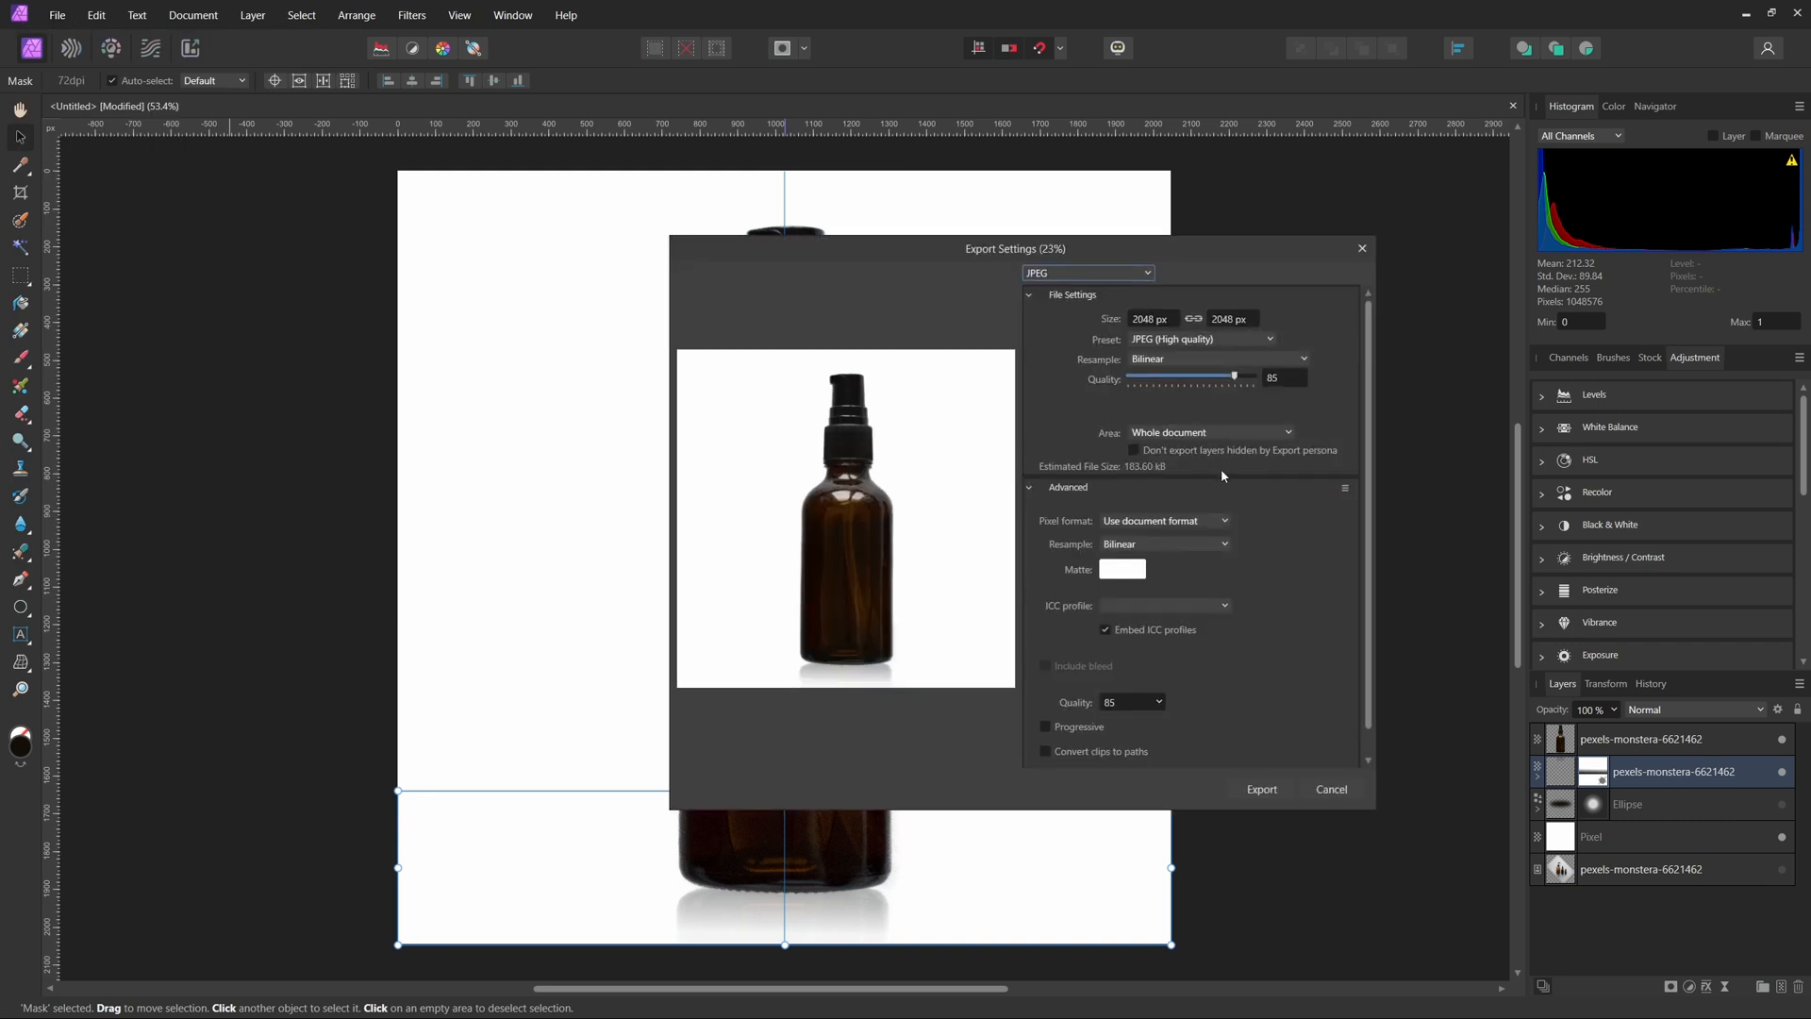
drag(1015, 249, 1136, 262)
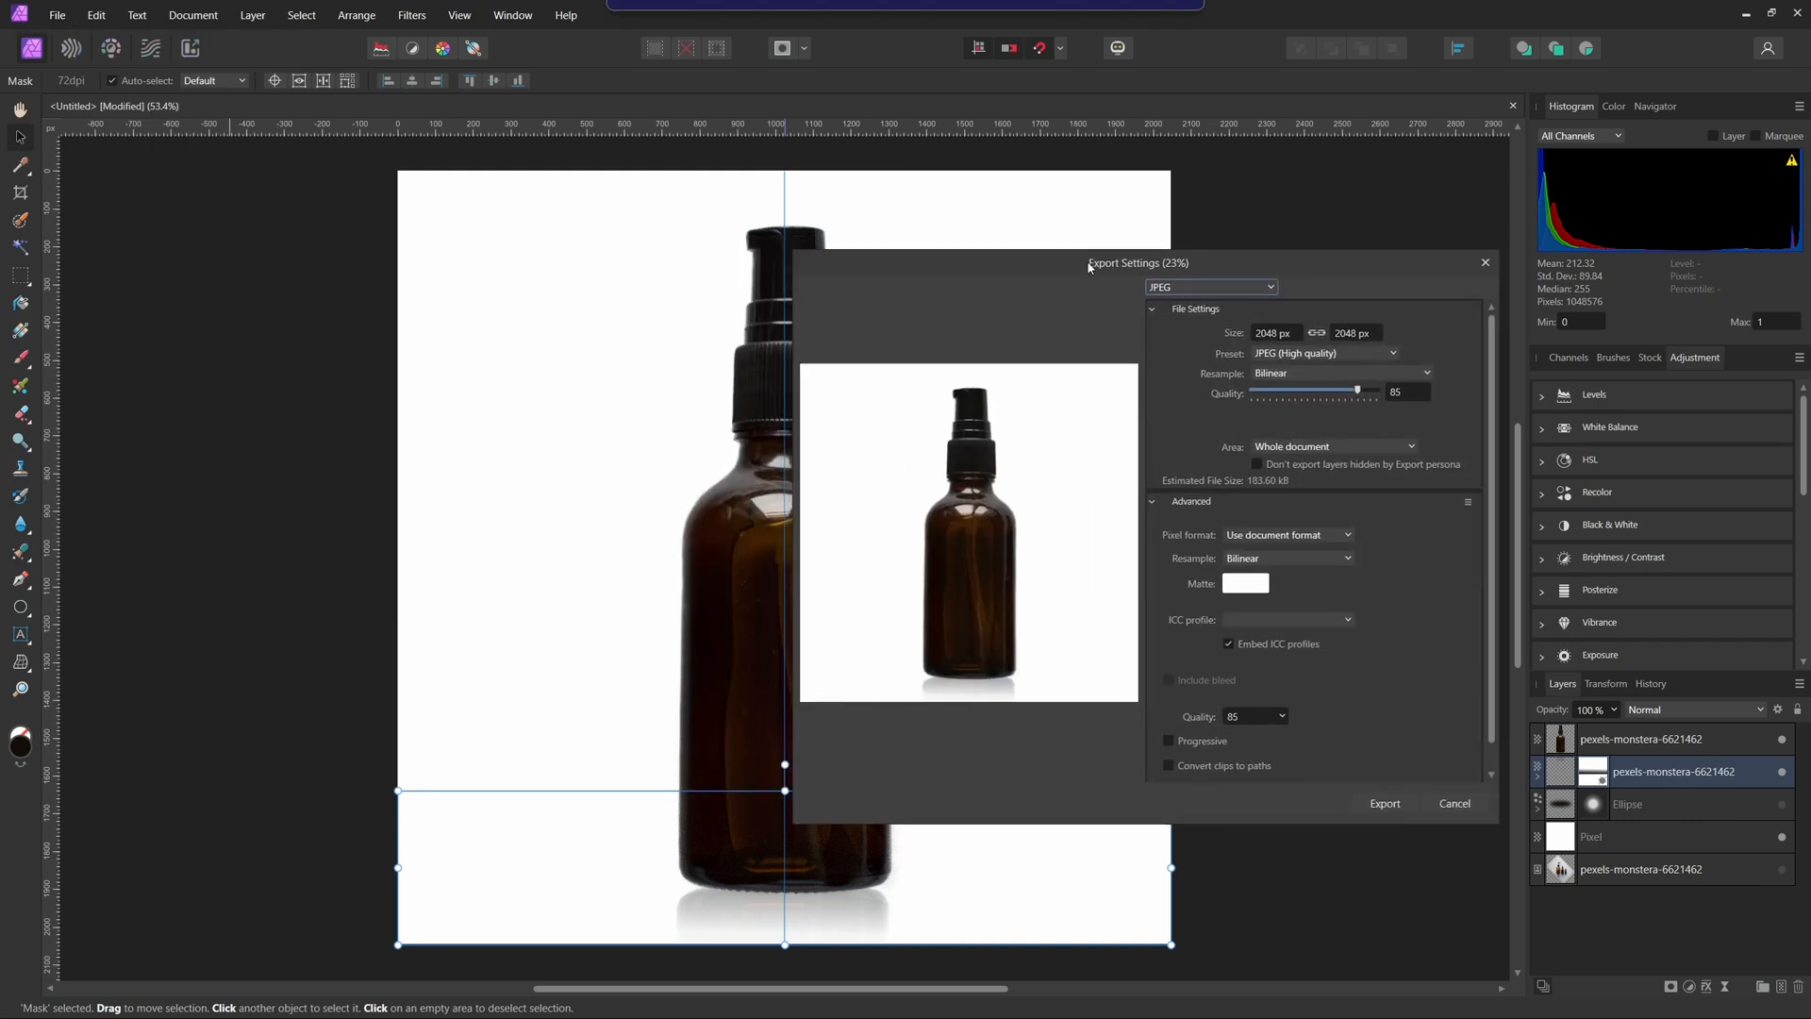
drag(1136, 262, 1183, 258)
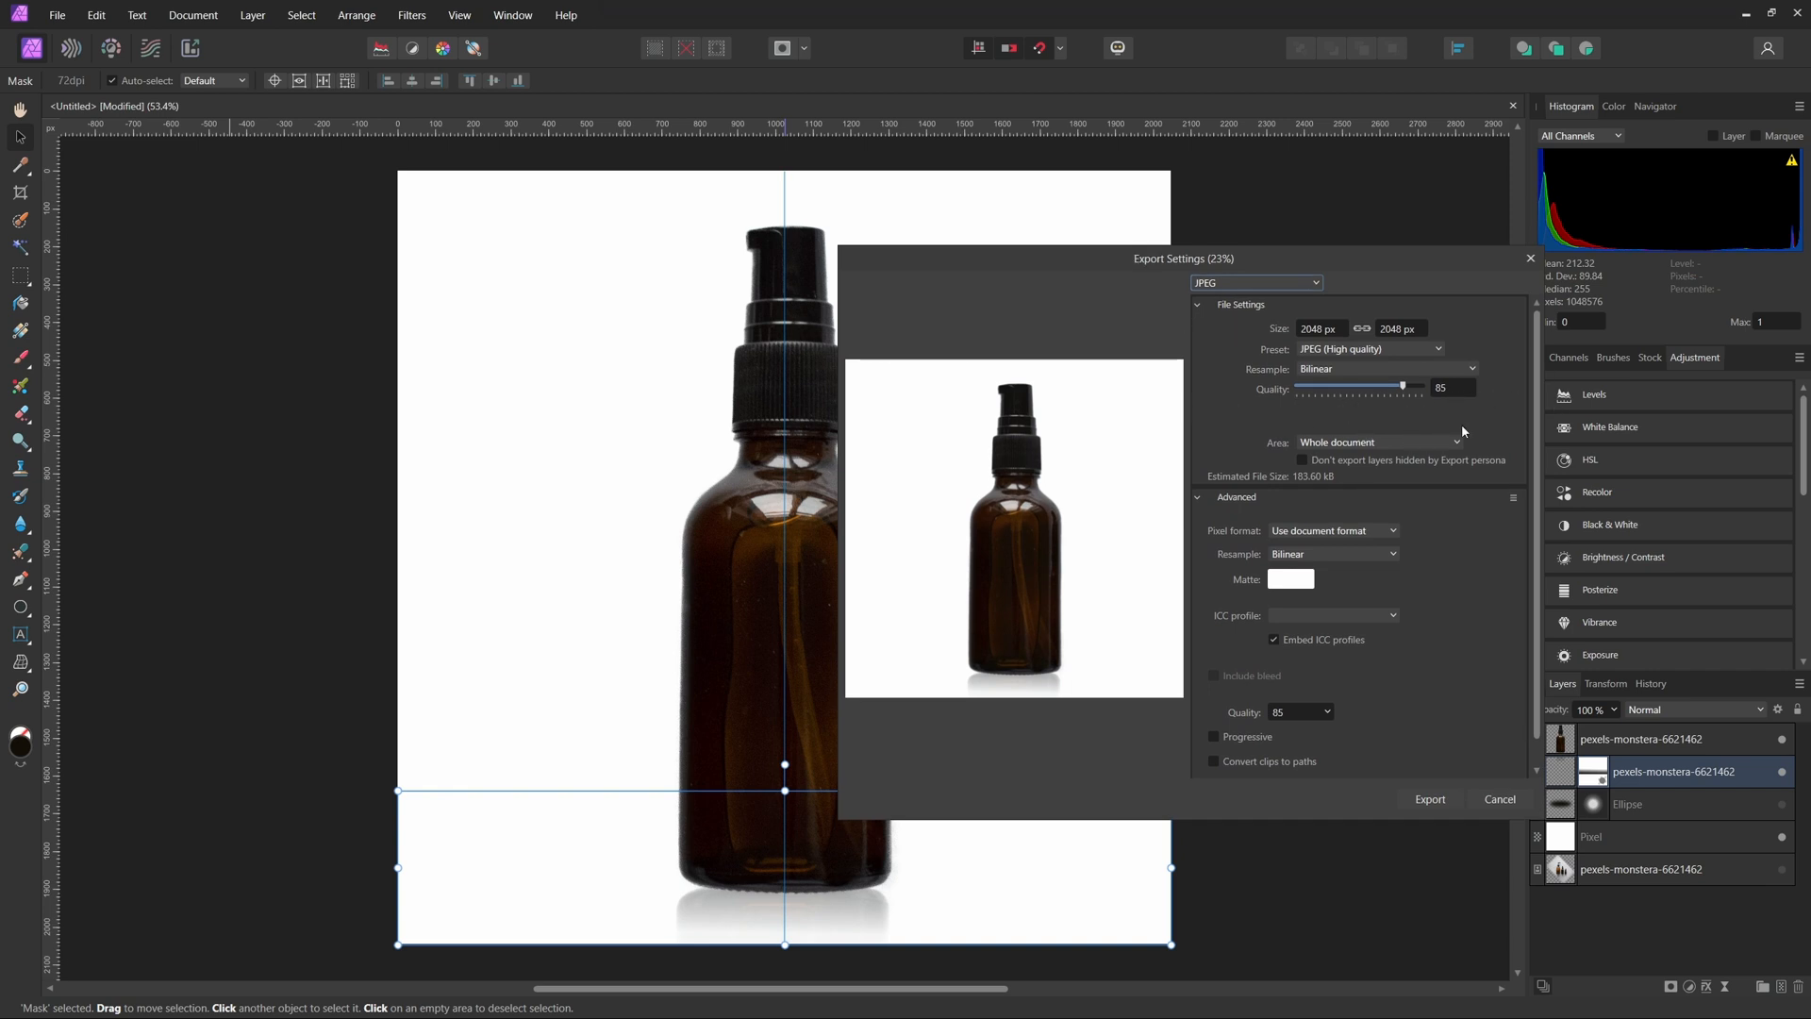
mouse_move(1449, 423)
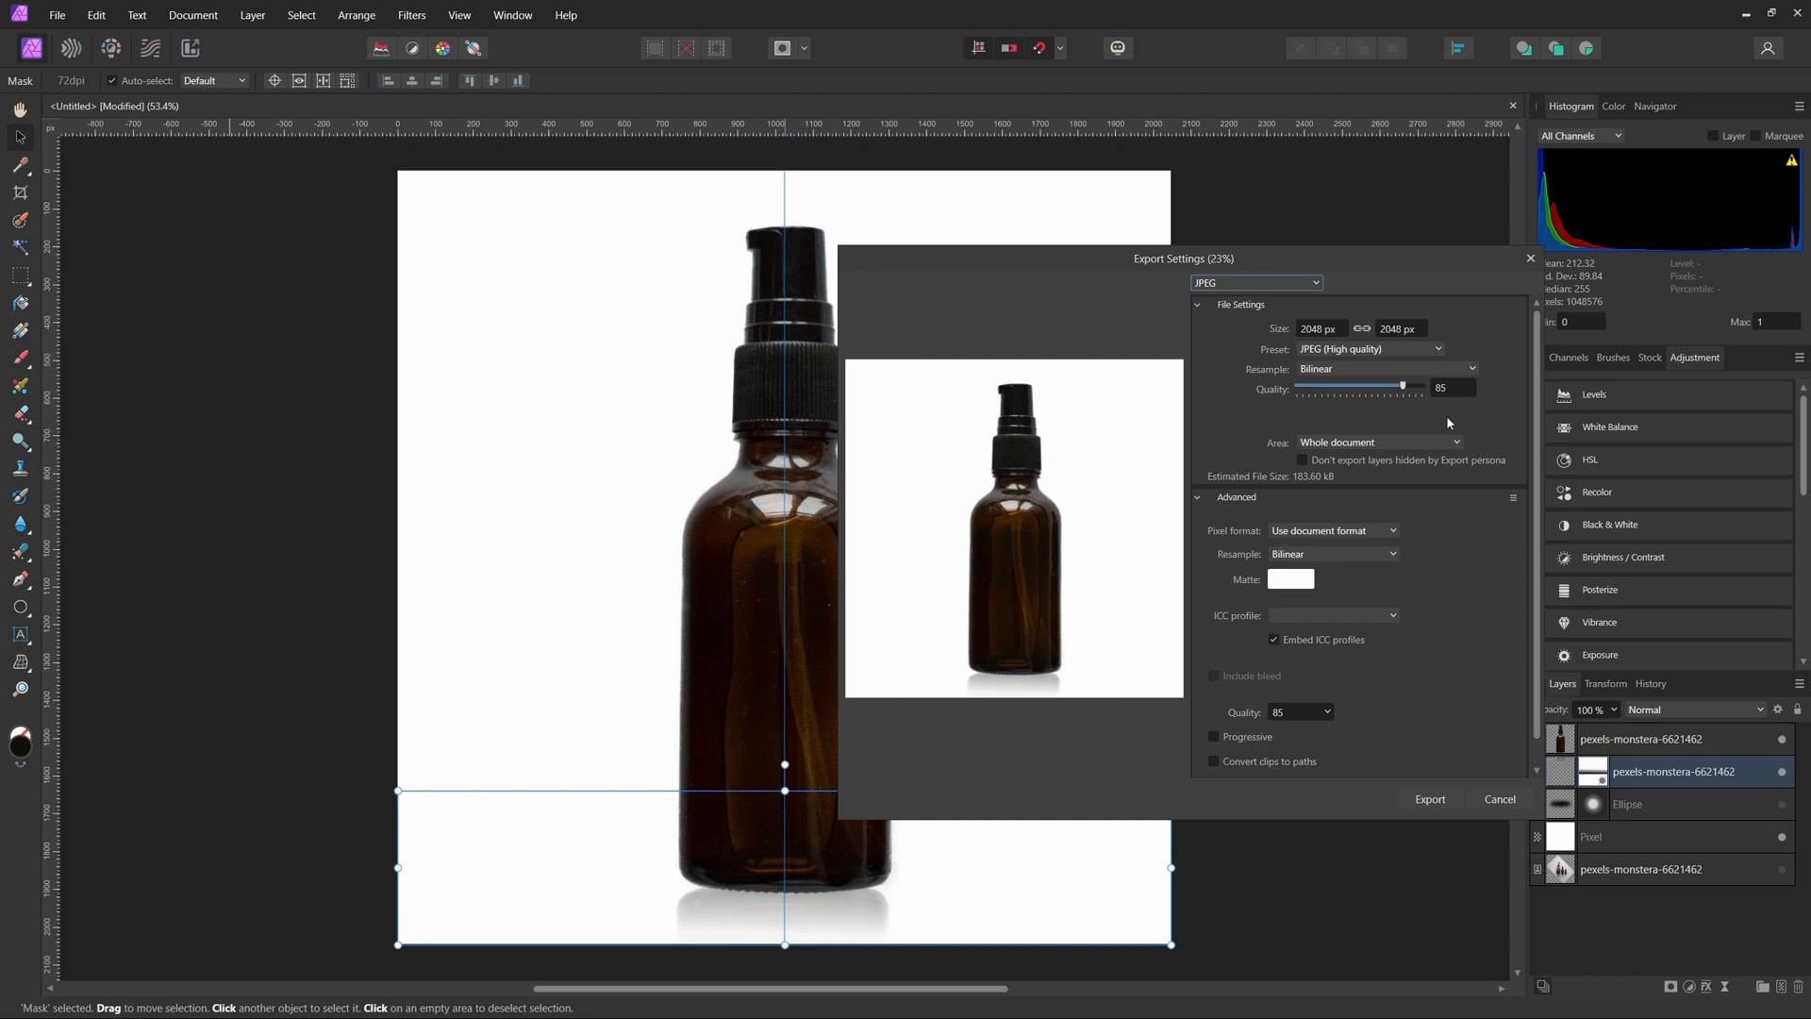
mouse_move(1461, 628)
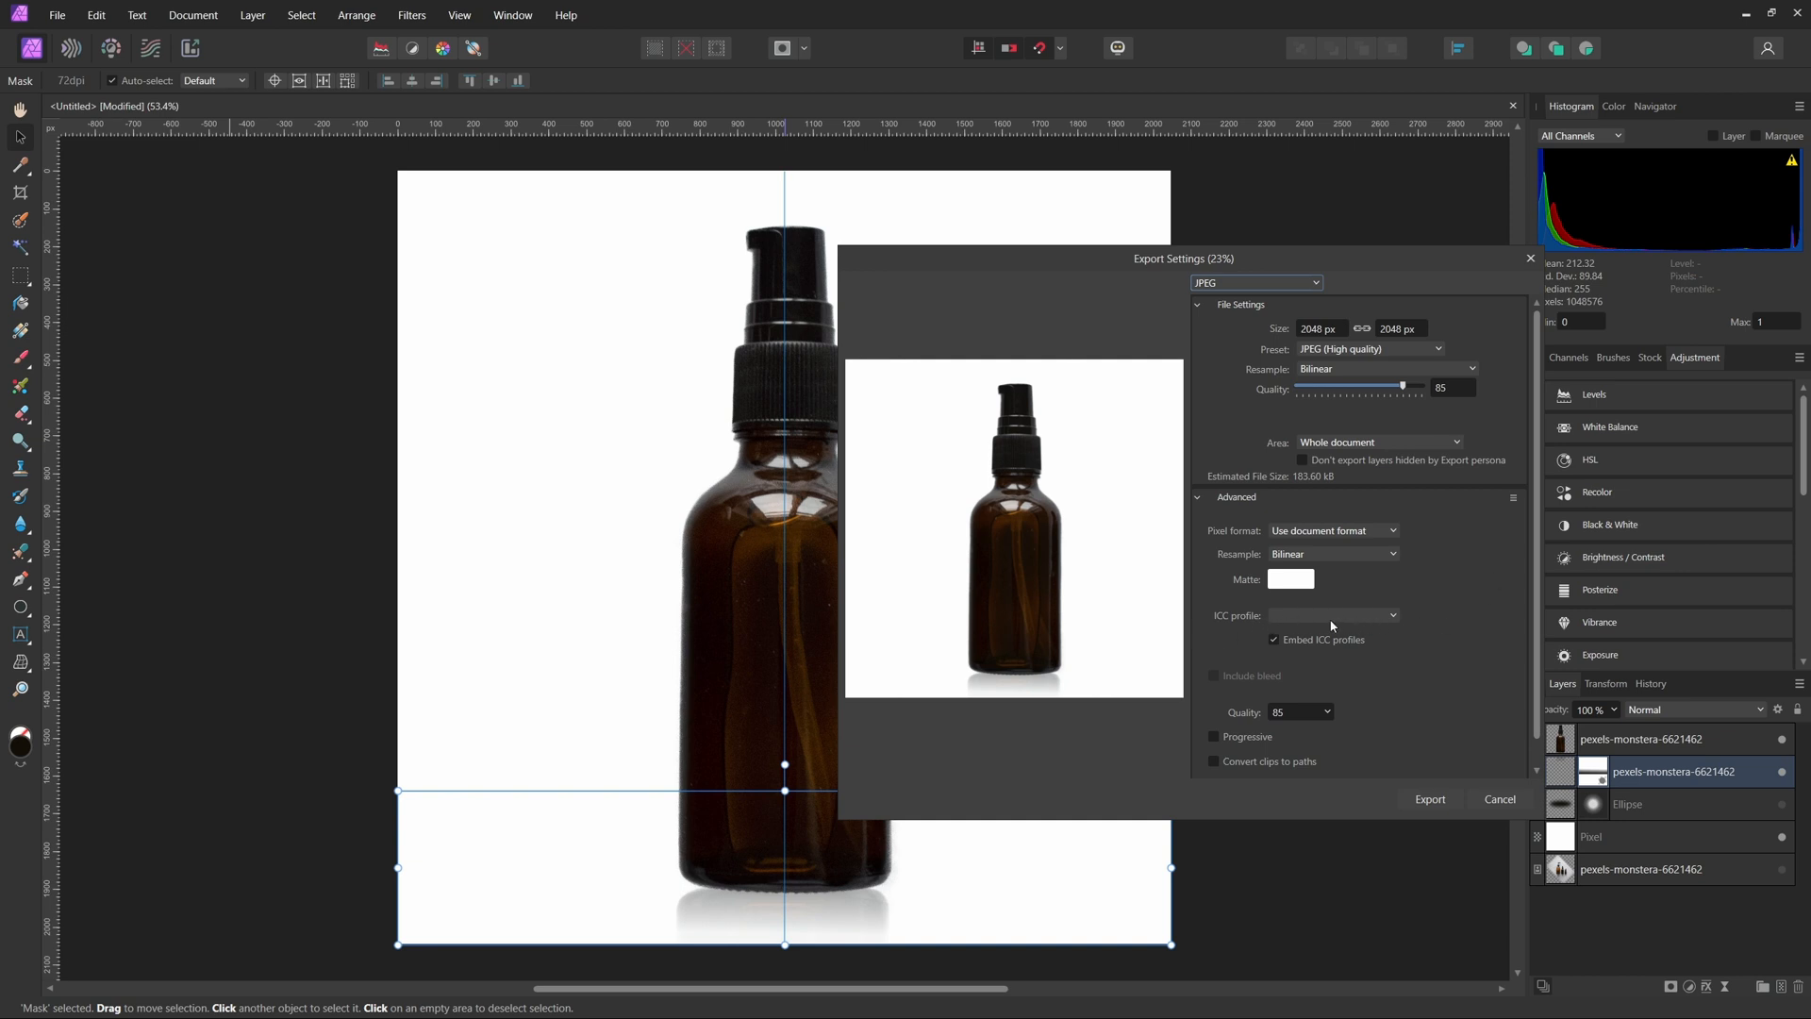
- Embed the sRGB IEC61966-2.1 profile and export the finished 2048×2048 JPEG at quality 85
click(1332, 615)
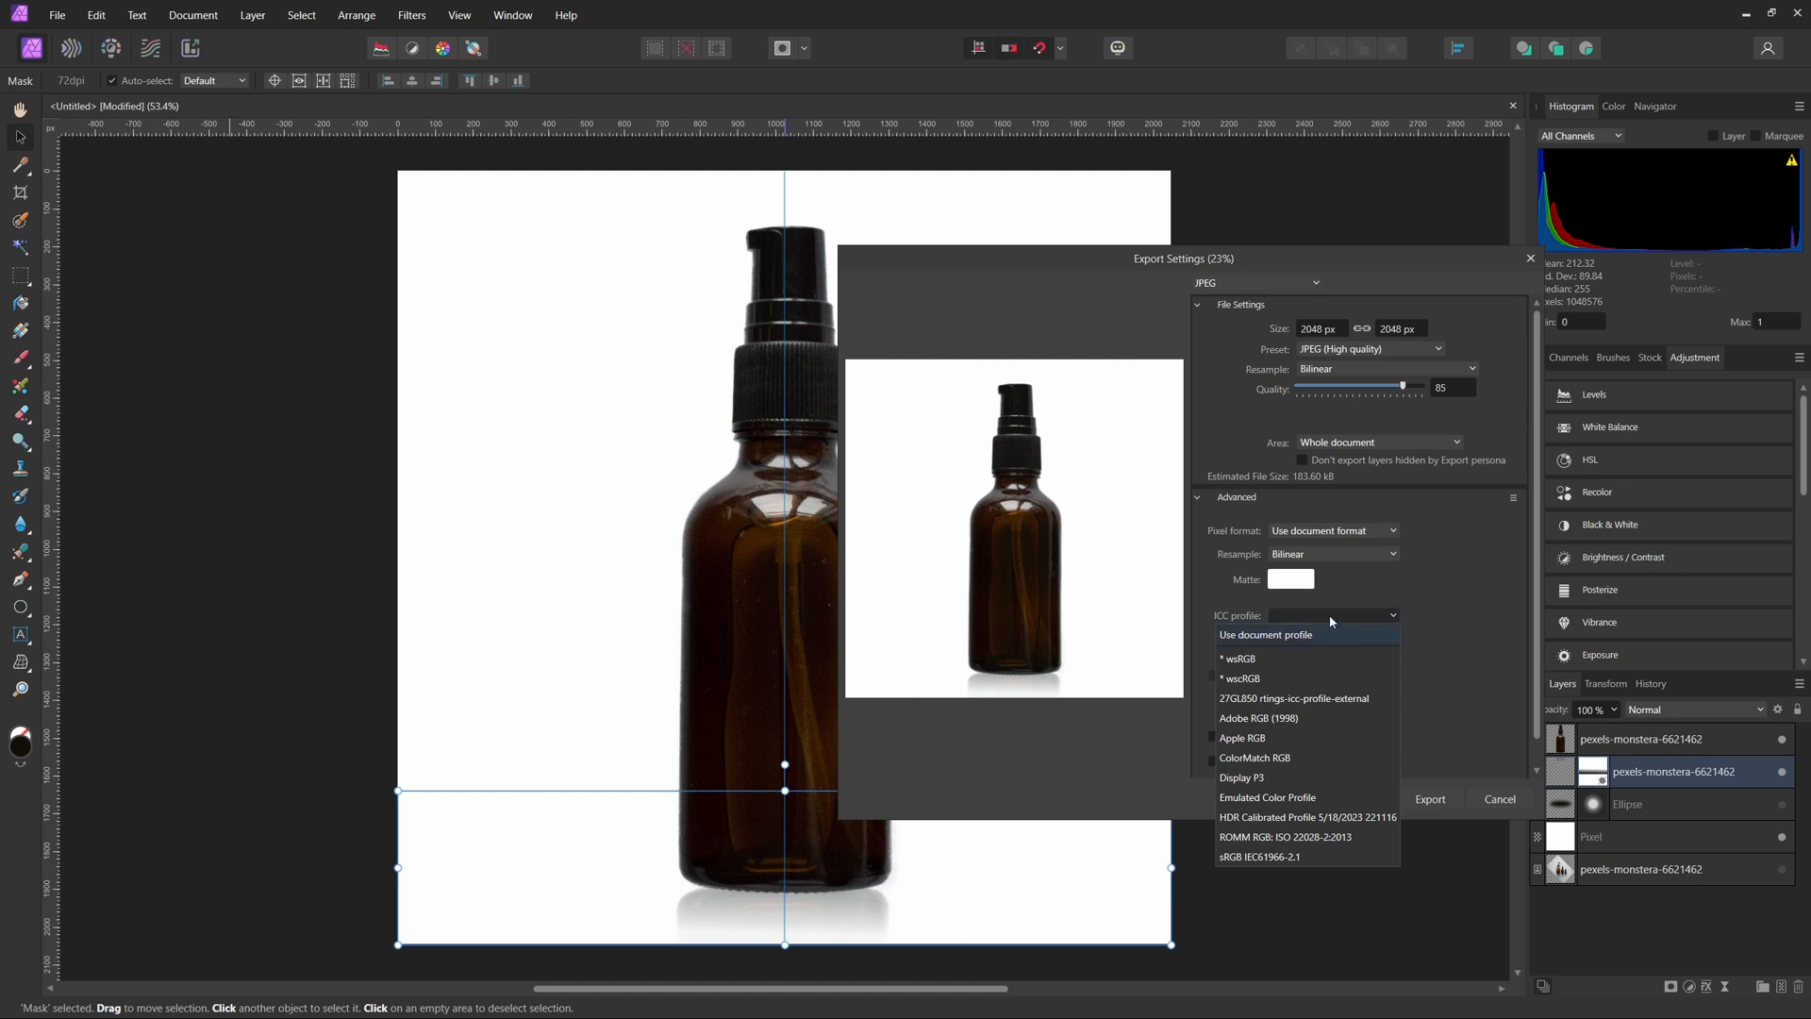
click(1265, 883)
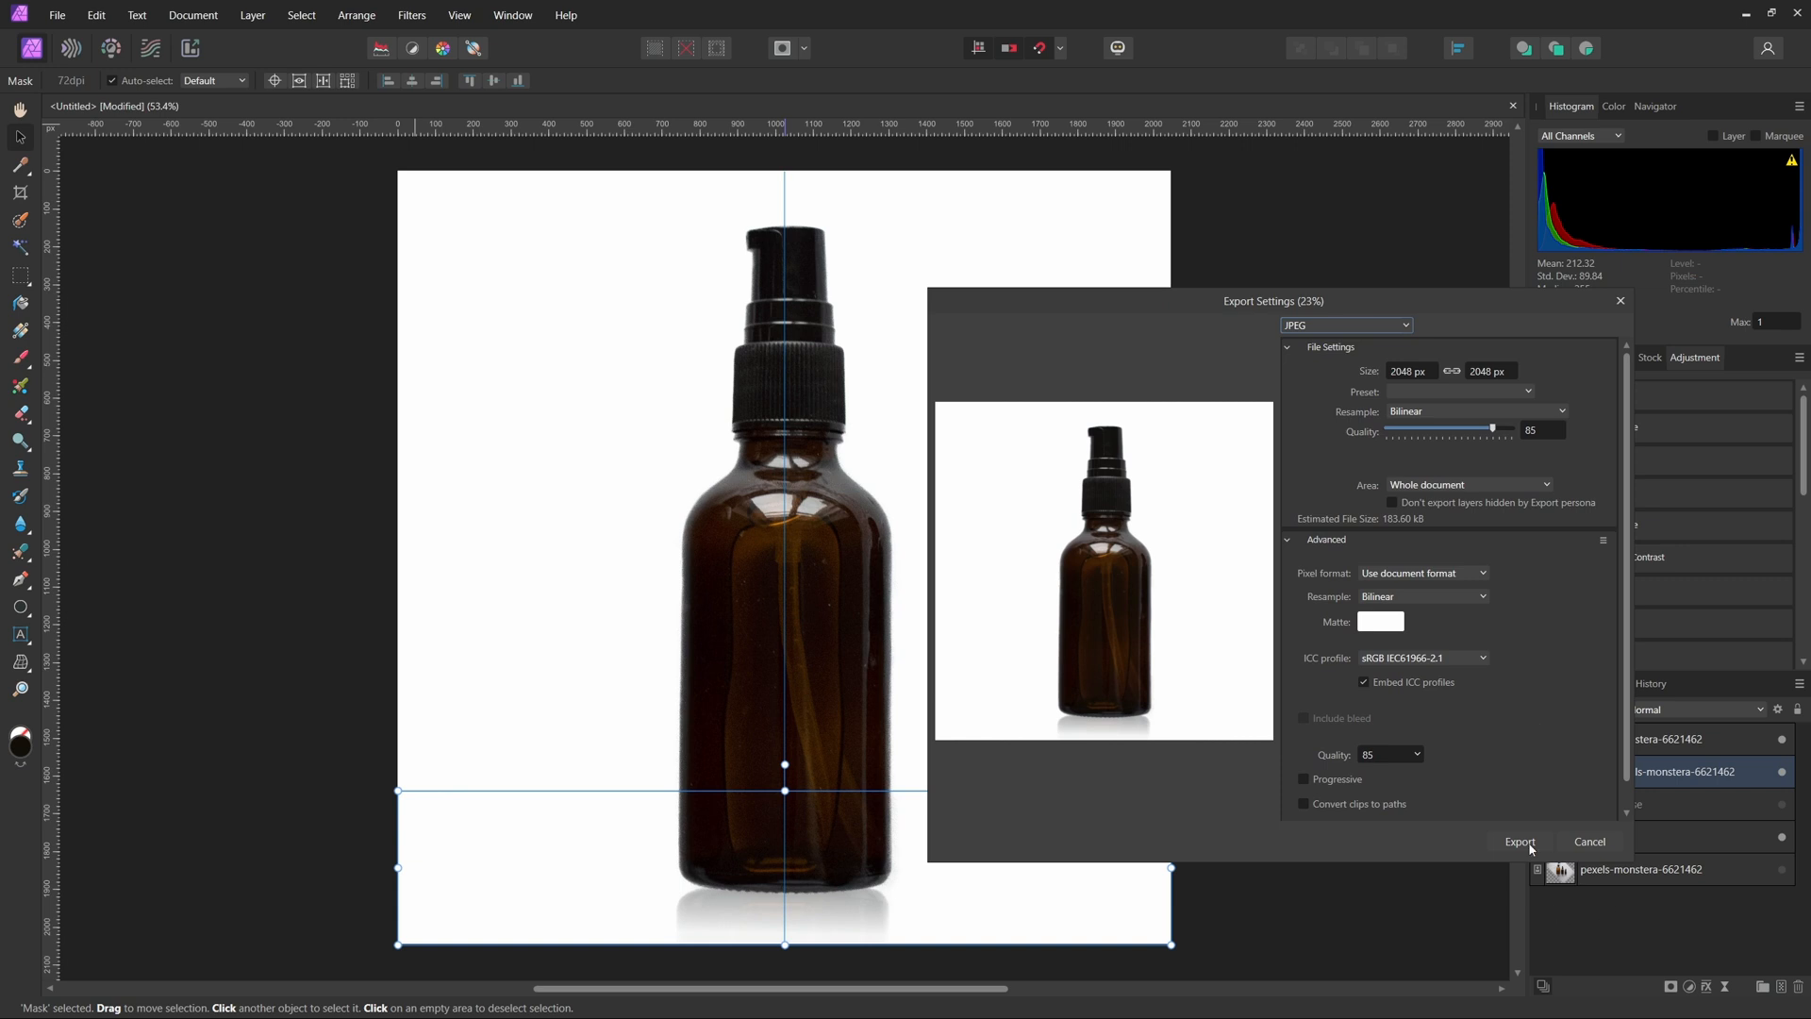
mouse_move(1517, 815)
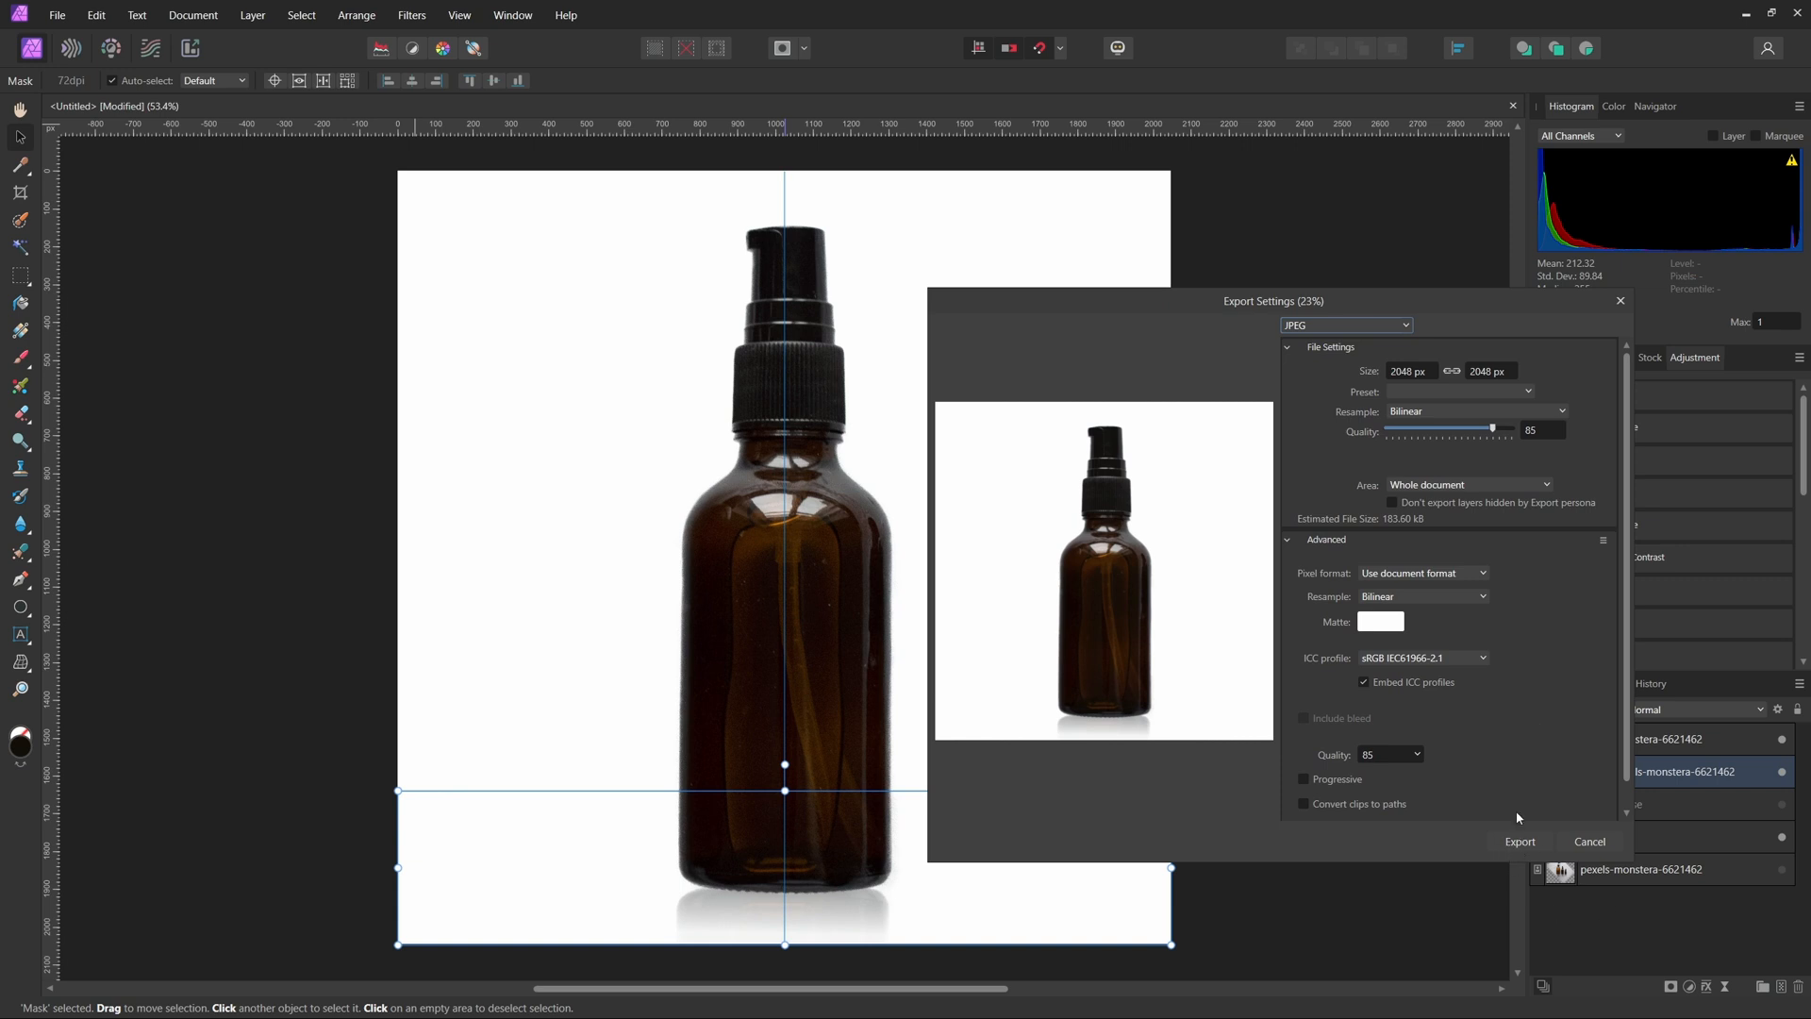
click(1589, 841)
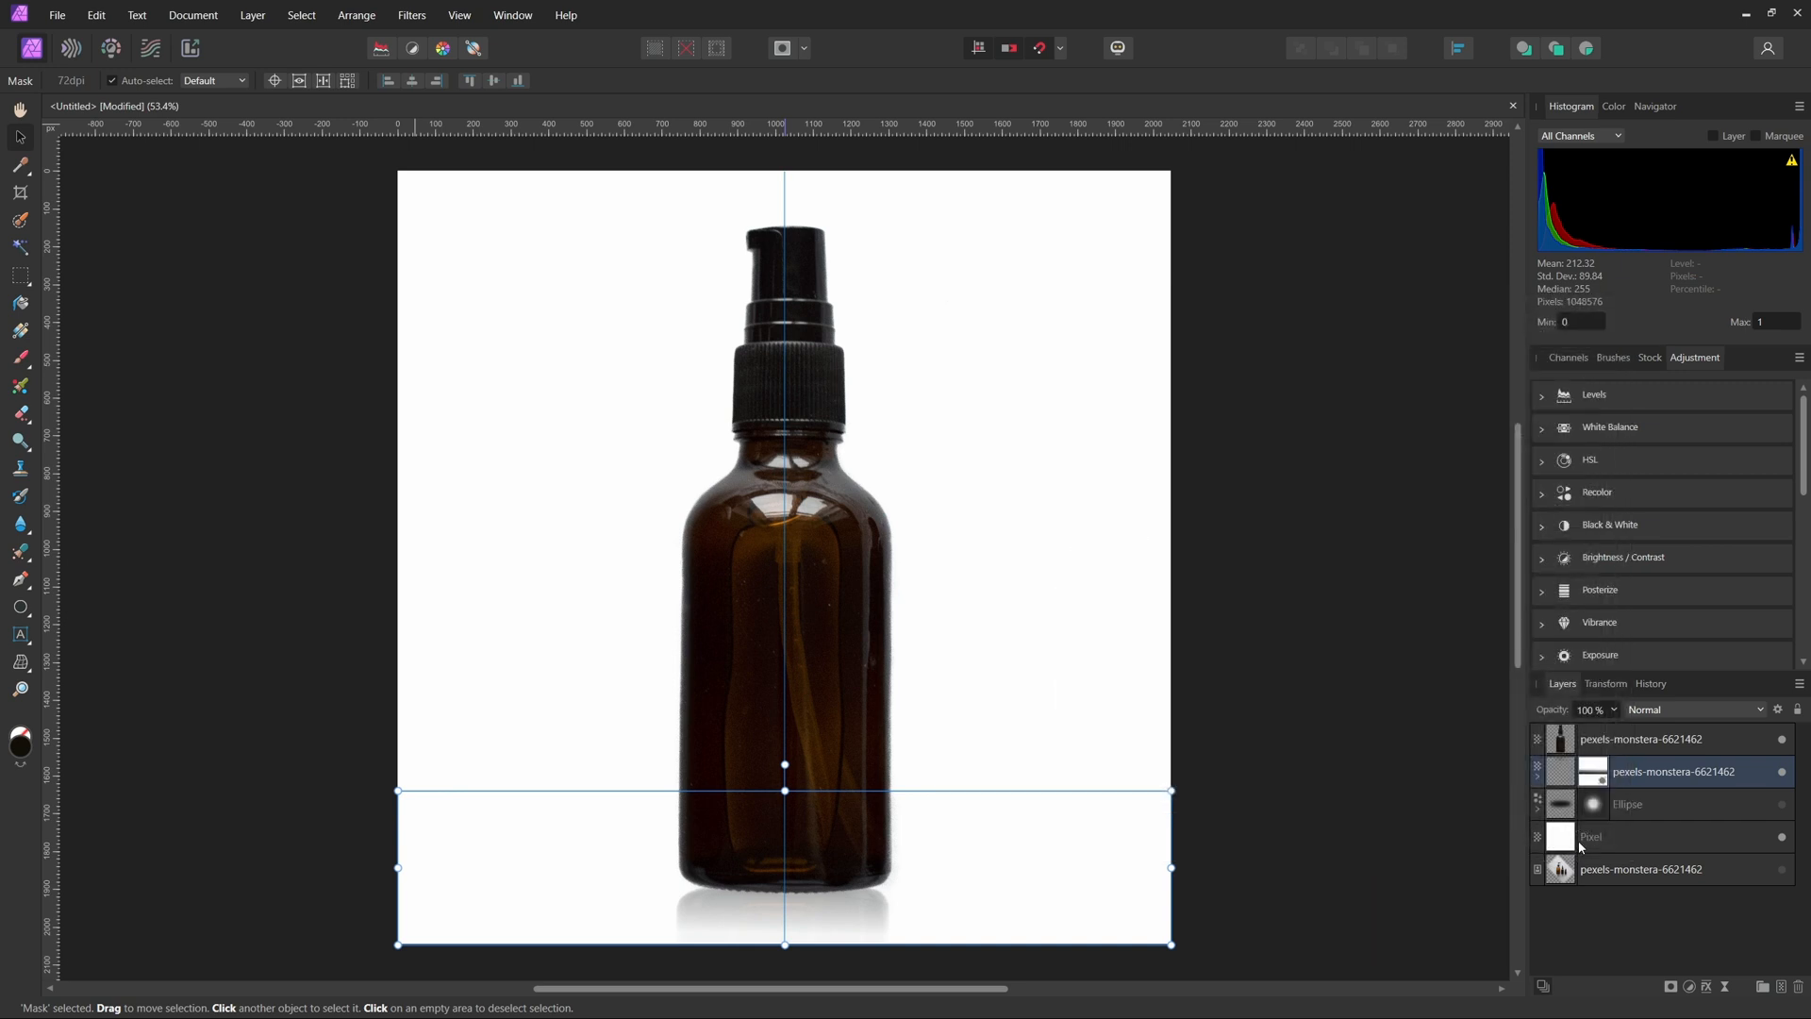